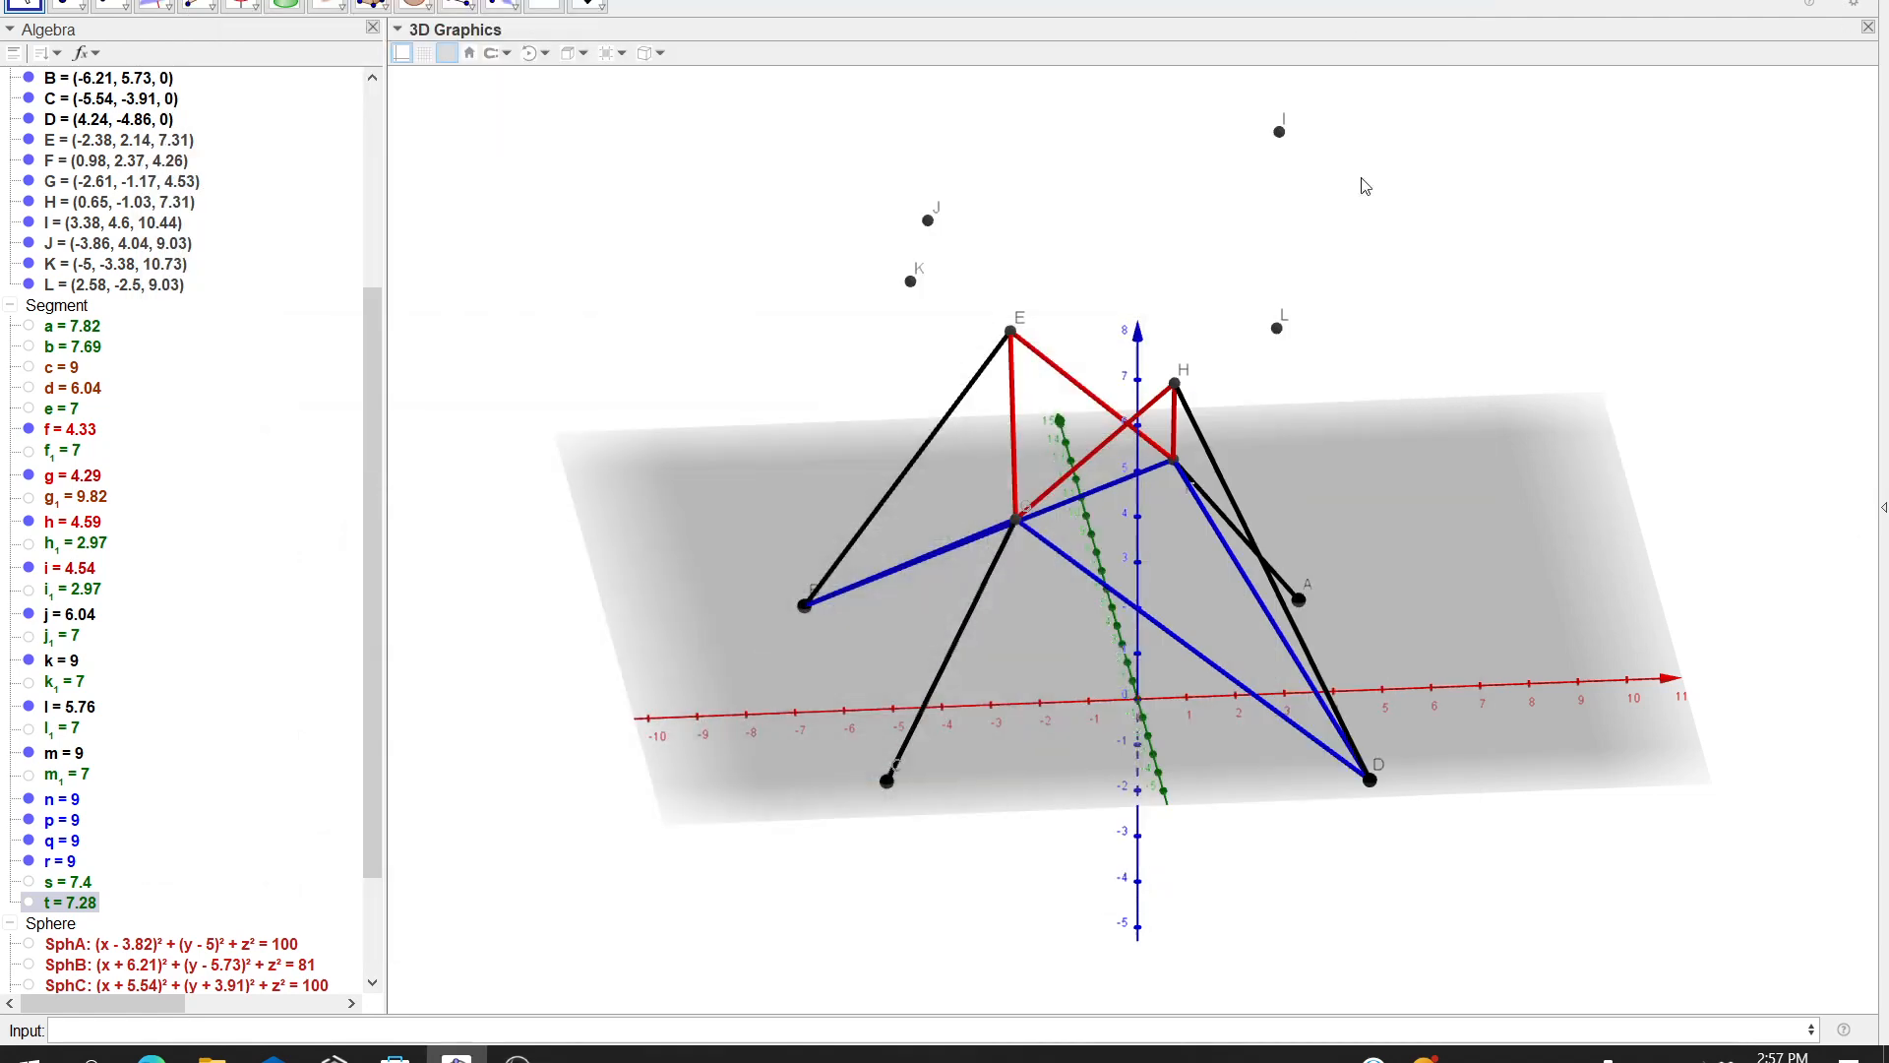
{"action": "mouse_move", "coordinate": [1362, 322]}
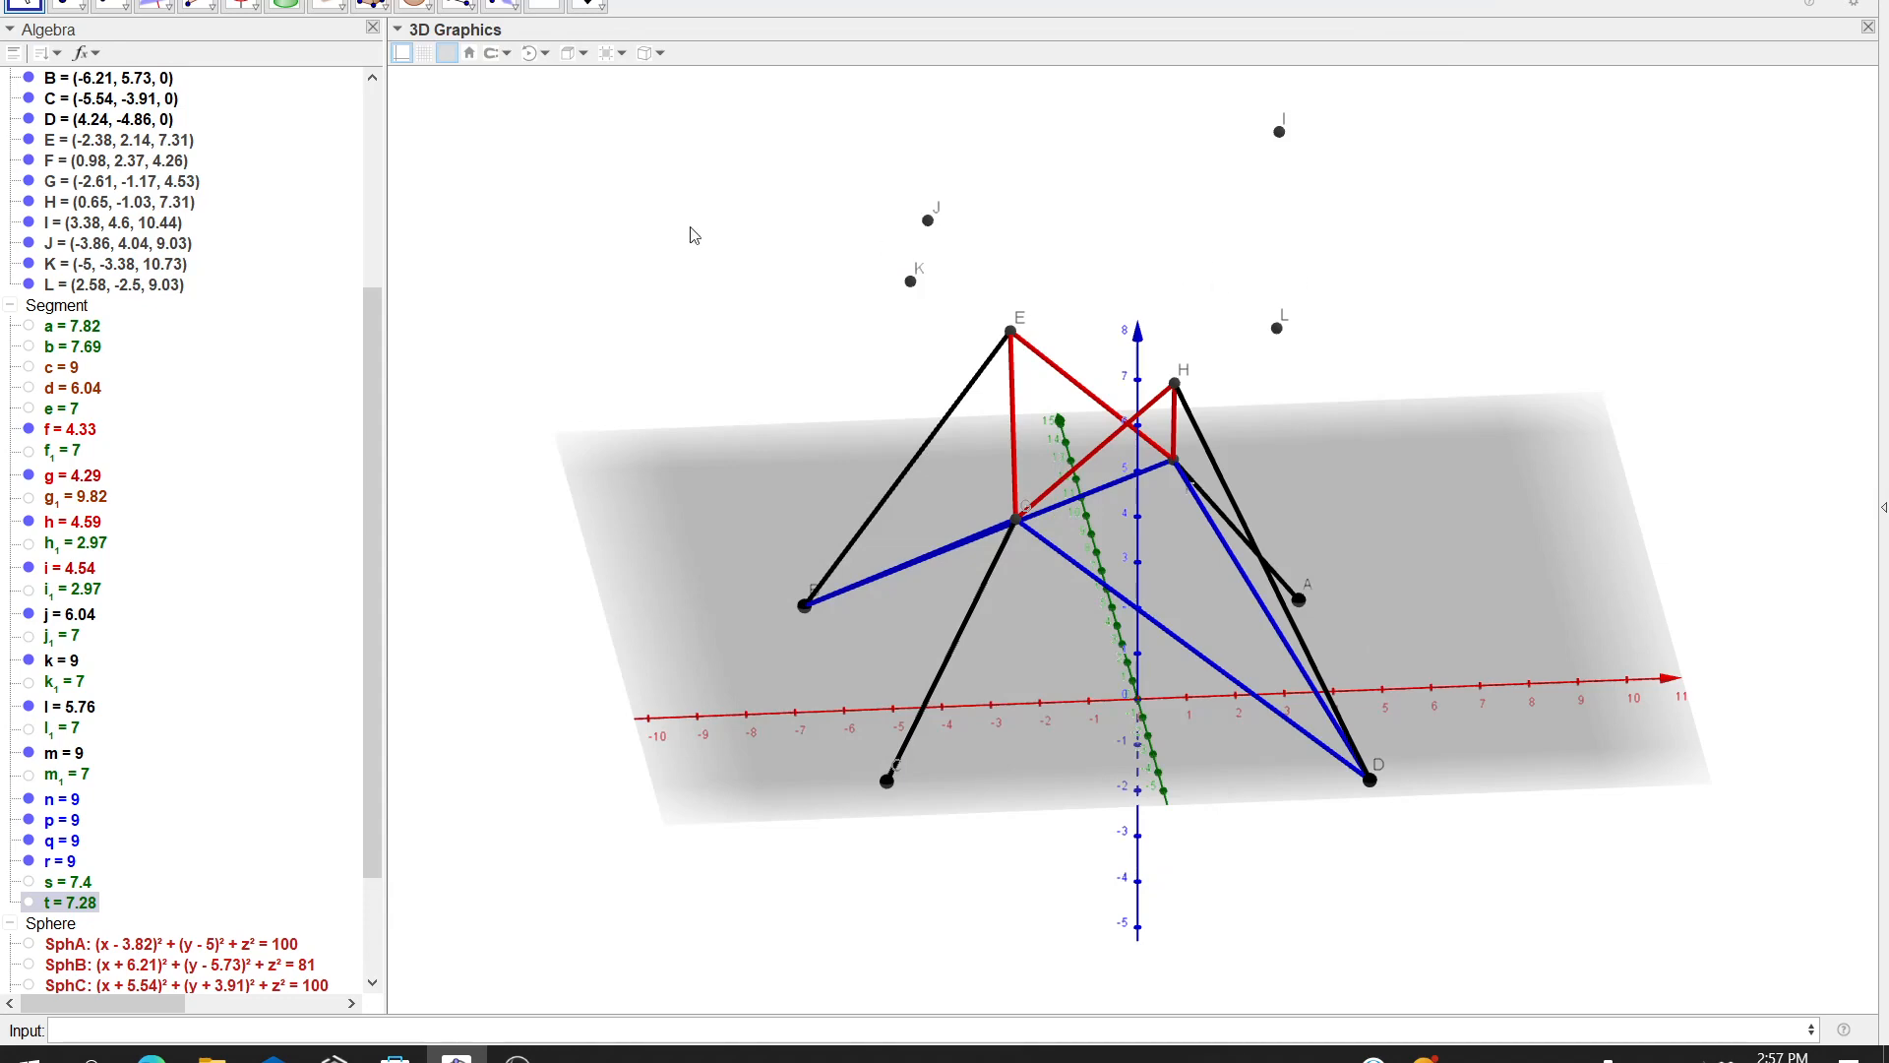
Show the base spheres in the 3D view to check the strut construction
{"action": "left_click", "coordinate": [588, 7]}
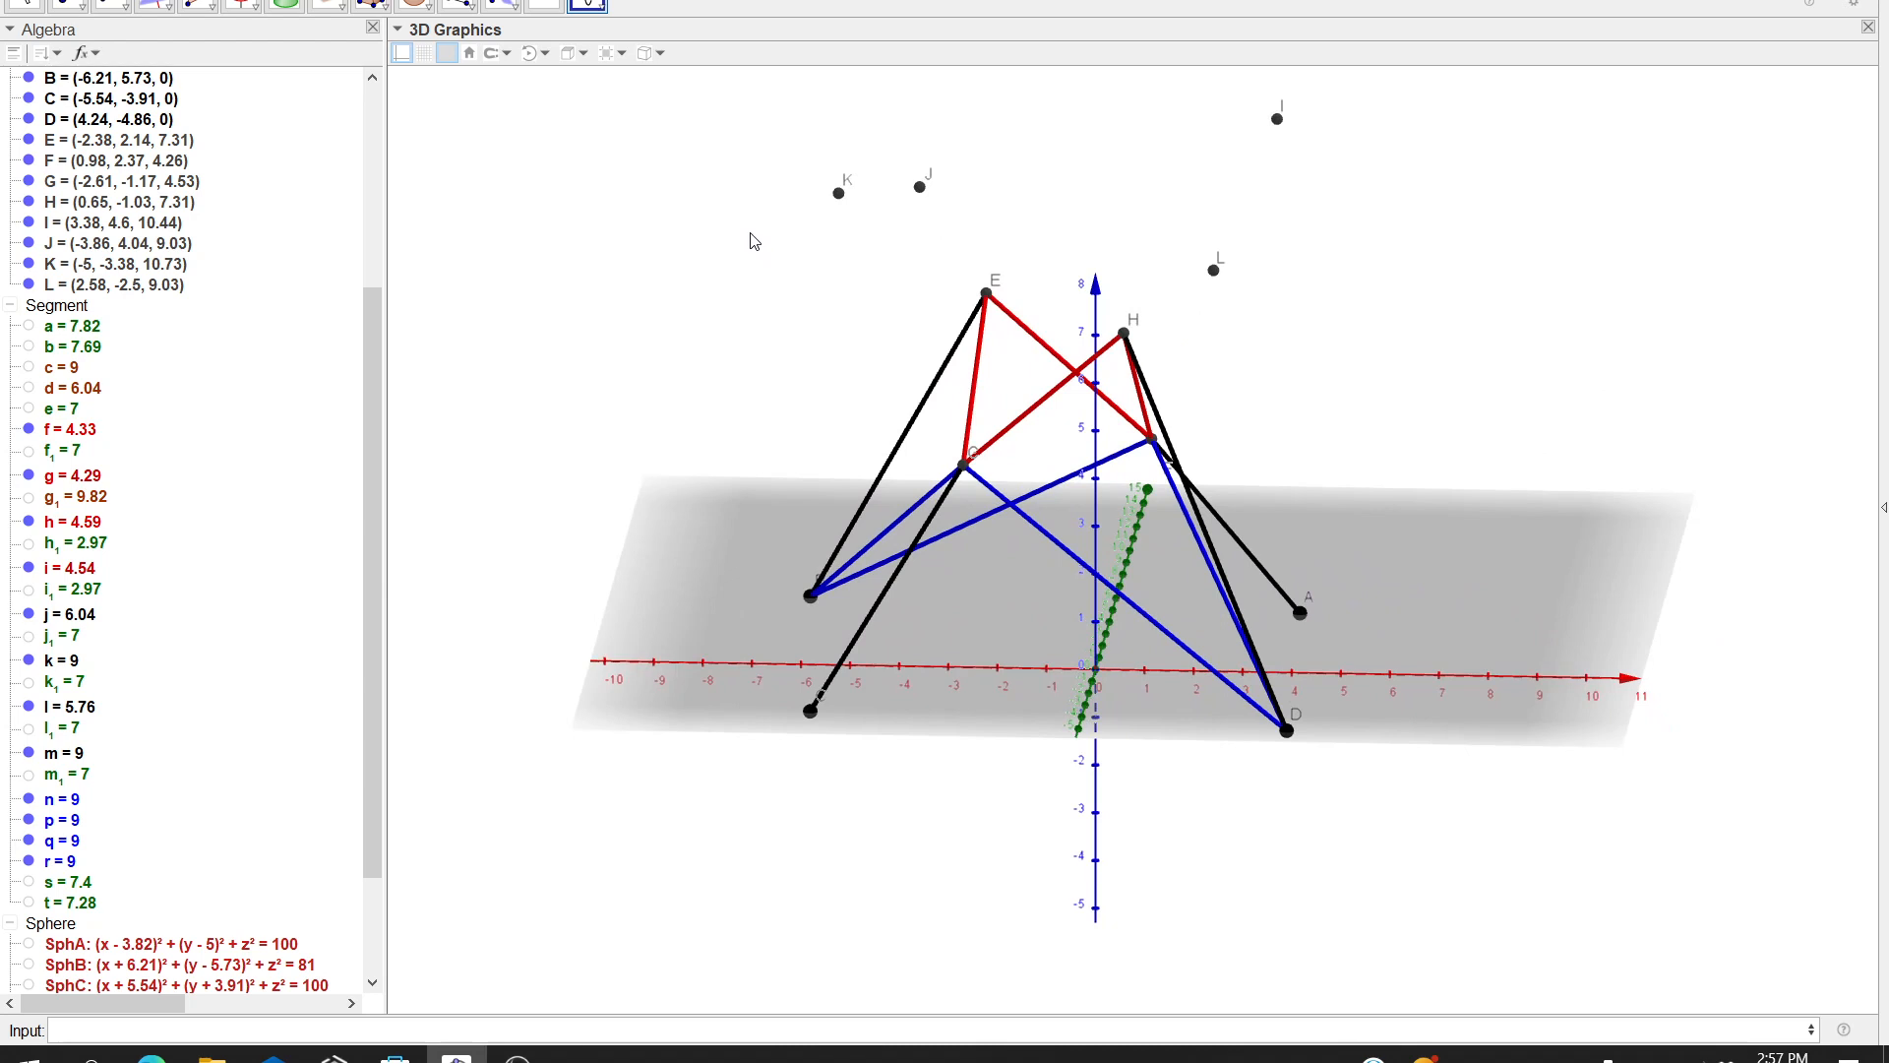
{"action": "mouse_move", "coordinate": [878, 402]}
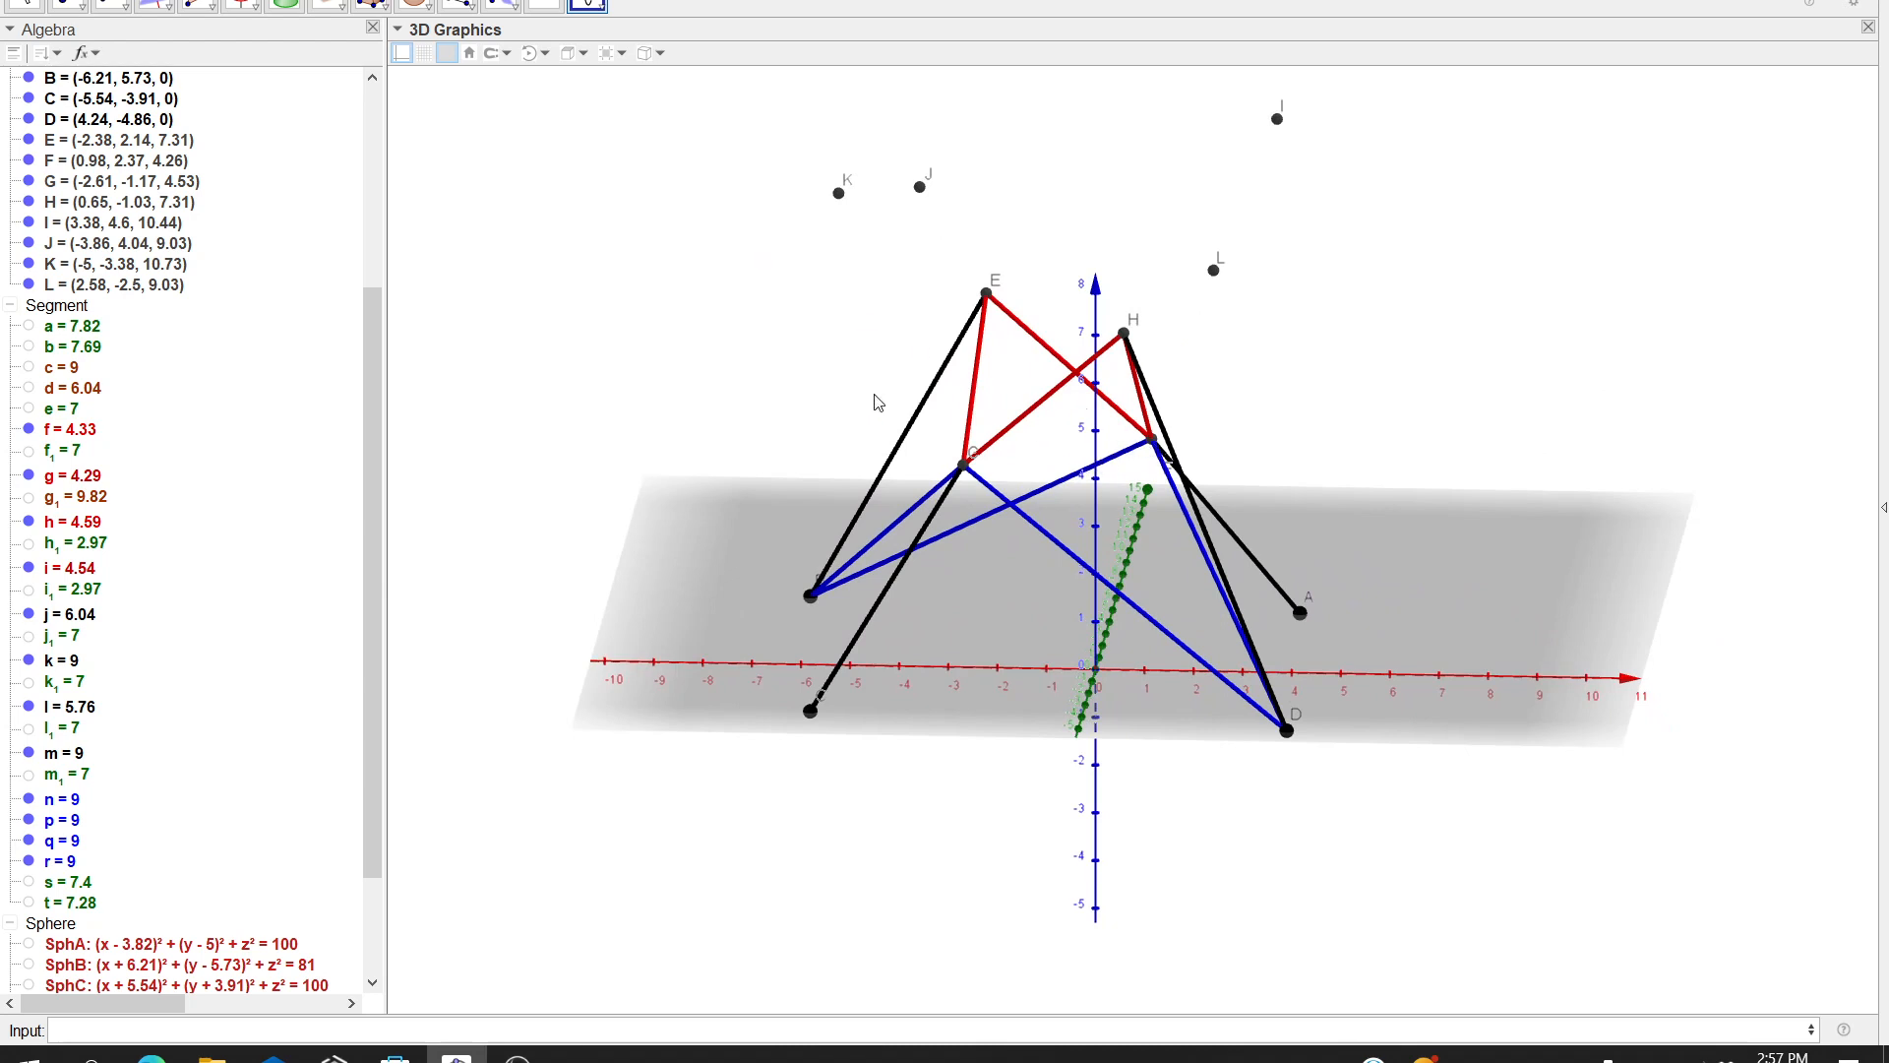
{"action": "mouse_move", "coordinate": [622, 315]}
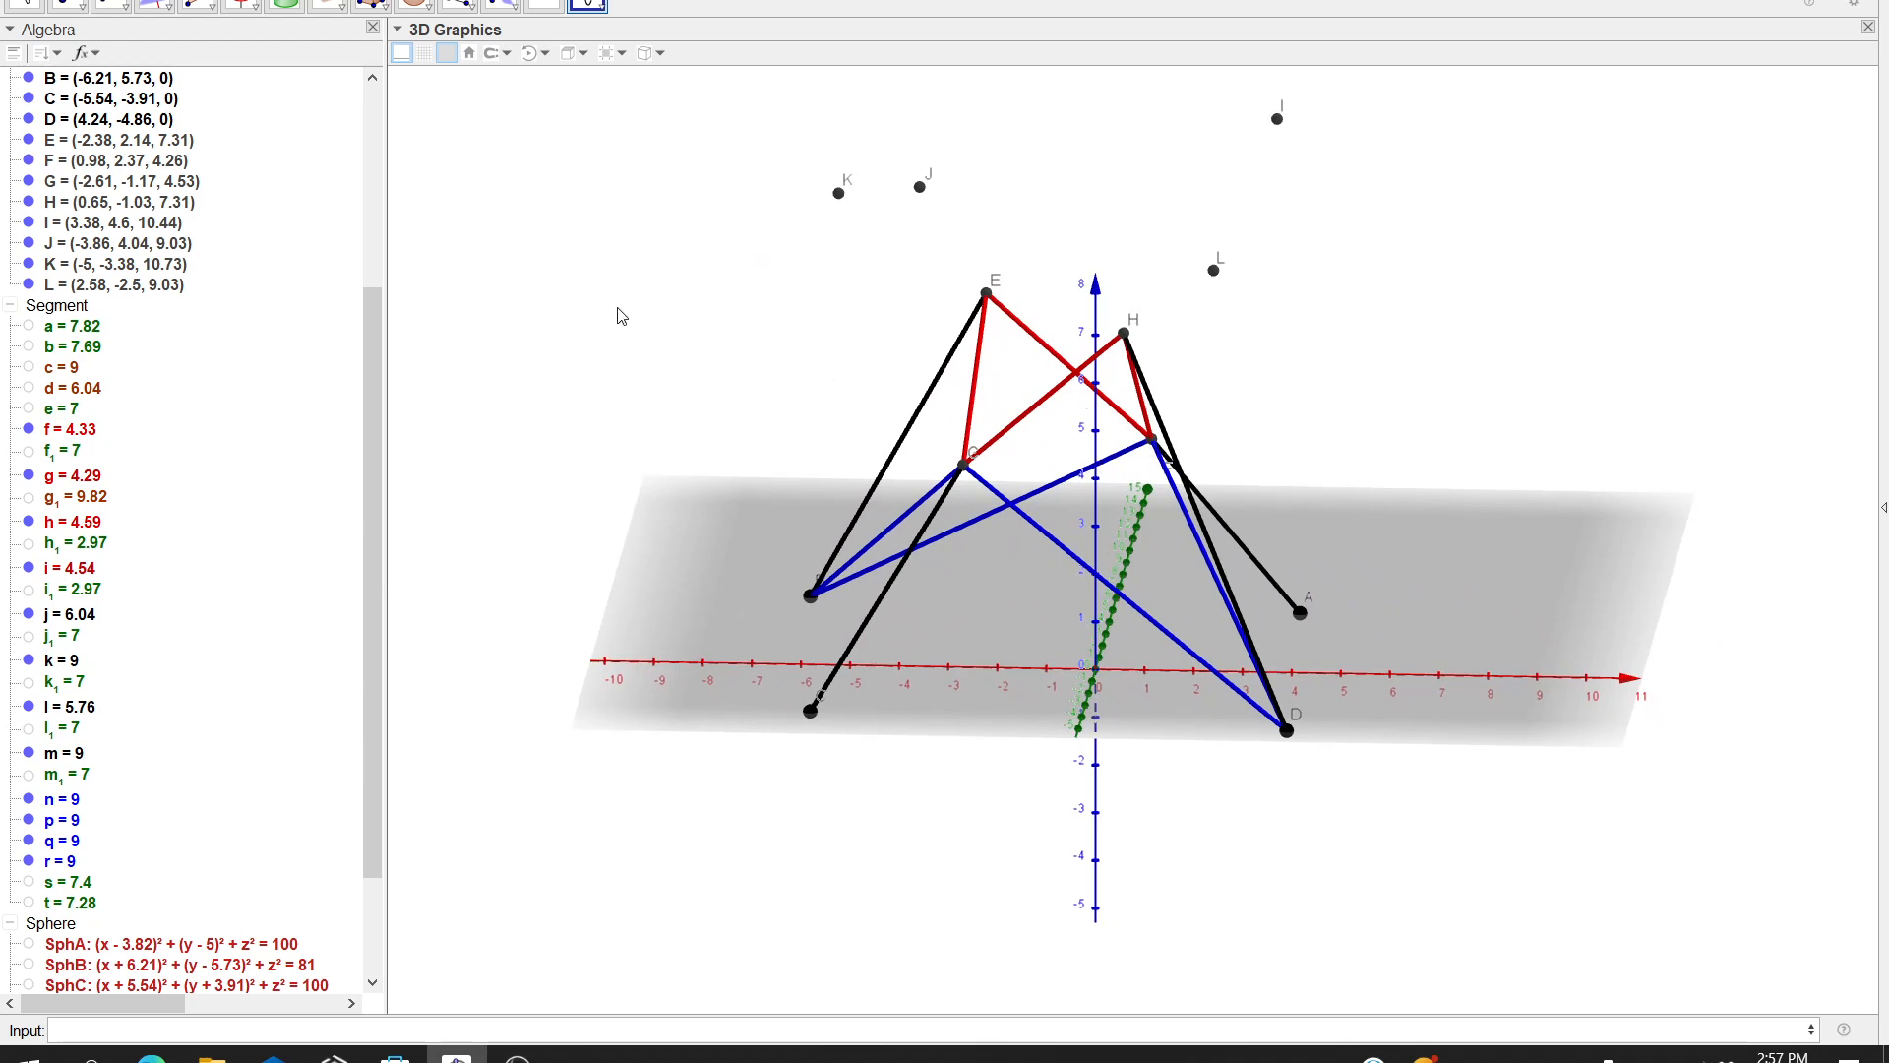
{"action": "mouse_move", "coordinate": [626, 285]}
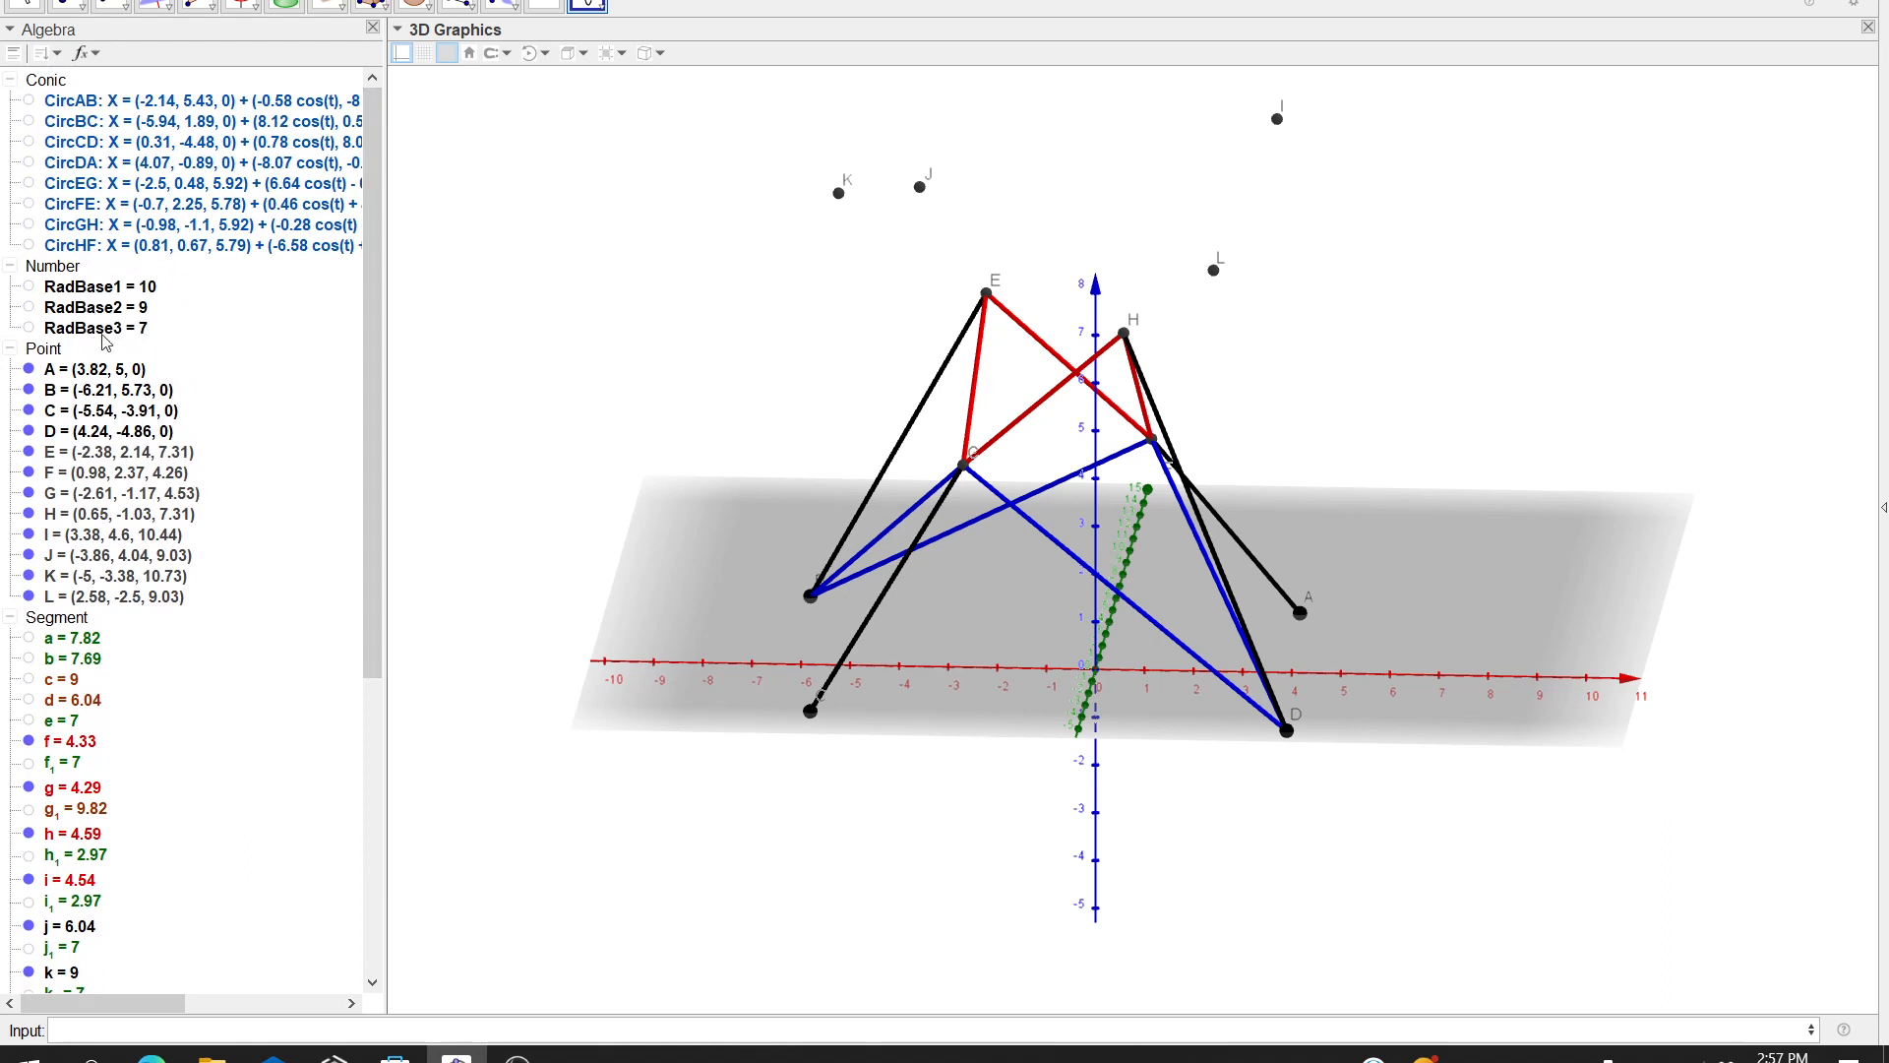
{"action": "mouse_move", "coordinate": [16, 319]}
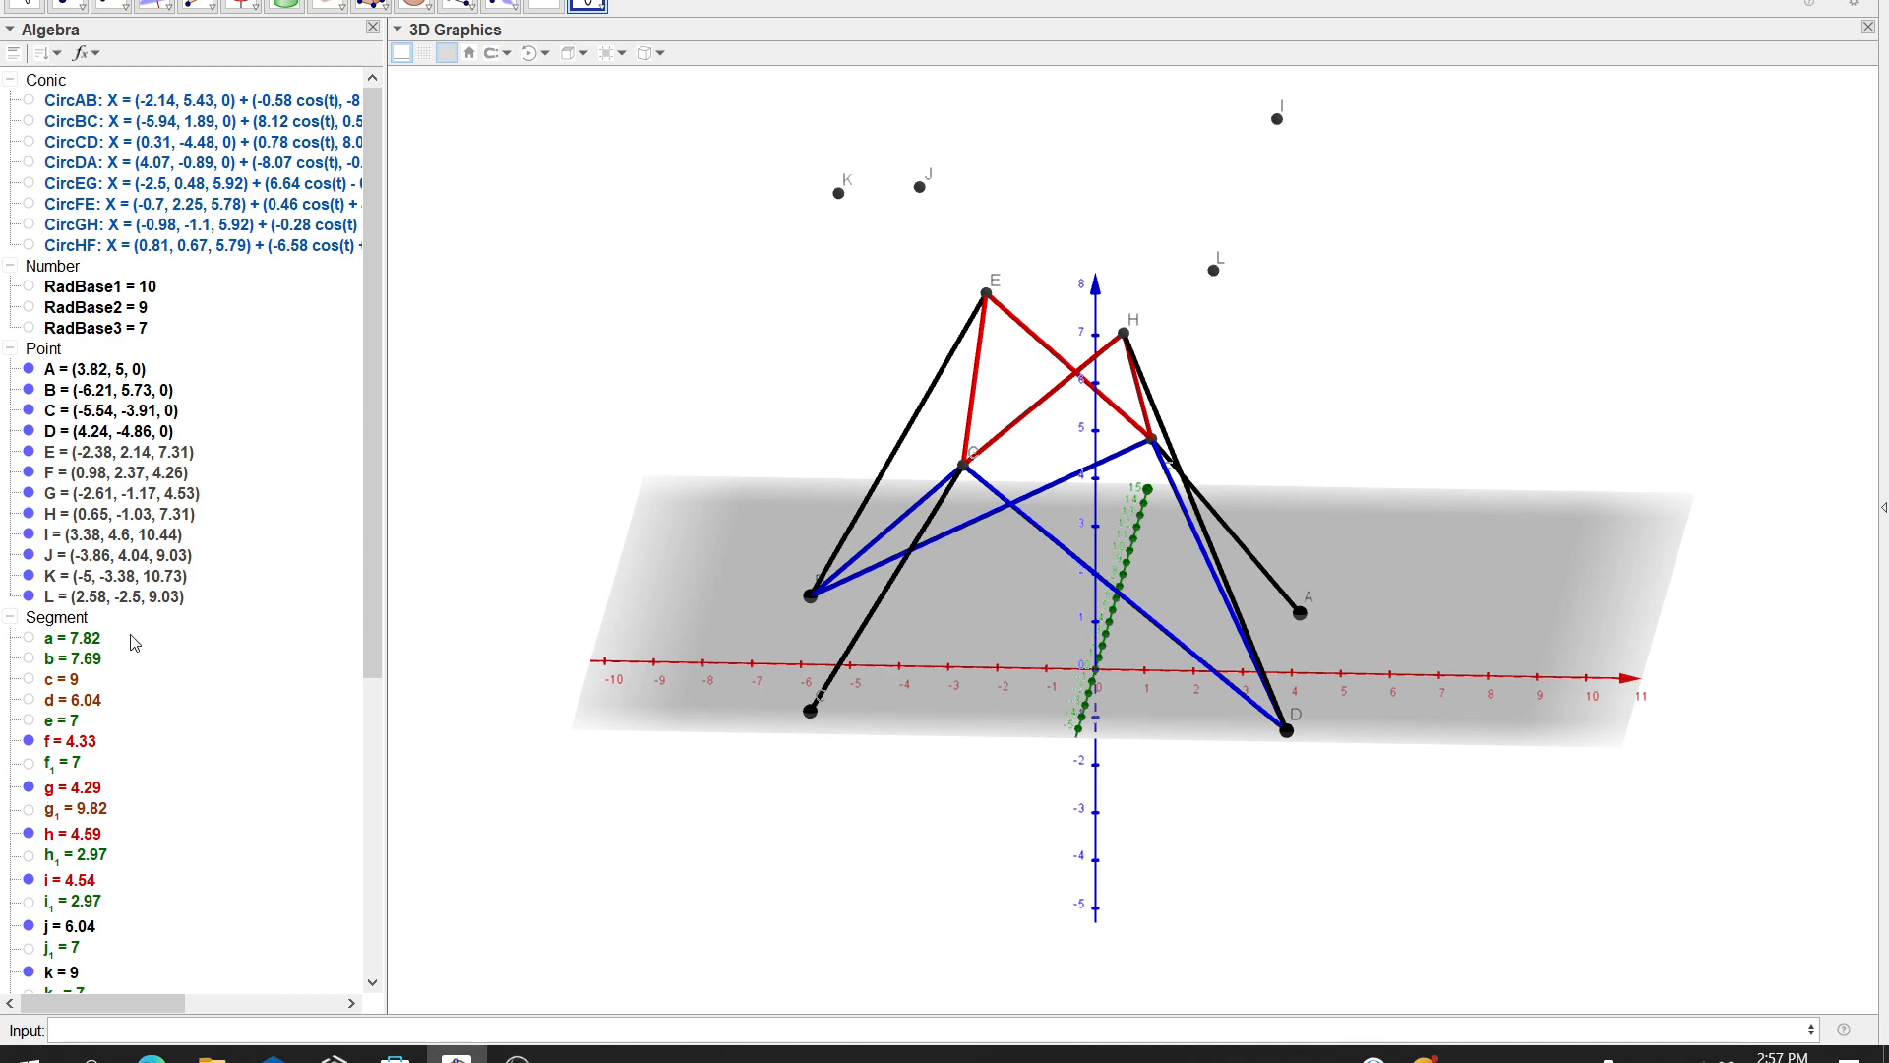
{"action": "scroll", "scroll_direction": "down", "scroll_amount": 3}
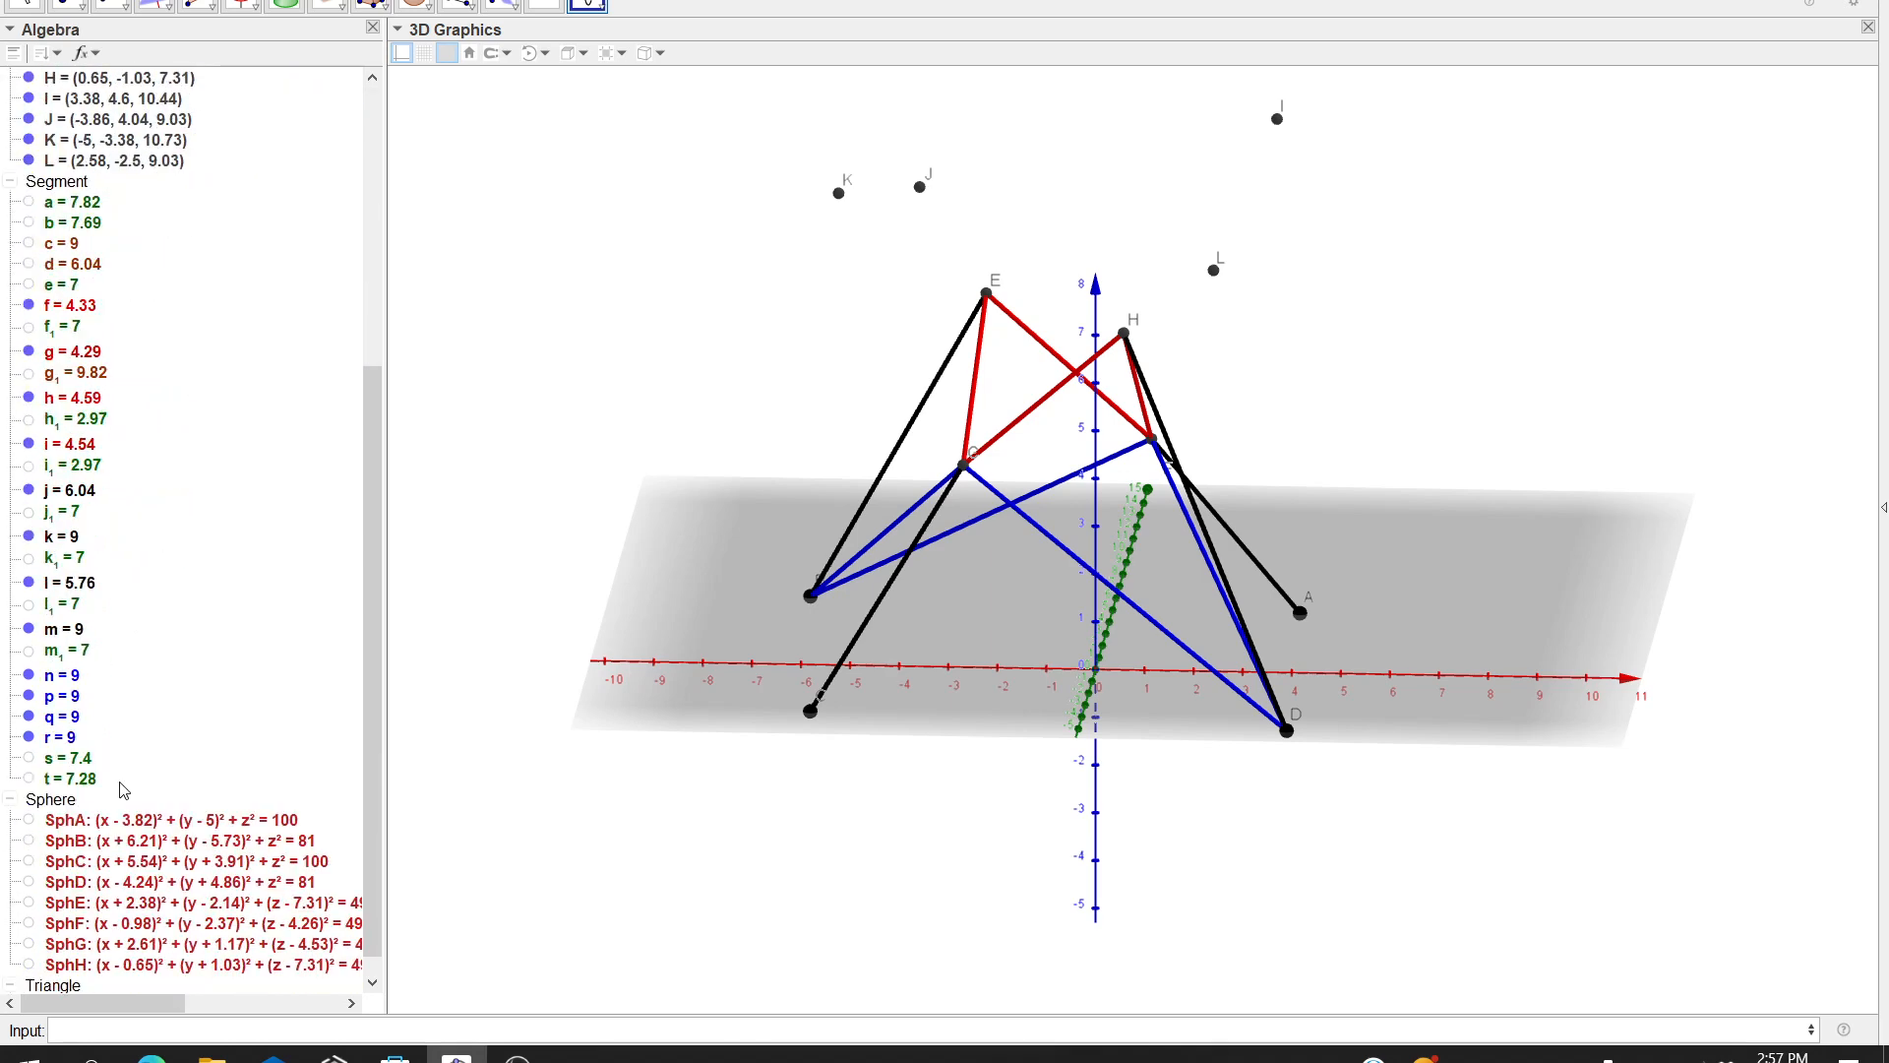
{"action": "left_click", "coordinate": [29, 819]}
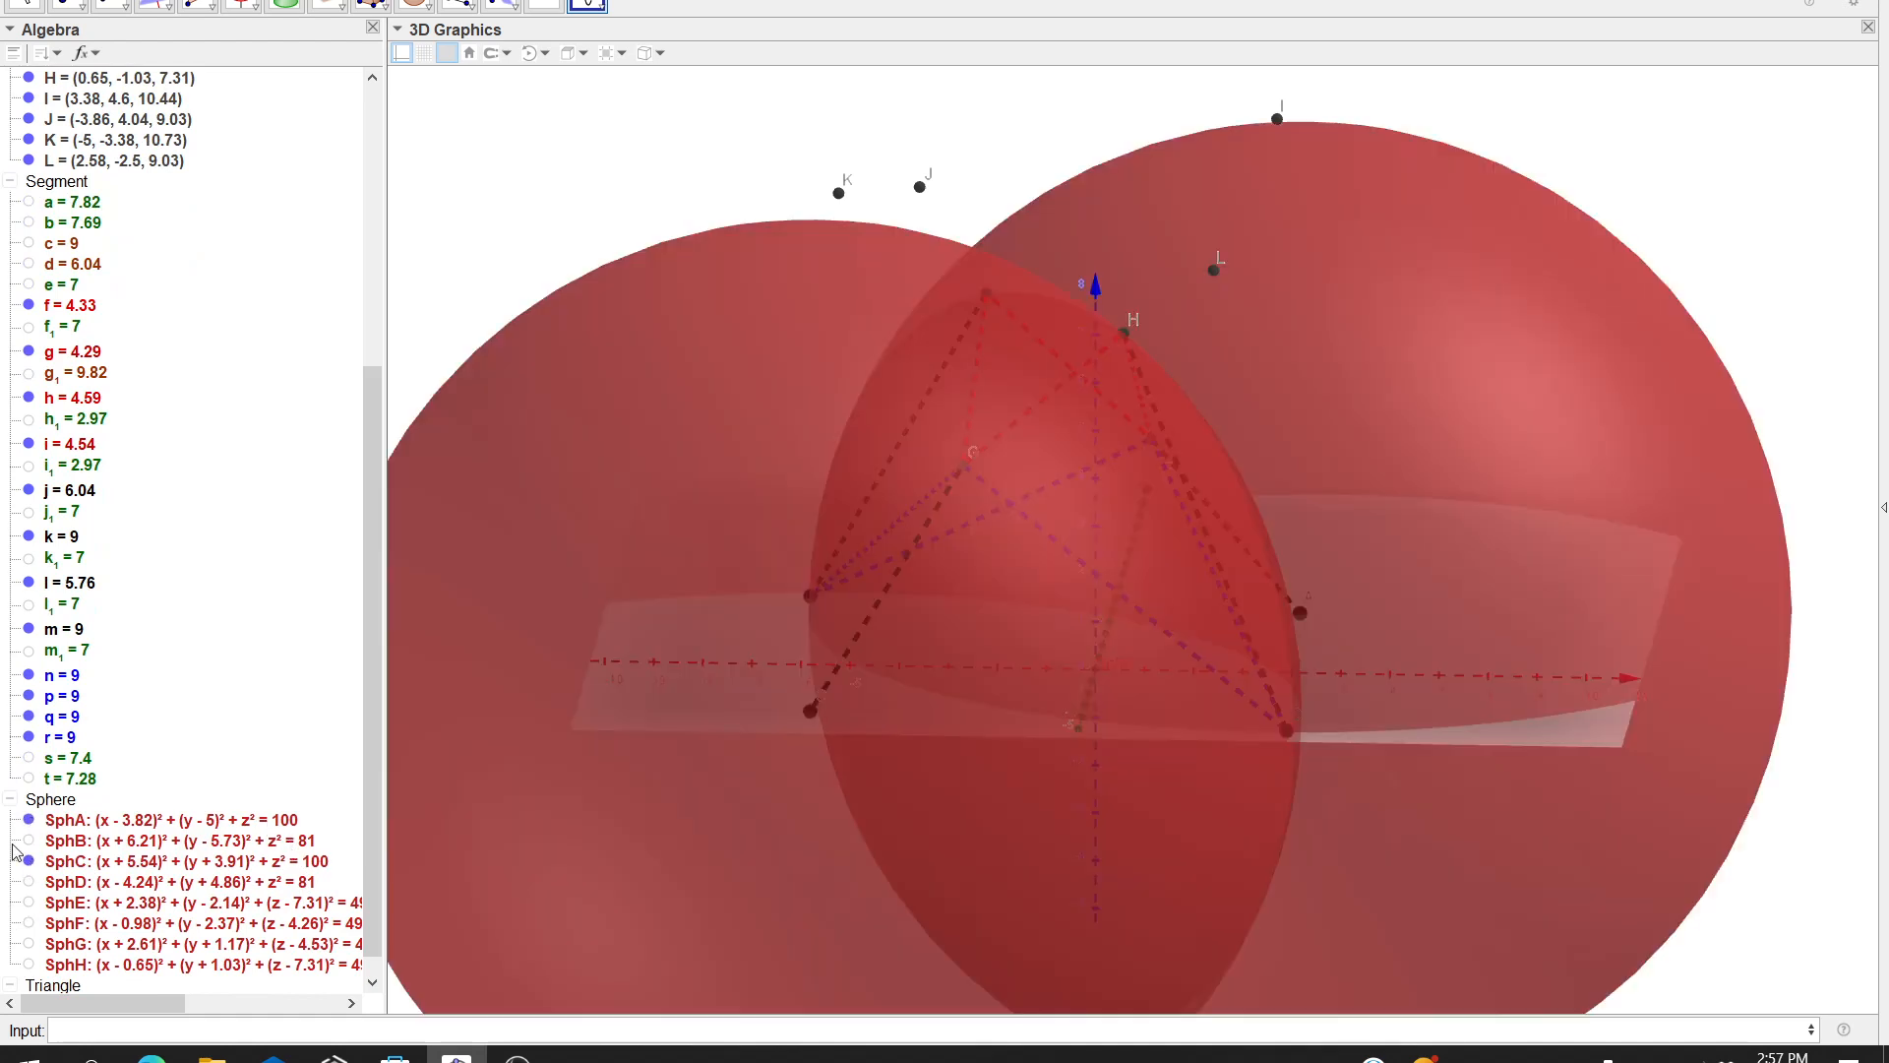
{"action": "left_click", "coordinate": [28, 840]}
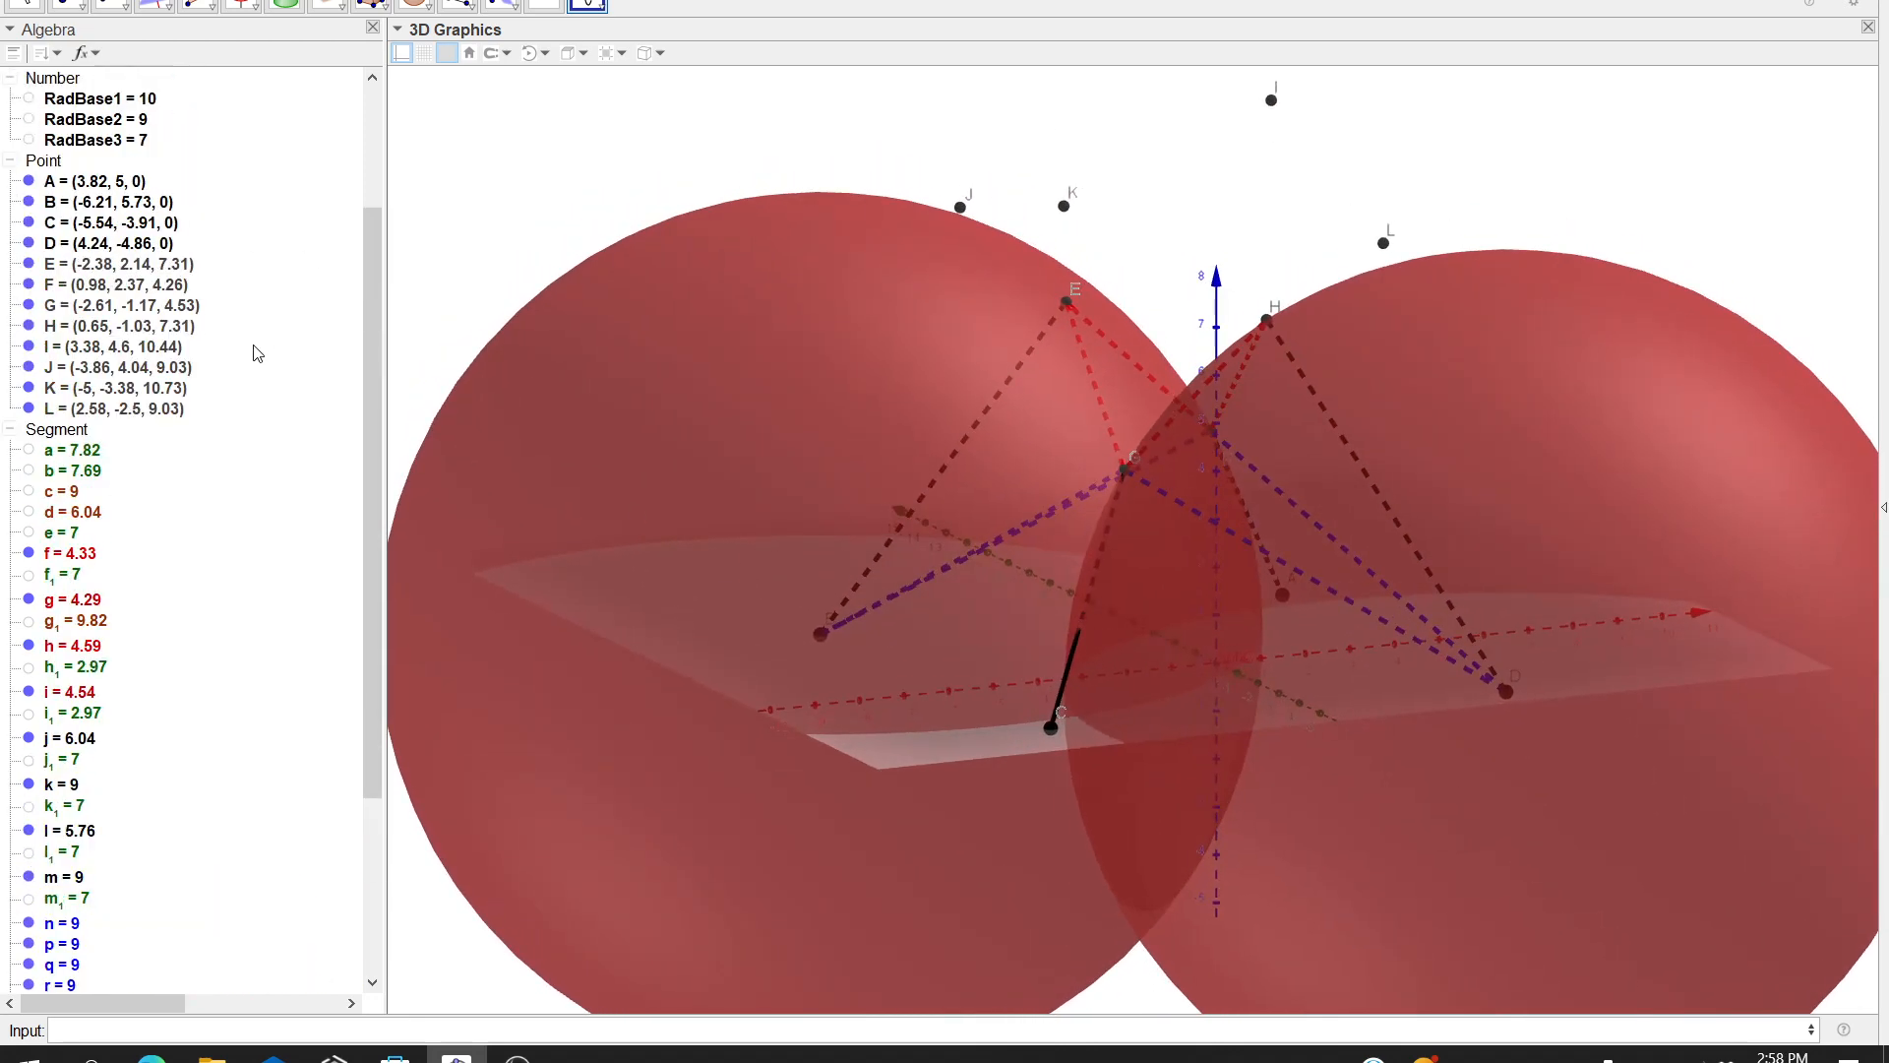
Set RadBase1 to 11 and RadBase2 to 10 so the struts lengthen
{"action": "double_click", "coordinate": [101, 99]}
{"action": "type", "text": "1"}
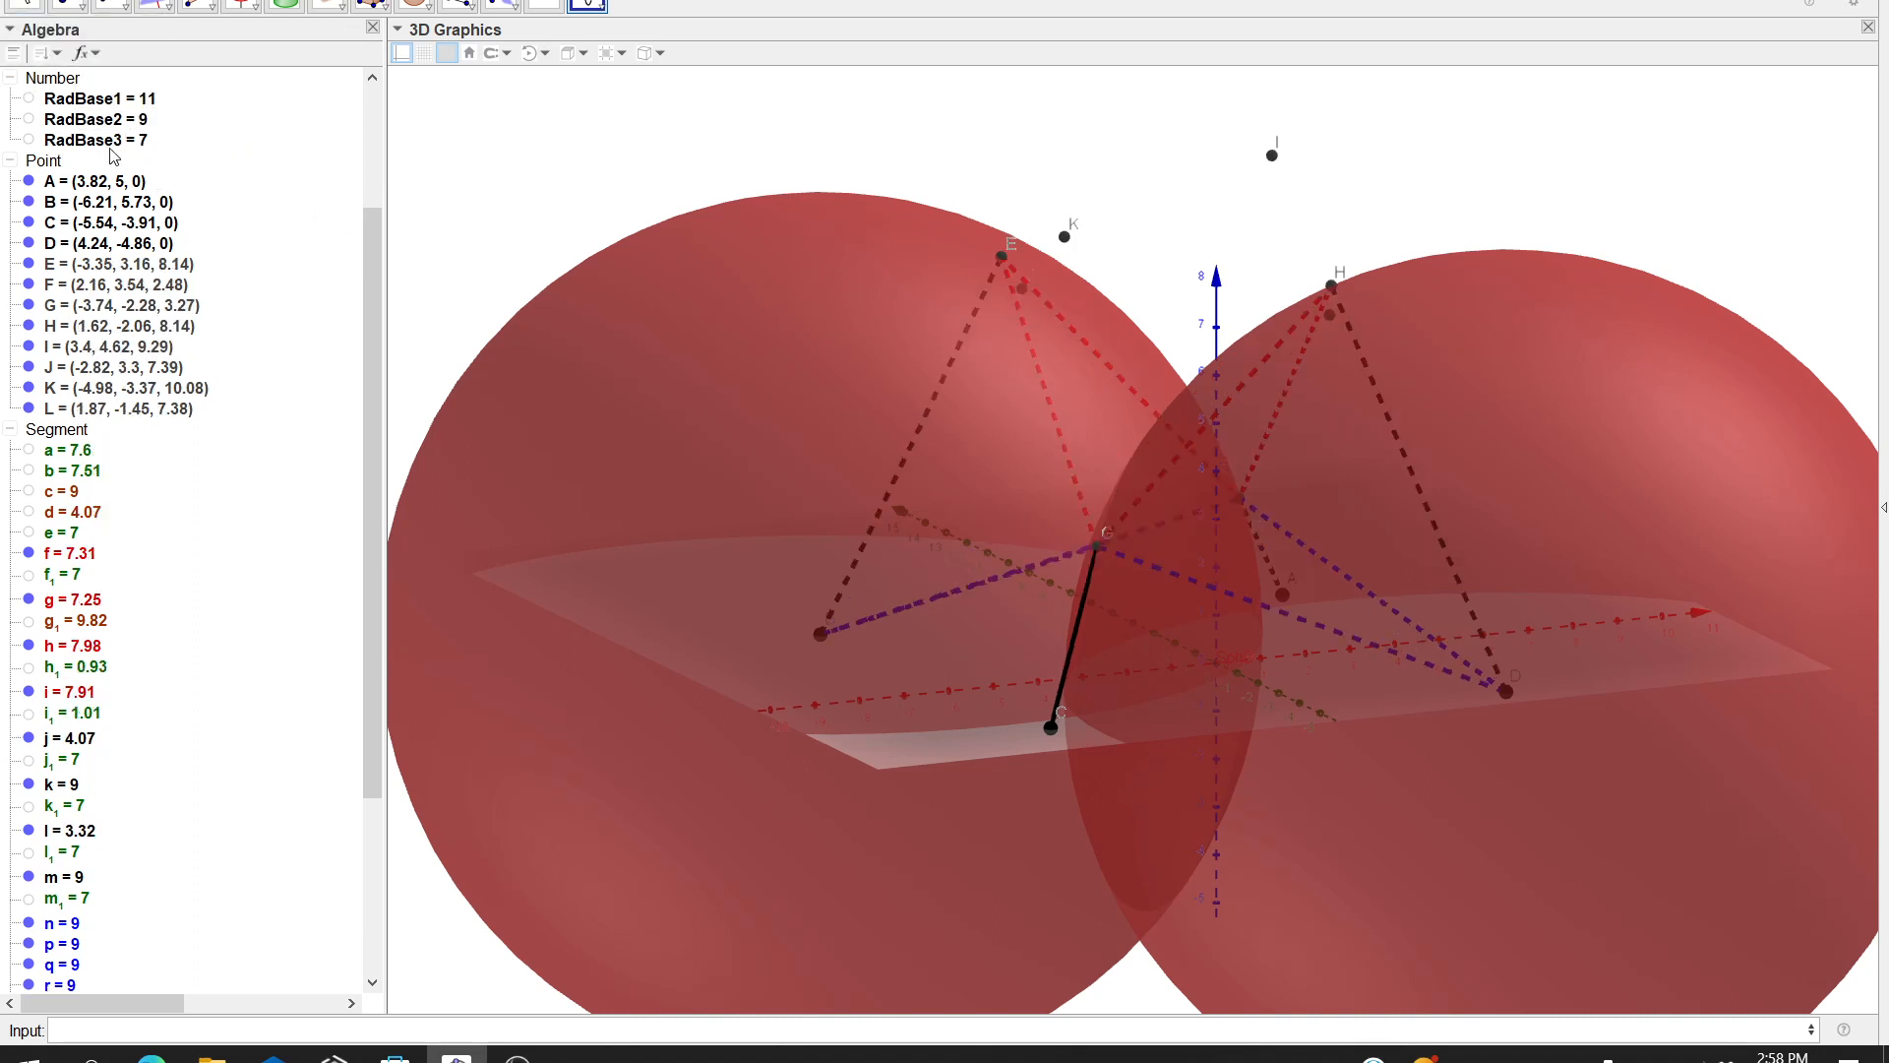
{"action": "double_click", "coordinate": [116, 118]}
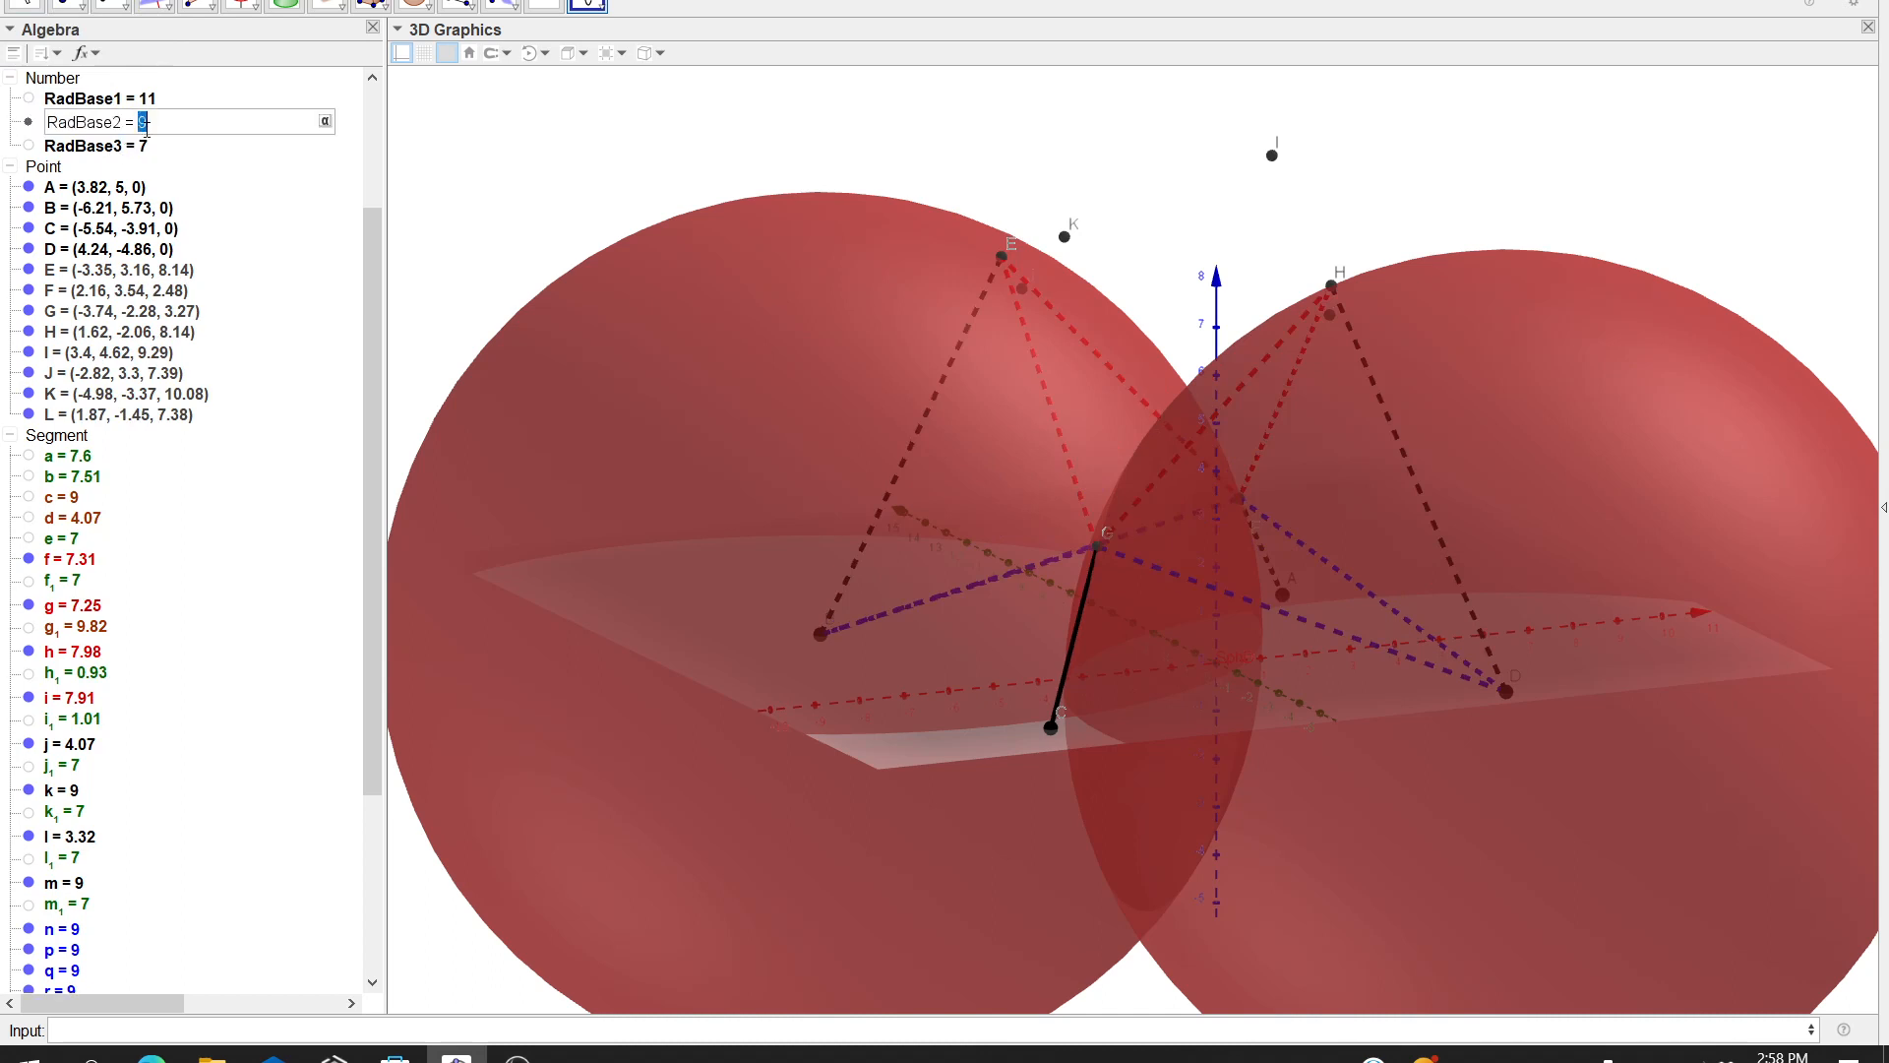
{"action": "type", "text": "10"}
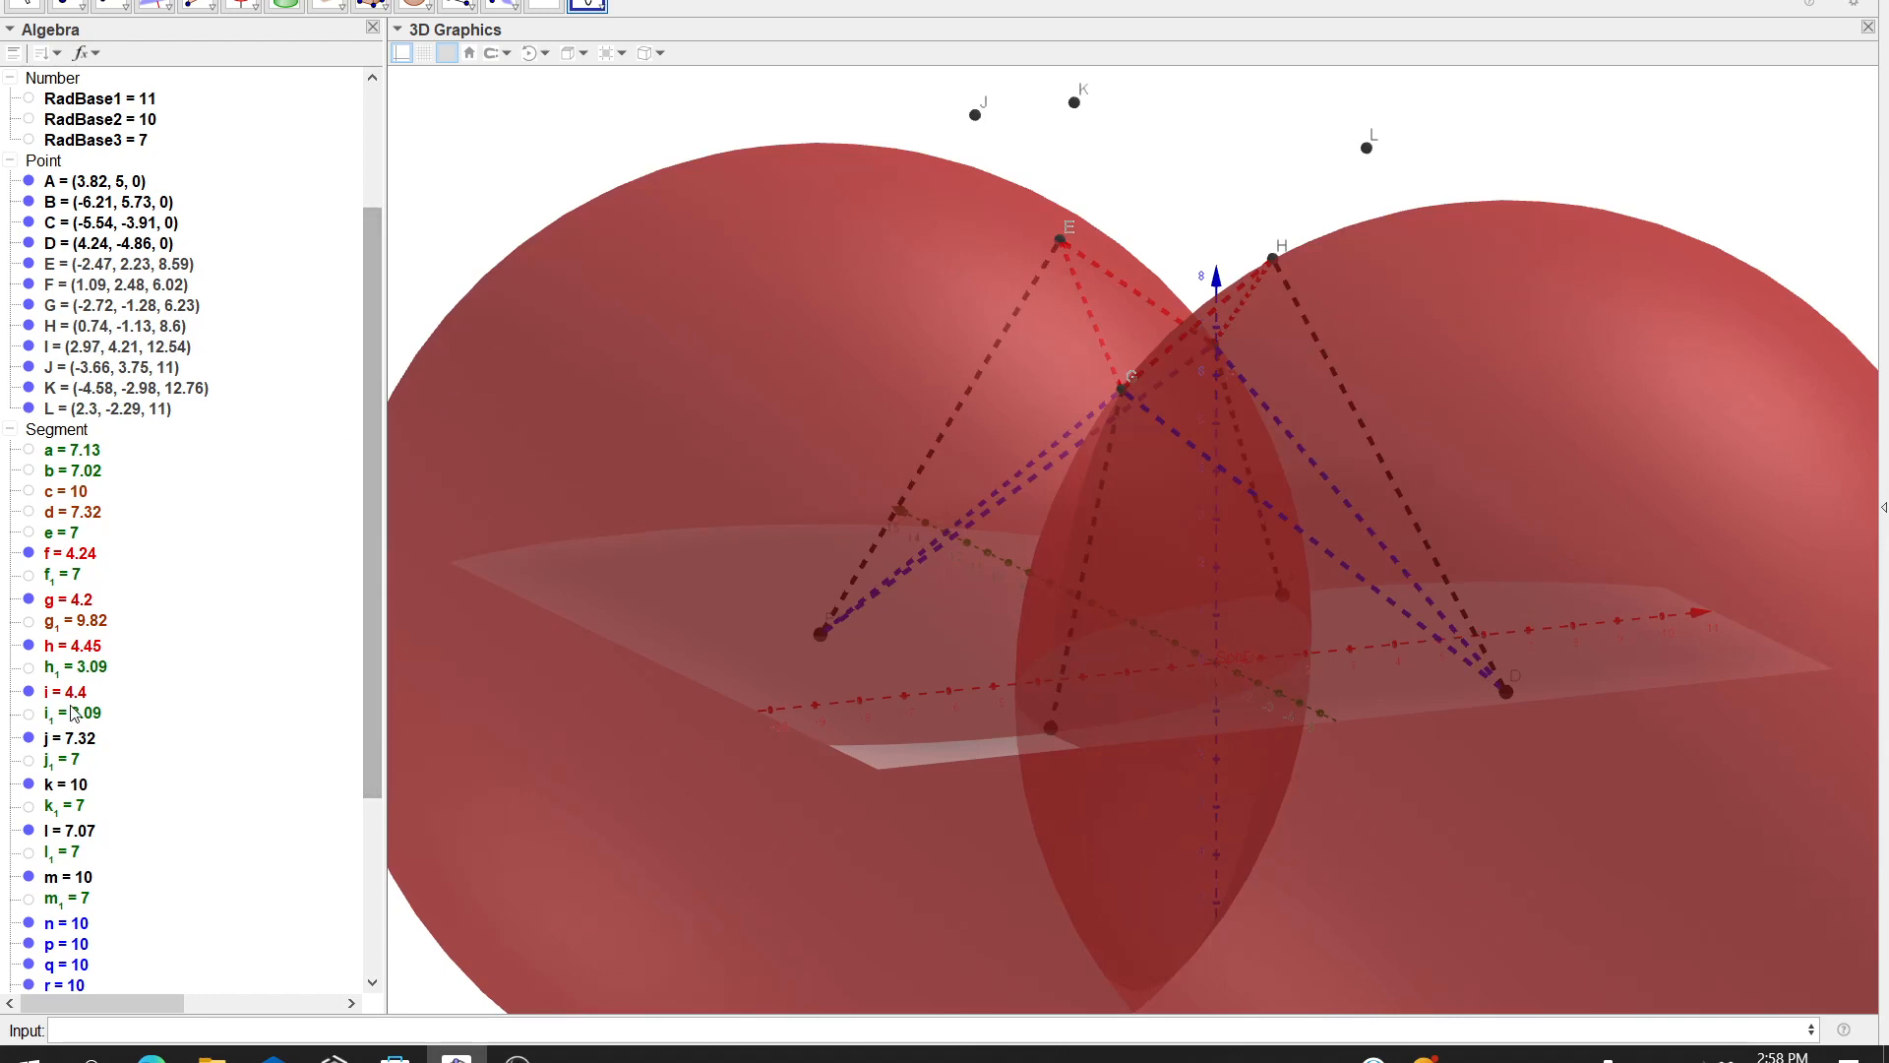
{"action": "scroll", "scroll_direction": "down", "scroll_amount": 3}
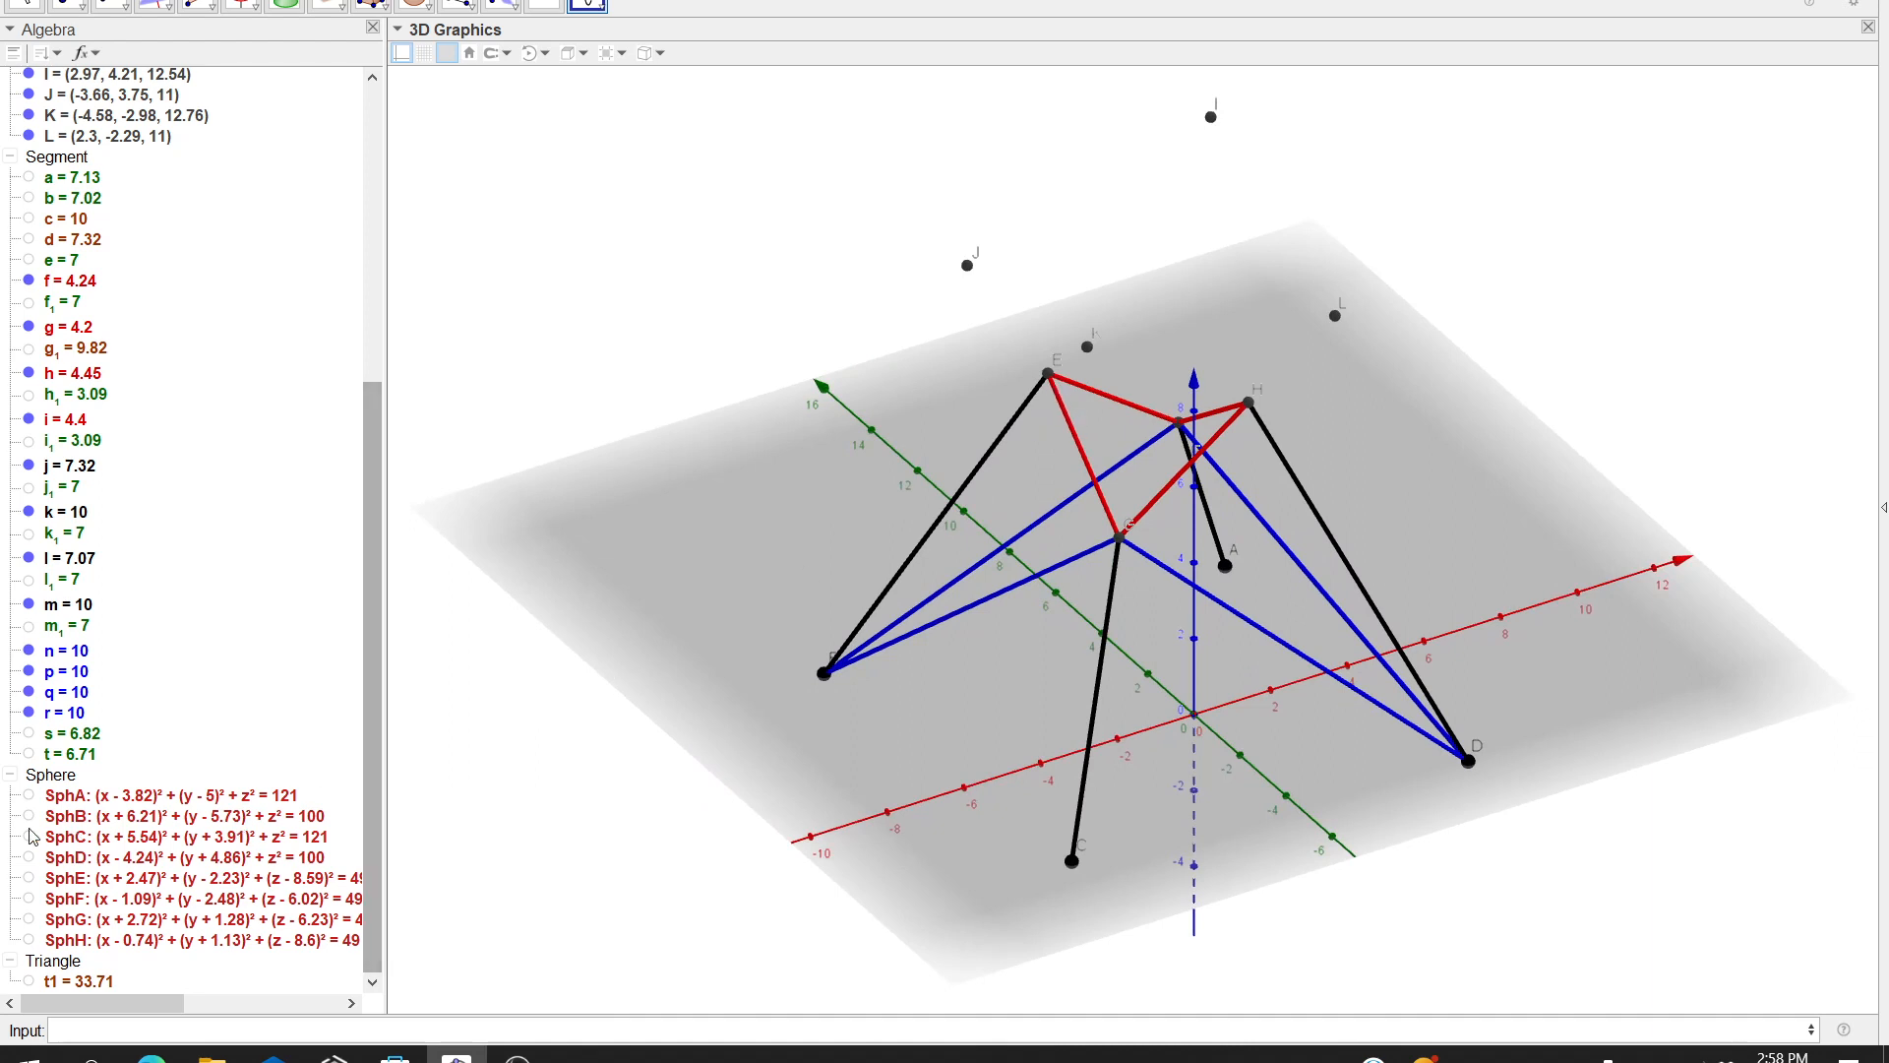
{"action": "mouse_move", "coordinate": [31, 885]}
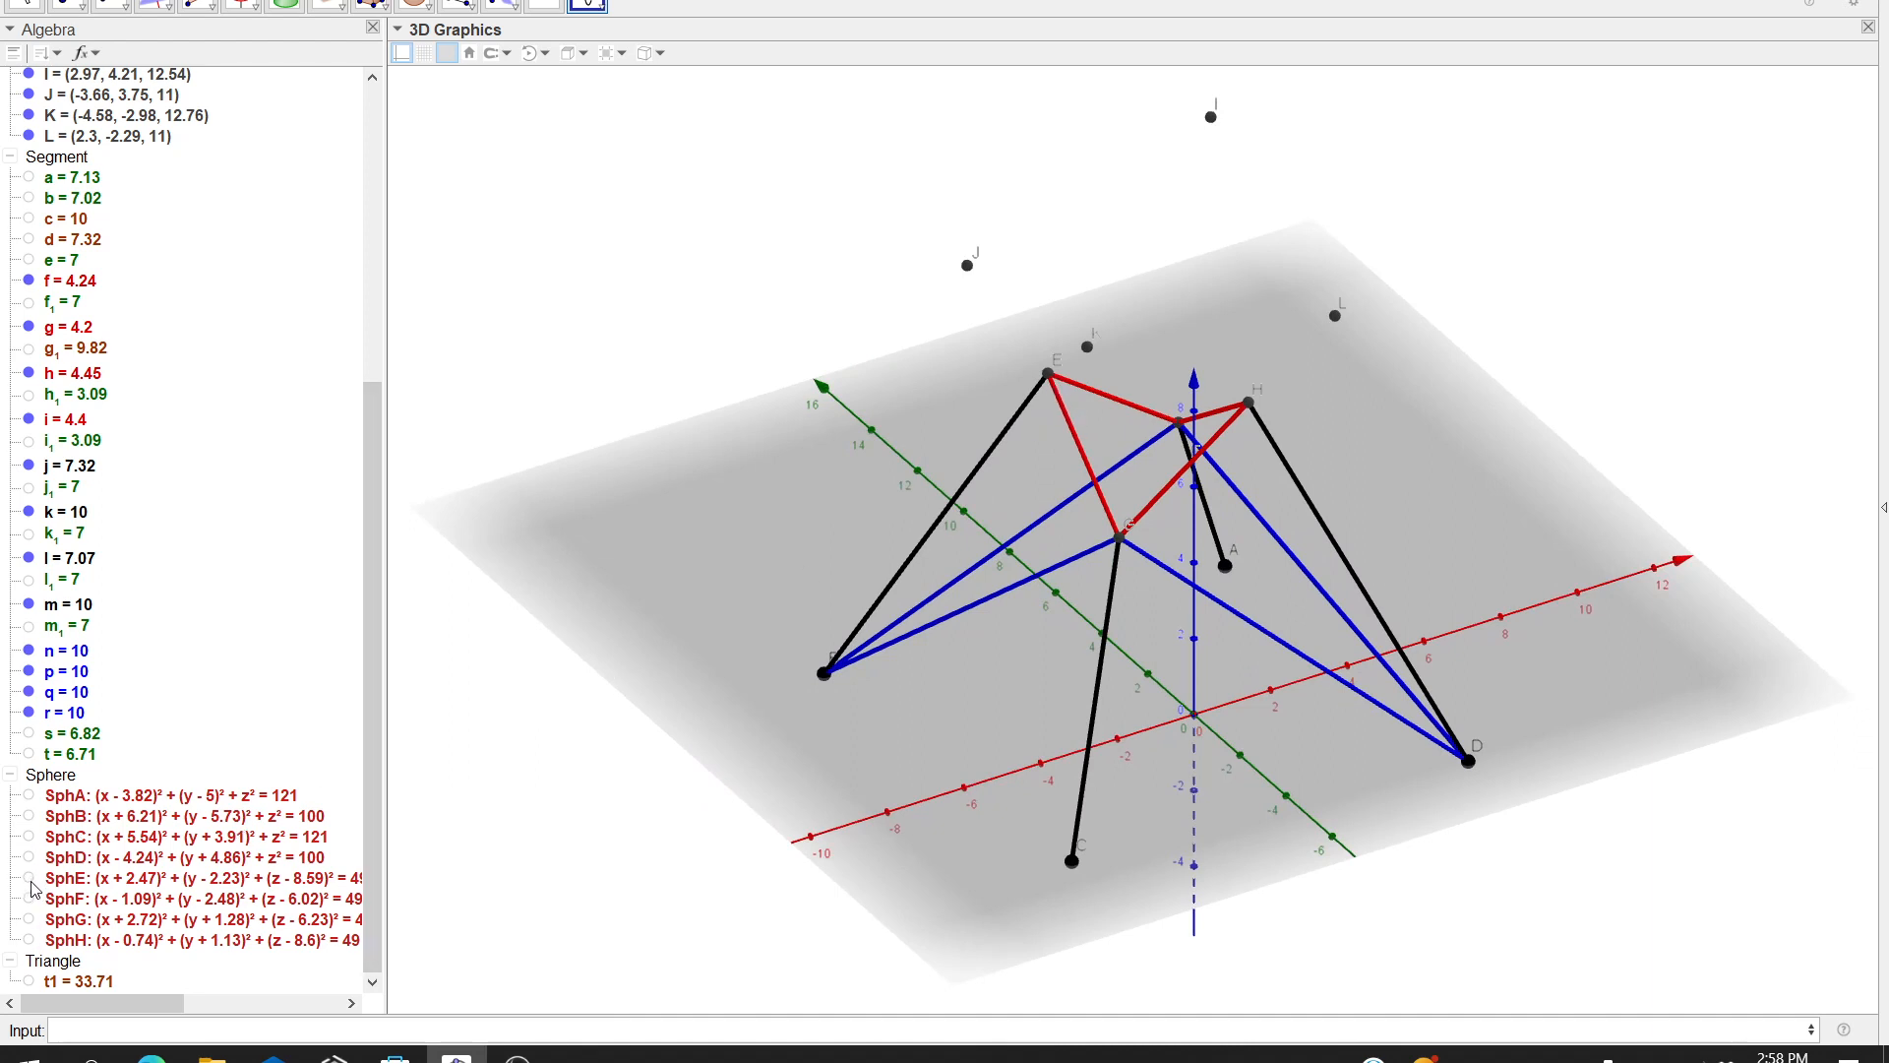
Show the red spheres around the upper points and view them from the side
{"action": "left_click", "coordinate": [27, 877]}
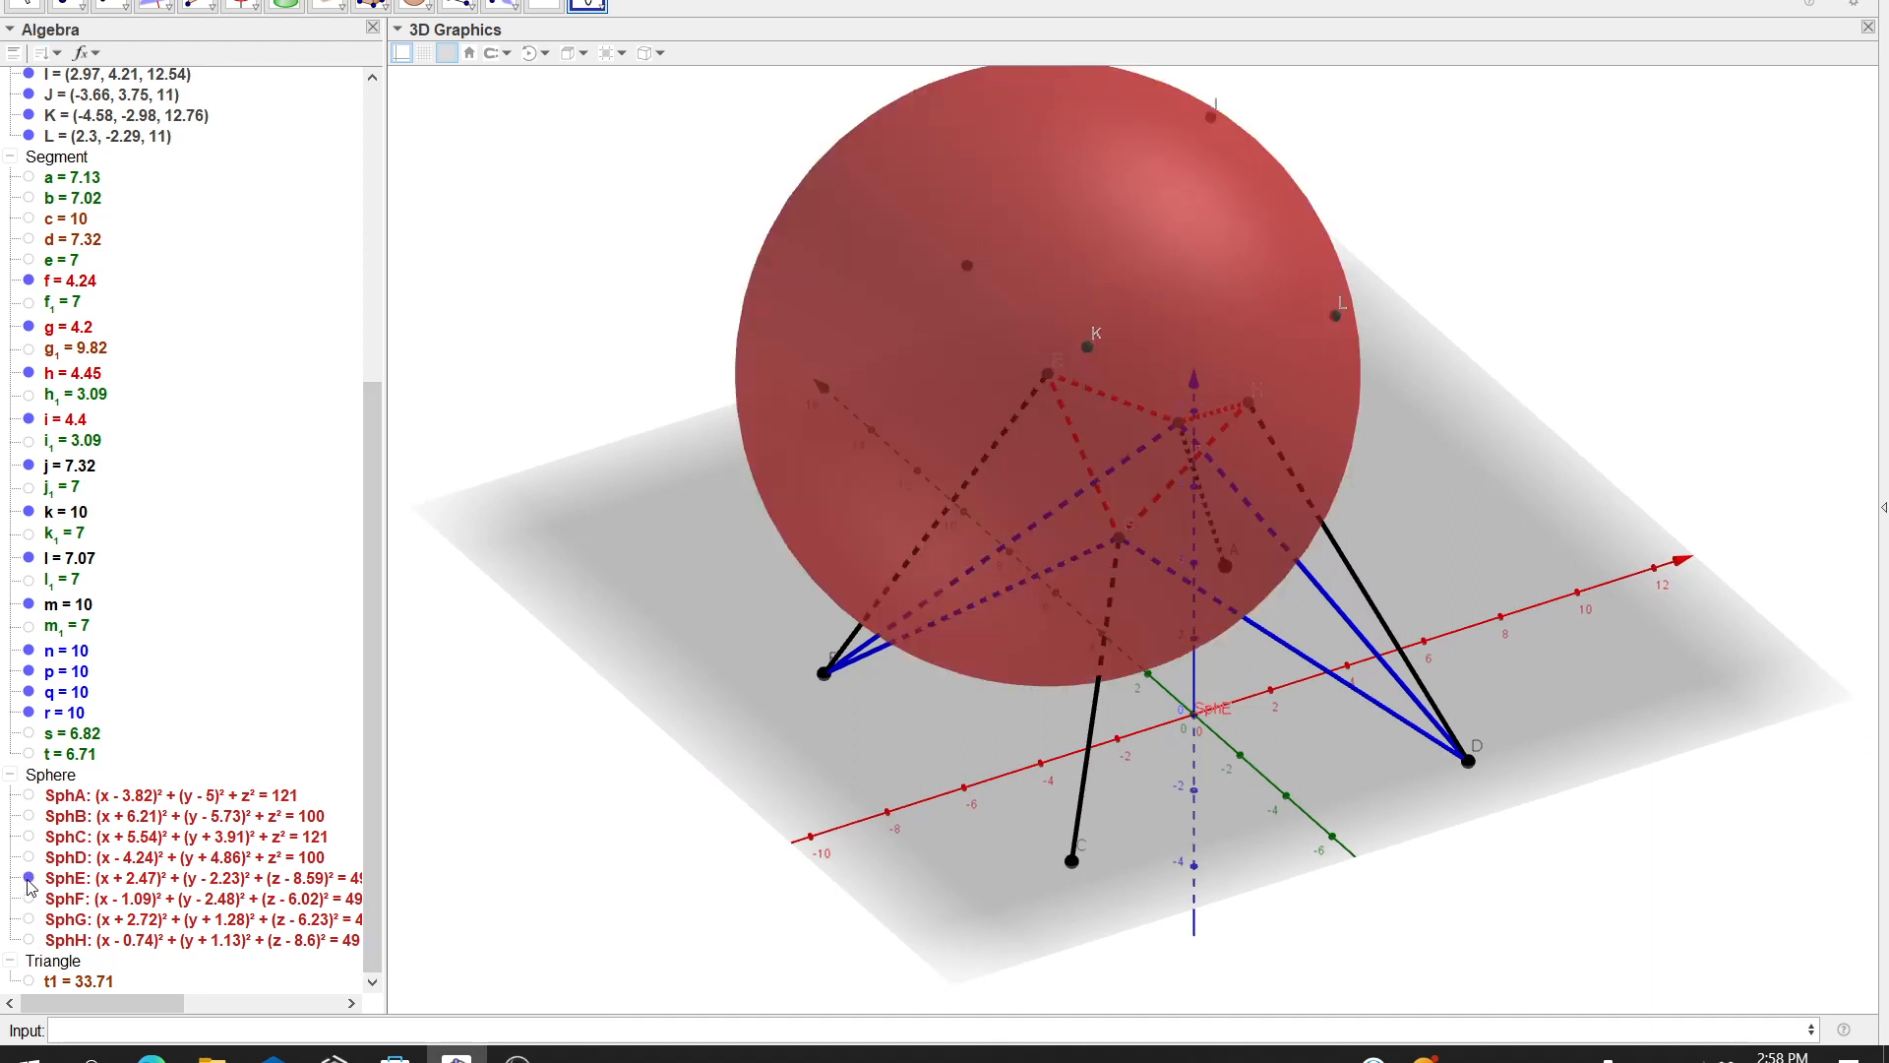
{"action": "left_click", "coordinate": [28, 878]}
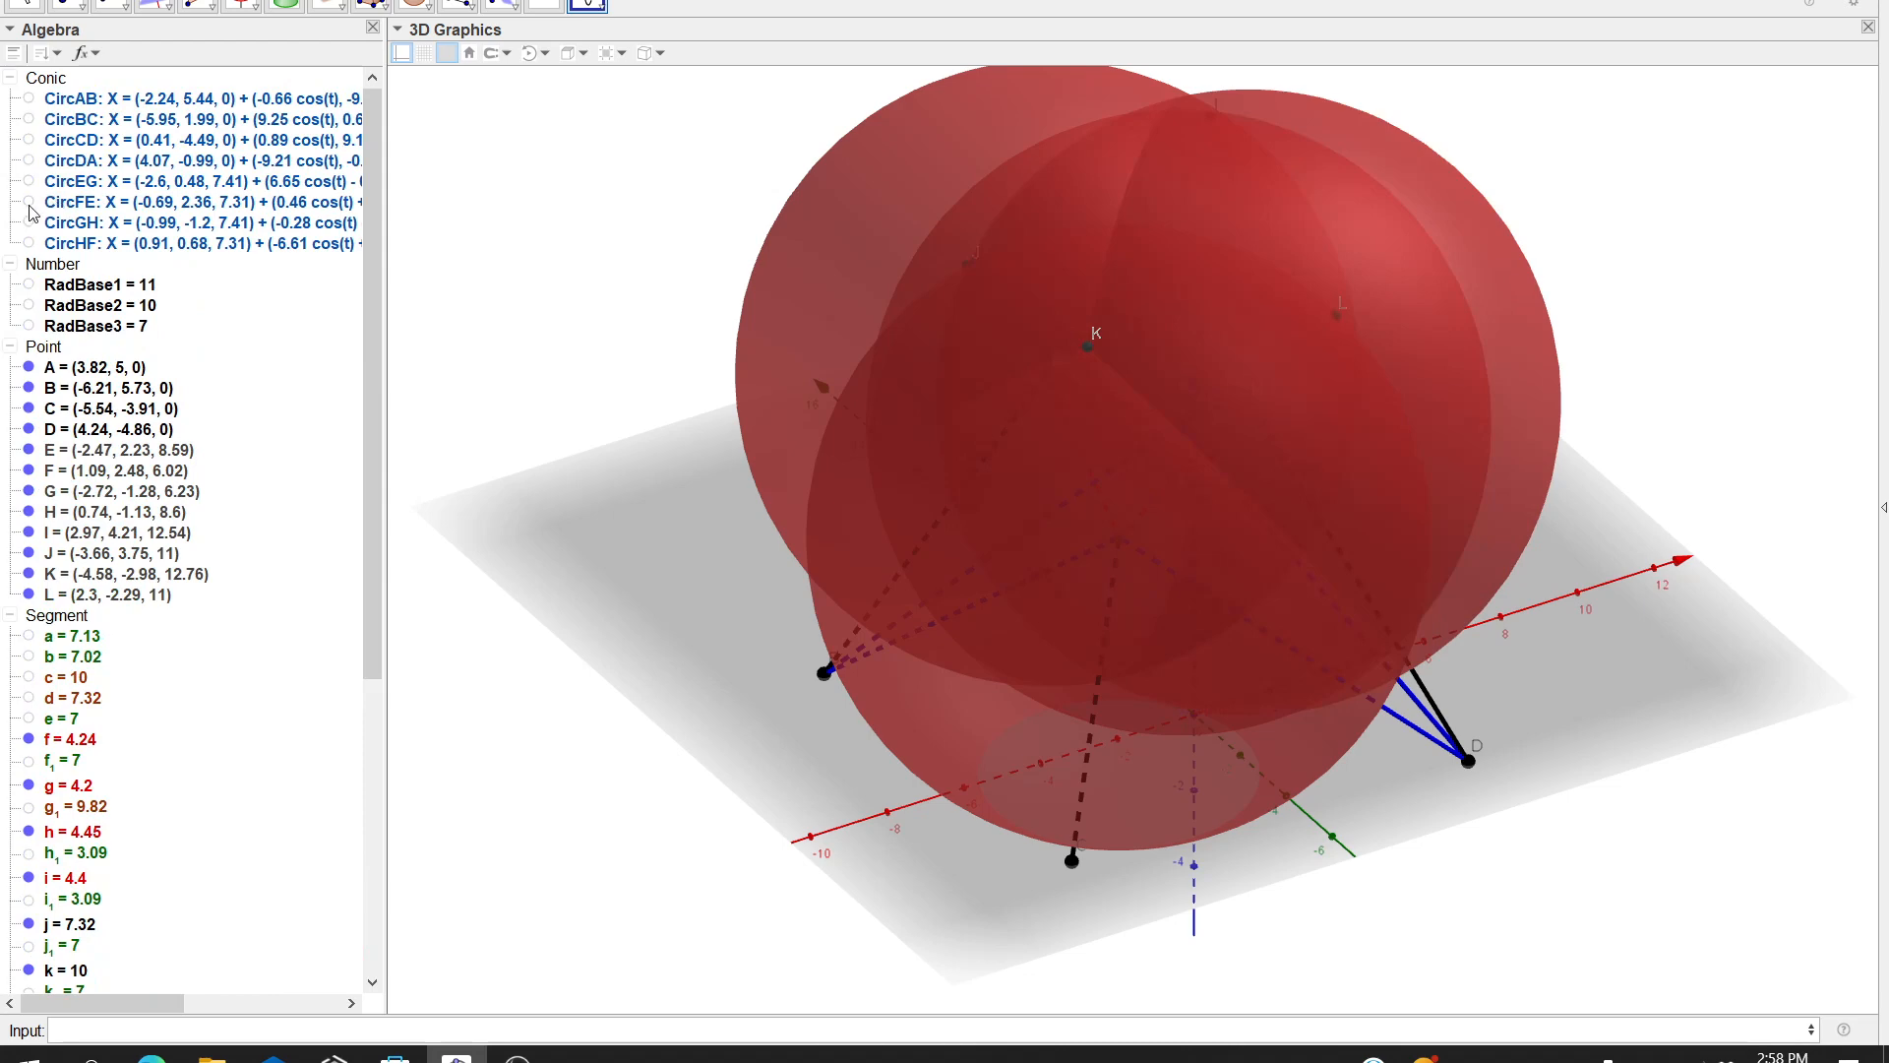
{"action": "scroll", "scroll_direction": "down", "scroll_amount": 3}
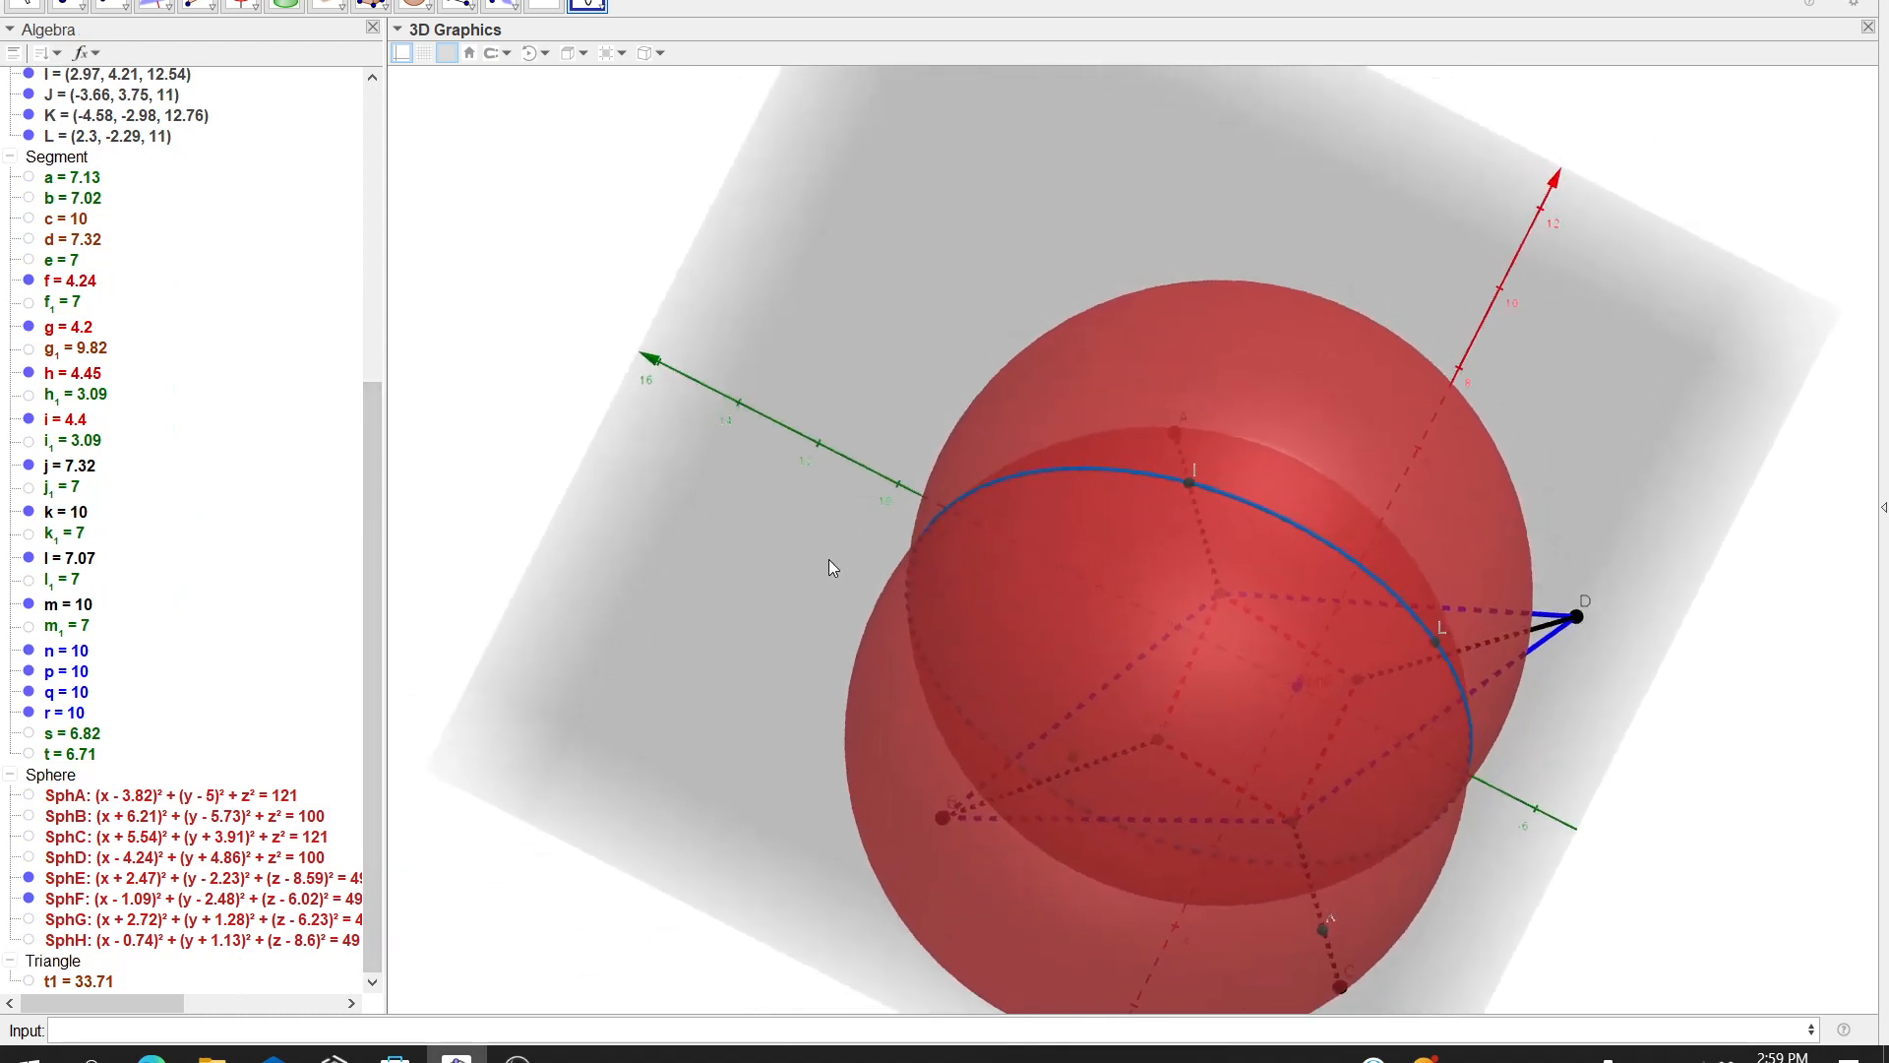
{"action": "left_click_drag", "start_coordinate": [829, 567], "coordinate": [760, 490]}
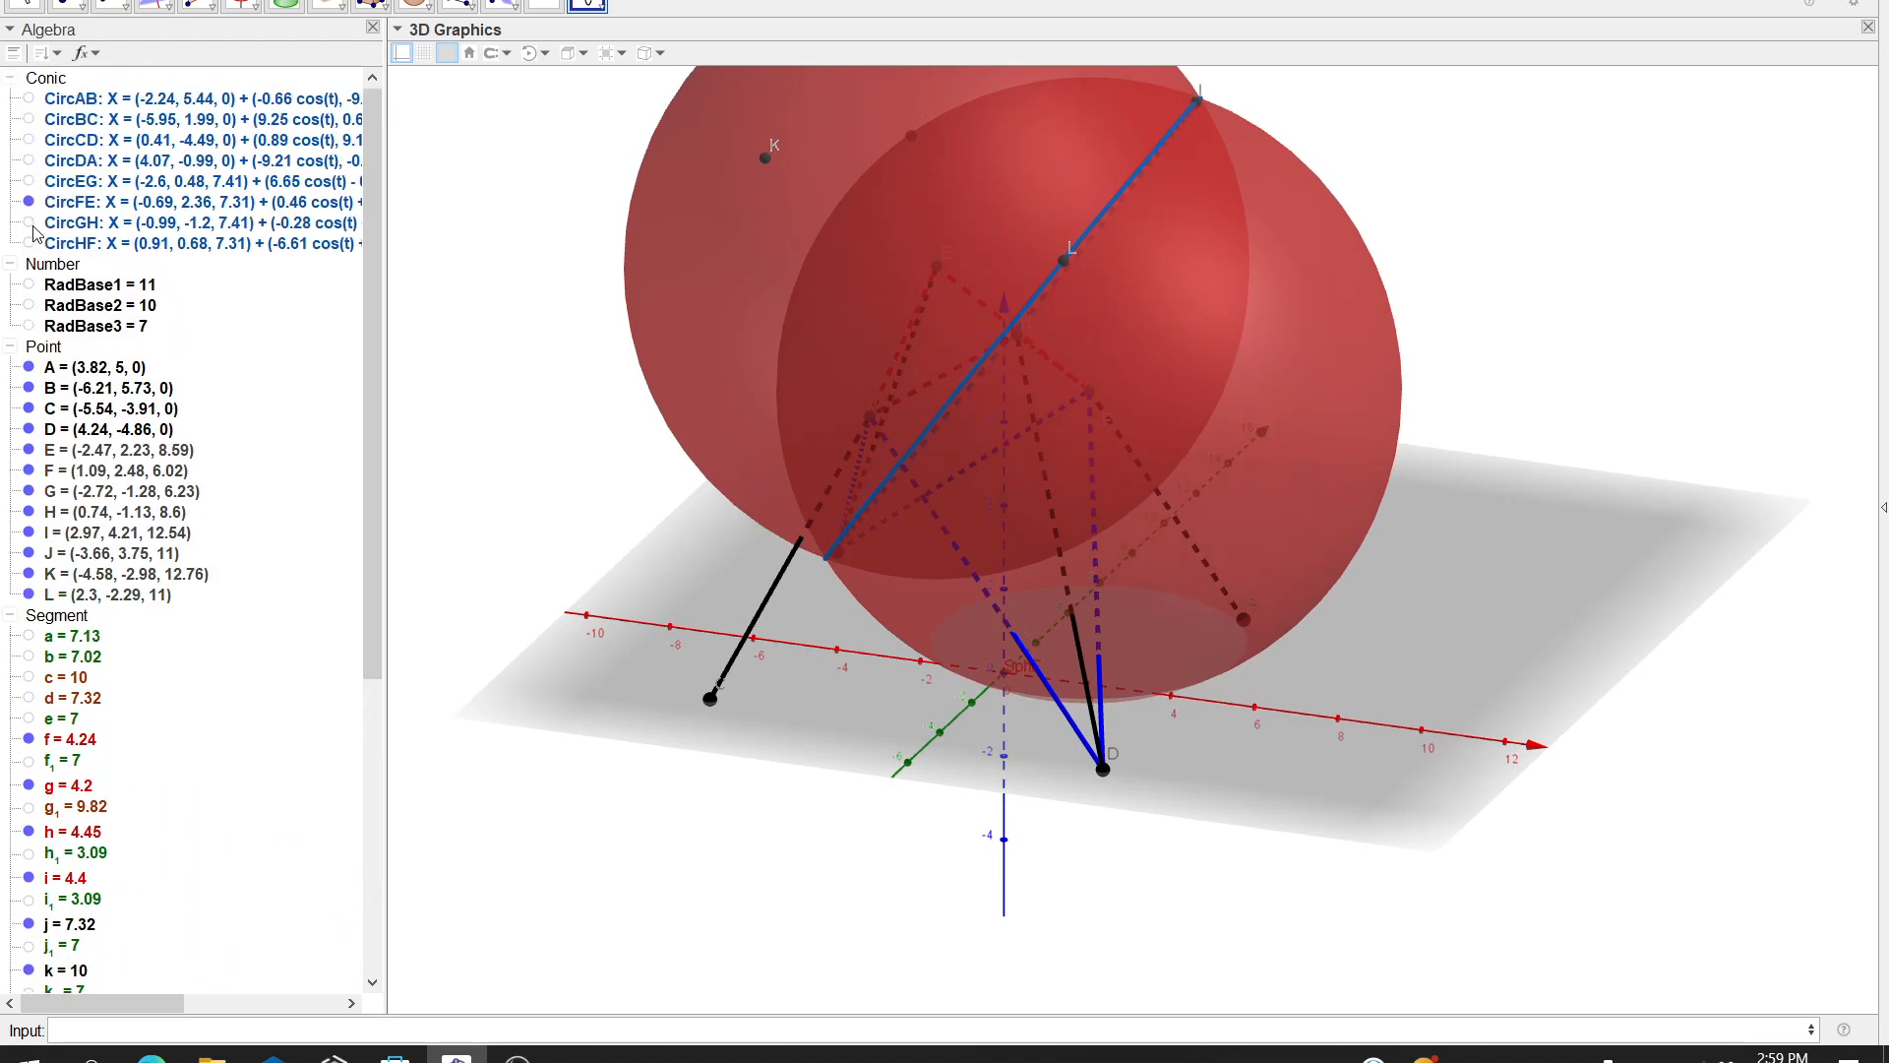
Show the blue intersection circles through the tower and inspect them from above and the side
{"action": "left_click", "coordinate": [28, 223]}
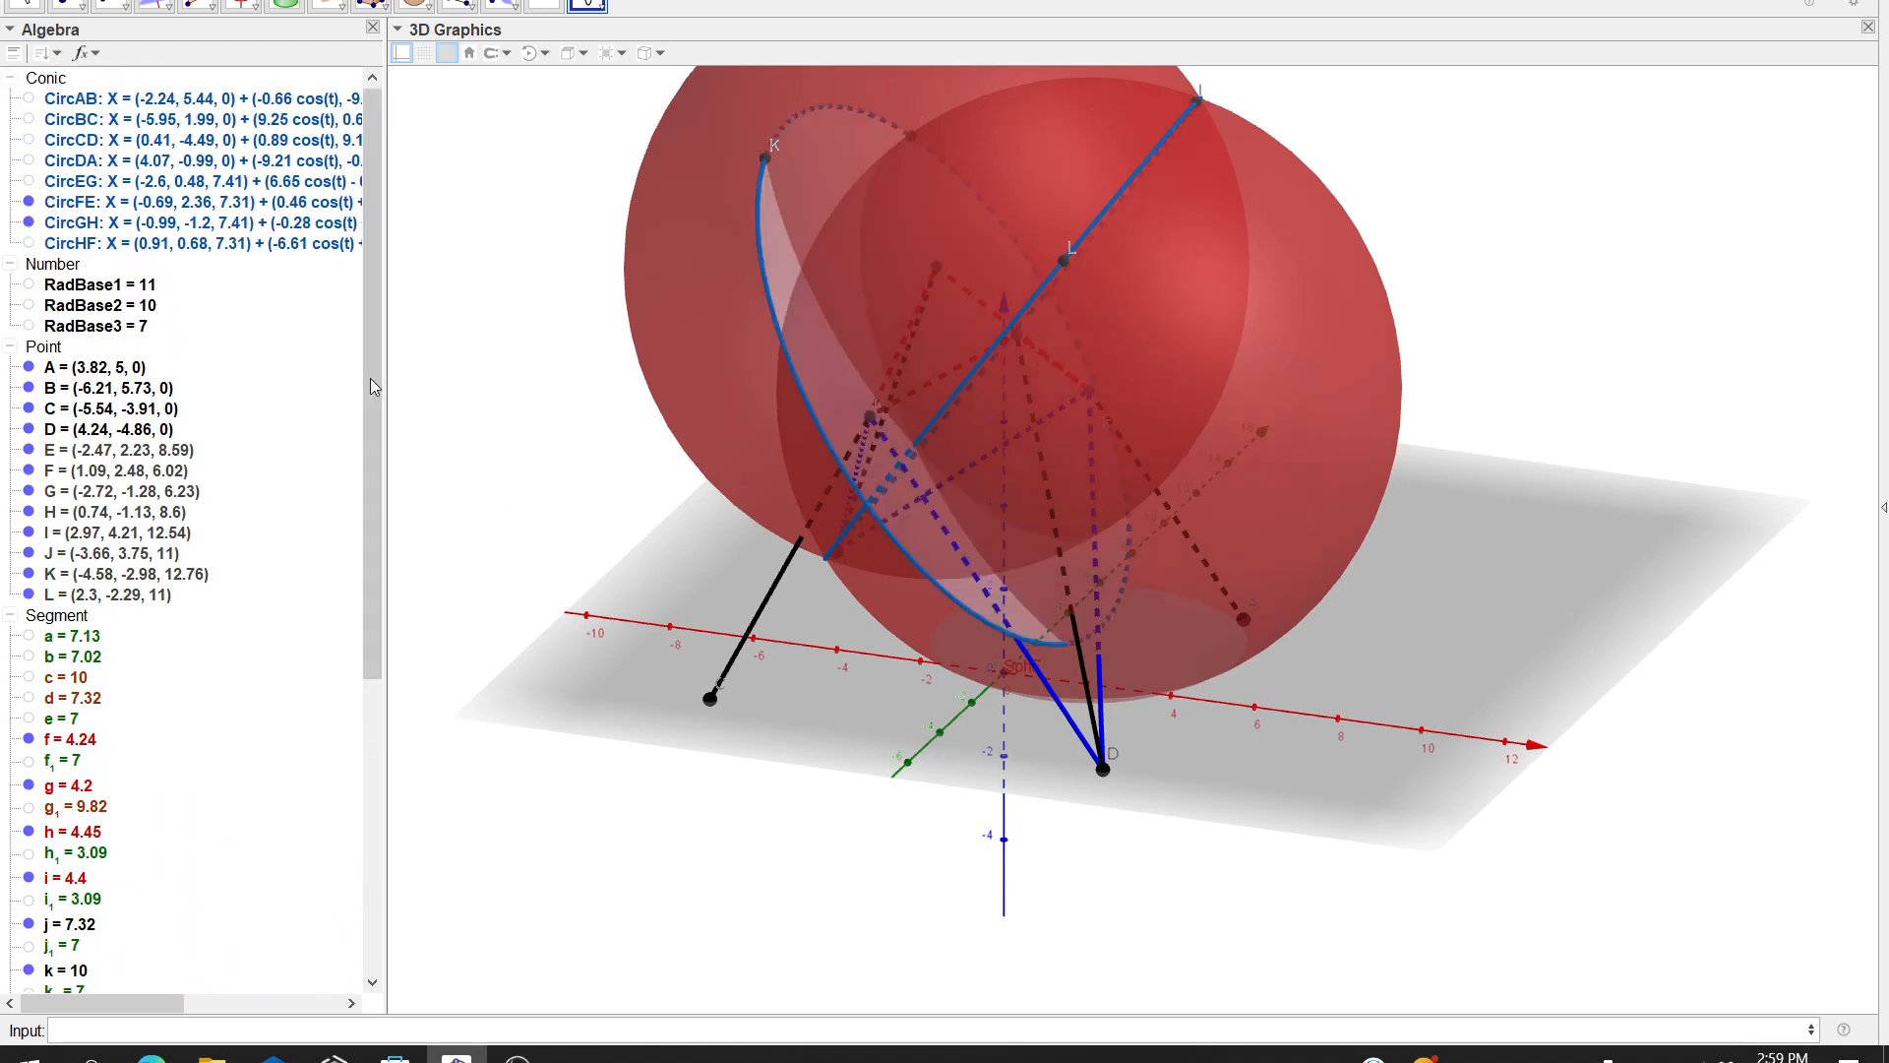
{"action": "scroll", "scroll_direction": "down", "scroll_amount": 3}
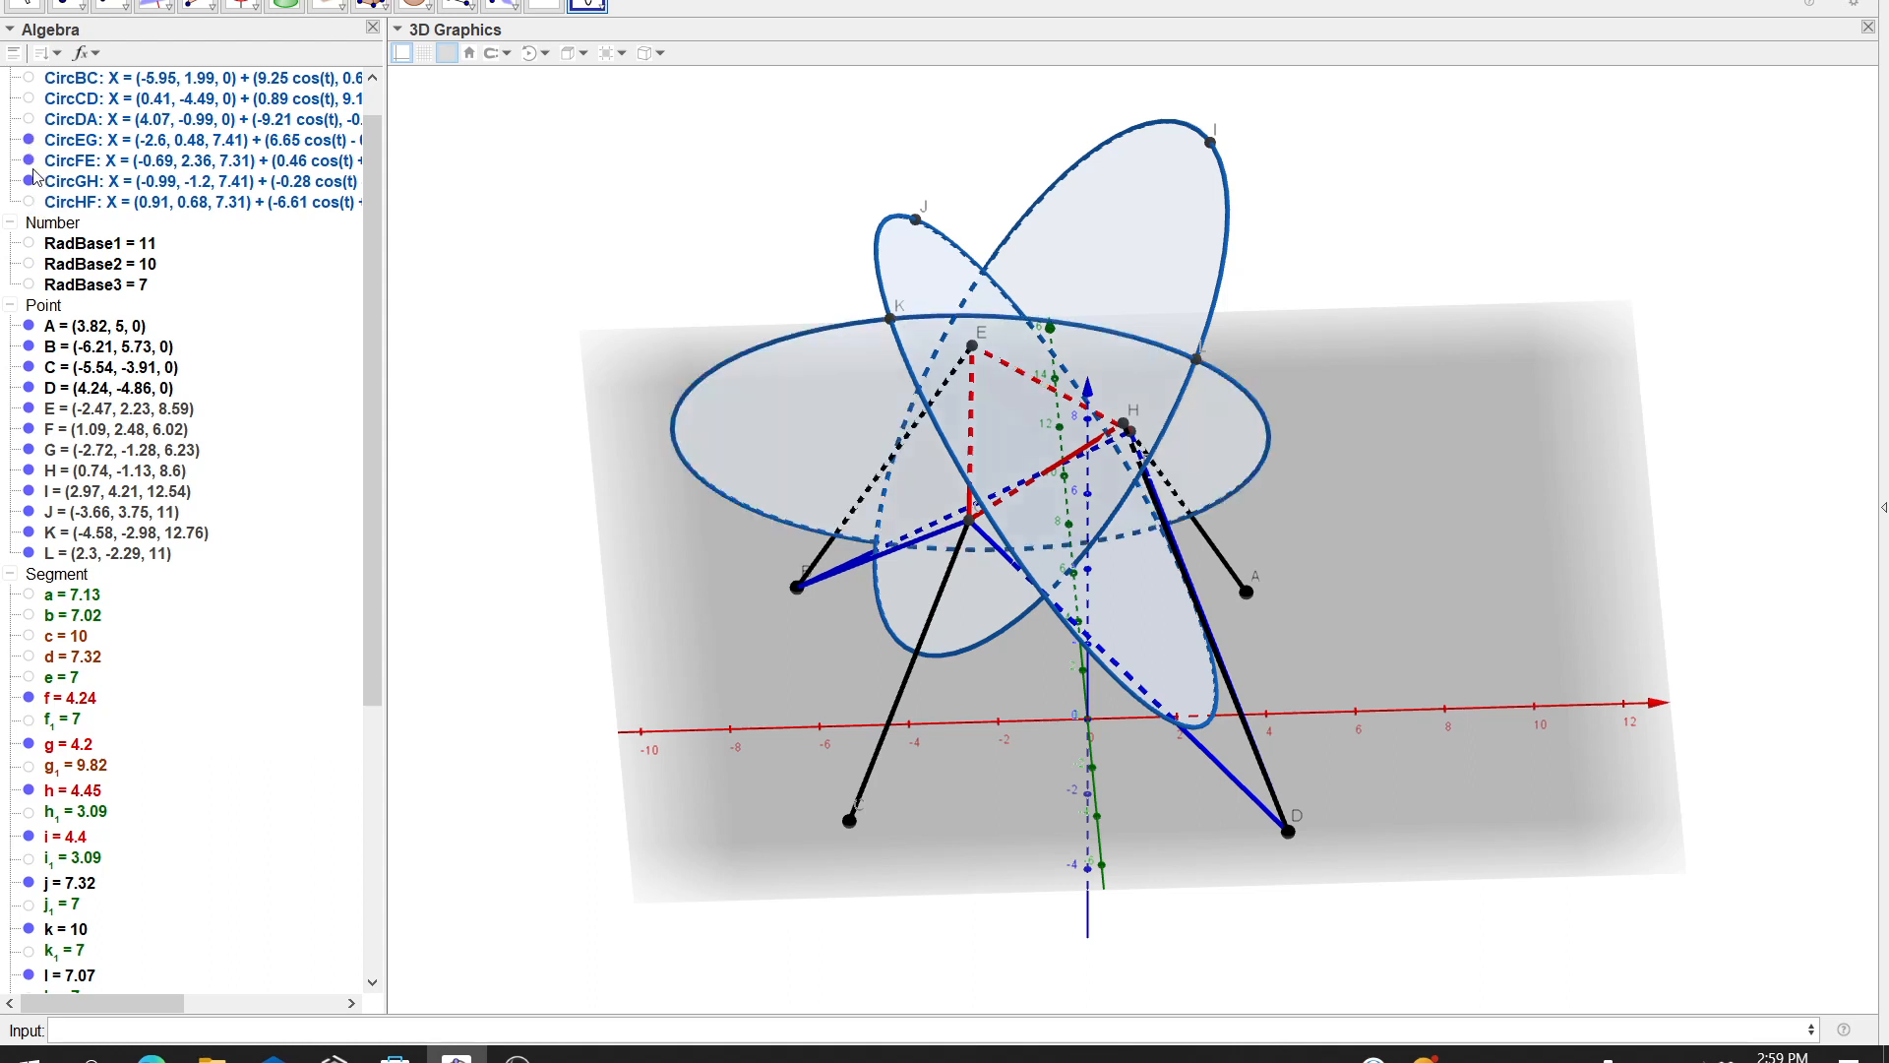
{"action": "mouse_move", "coordinate": [34, 200]}
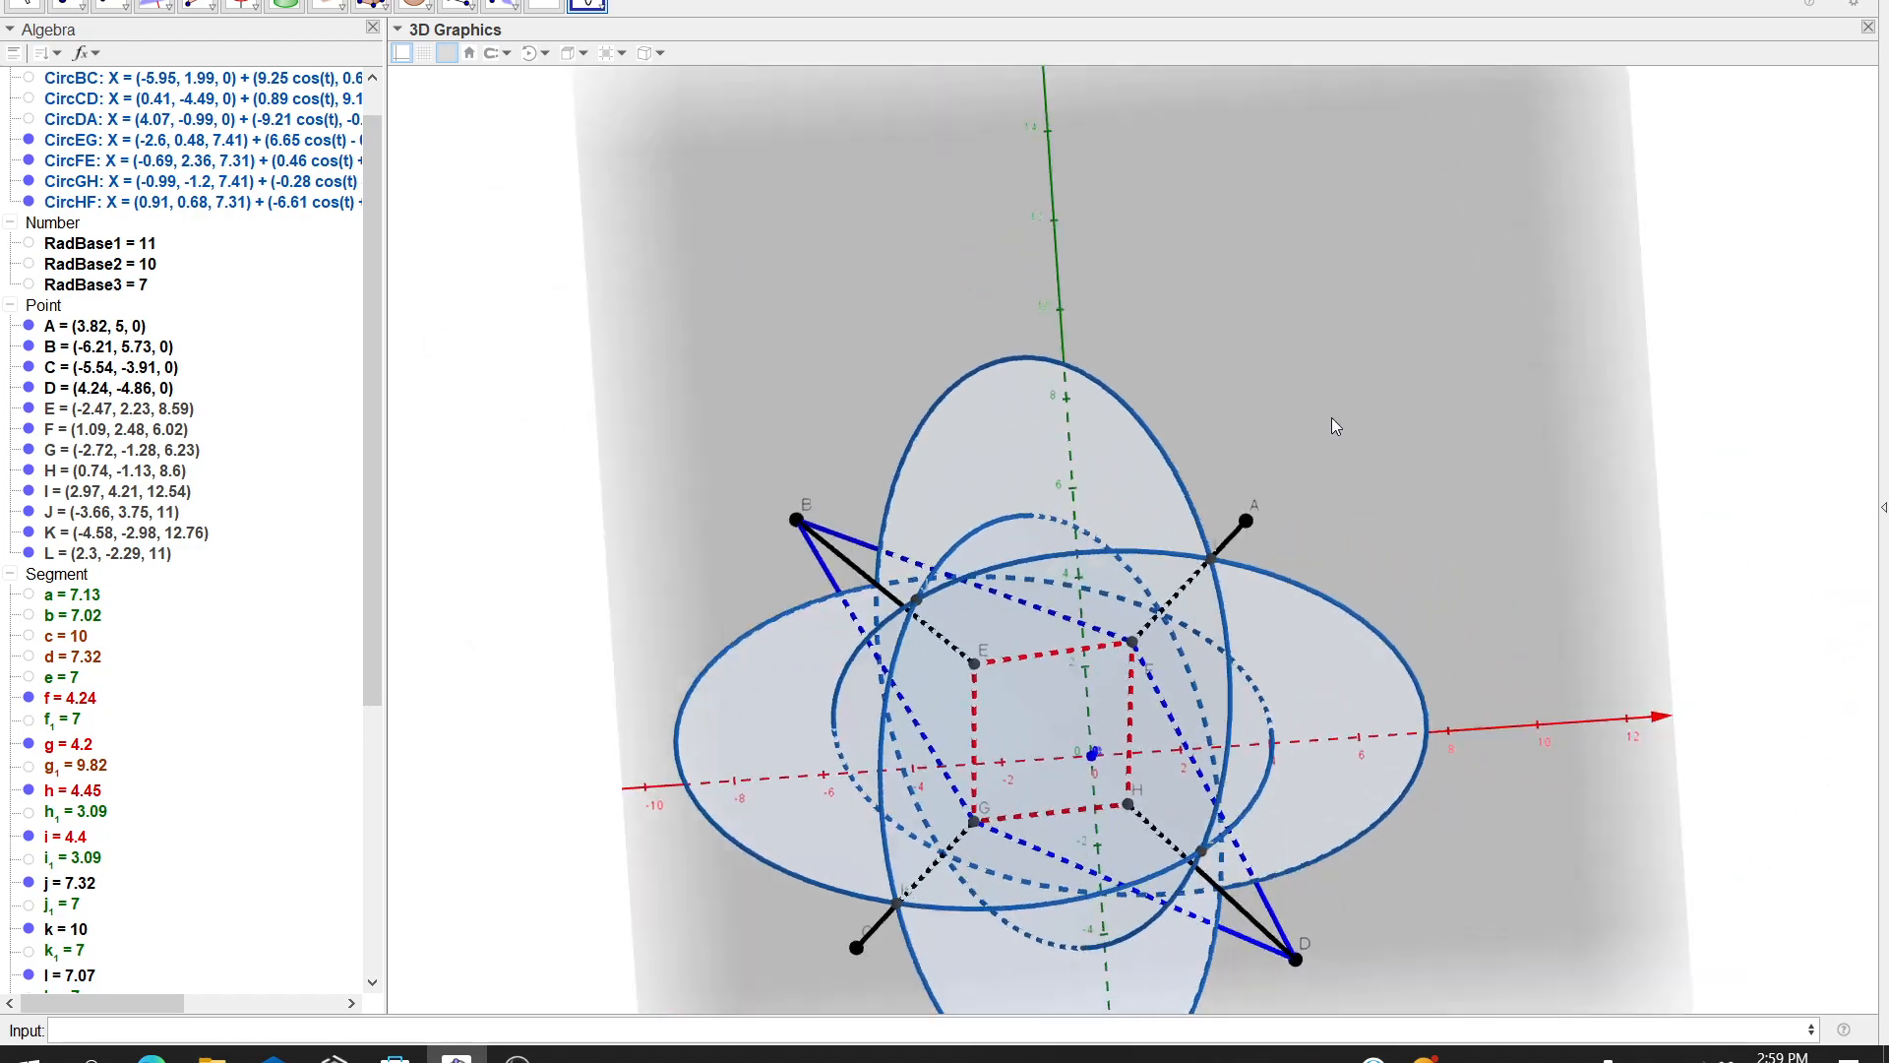
{"action": "left_click_drag", "start_coordinate": [1334, 425], "coordinate": [1345, 363]}
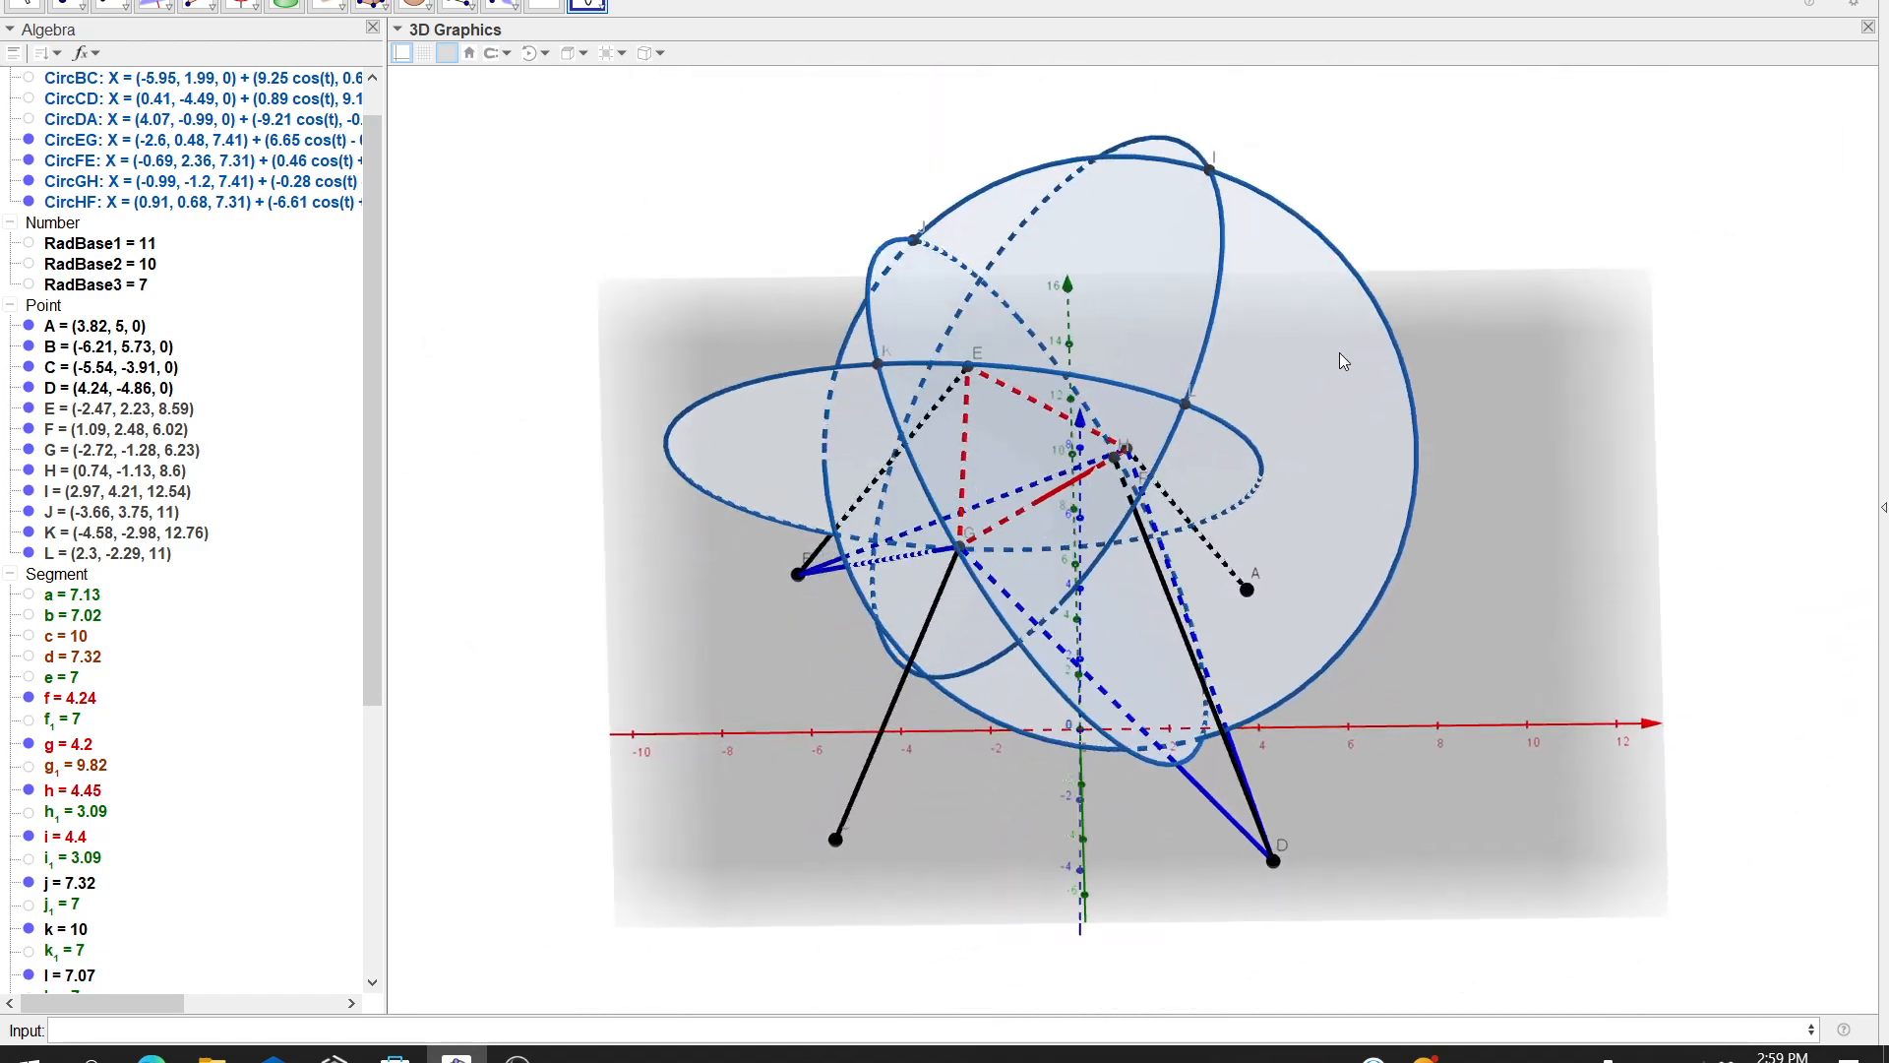
{"action": "left_click_drag", "start_coordinate": [1344, 360], "coordinate": [1368, 346]}
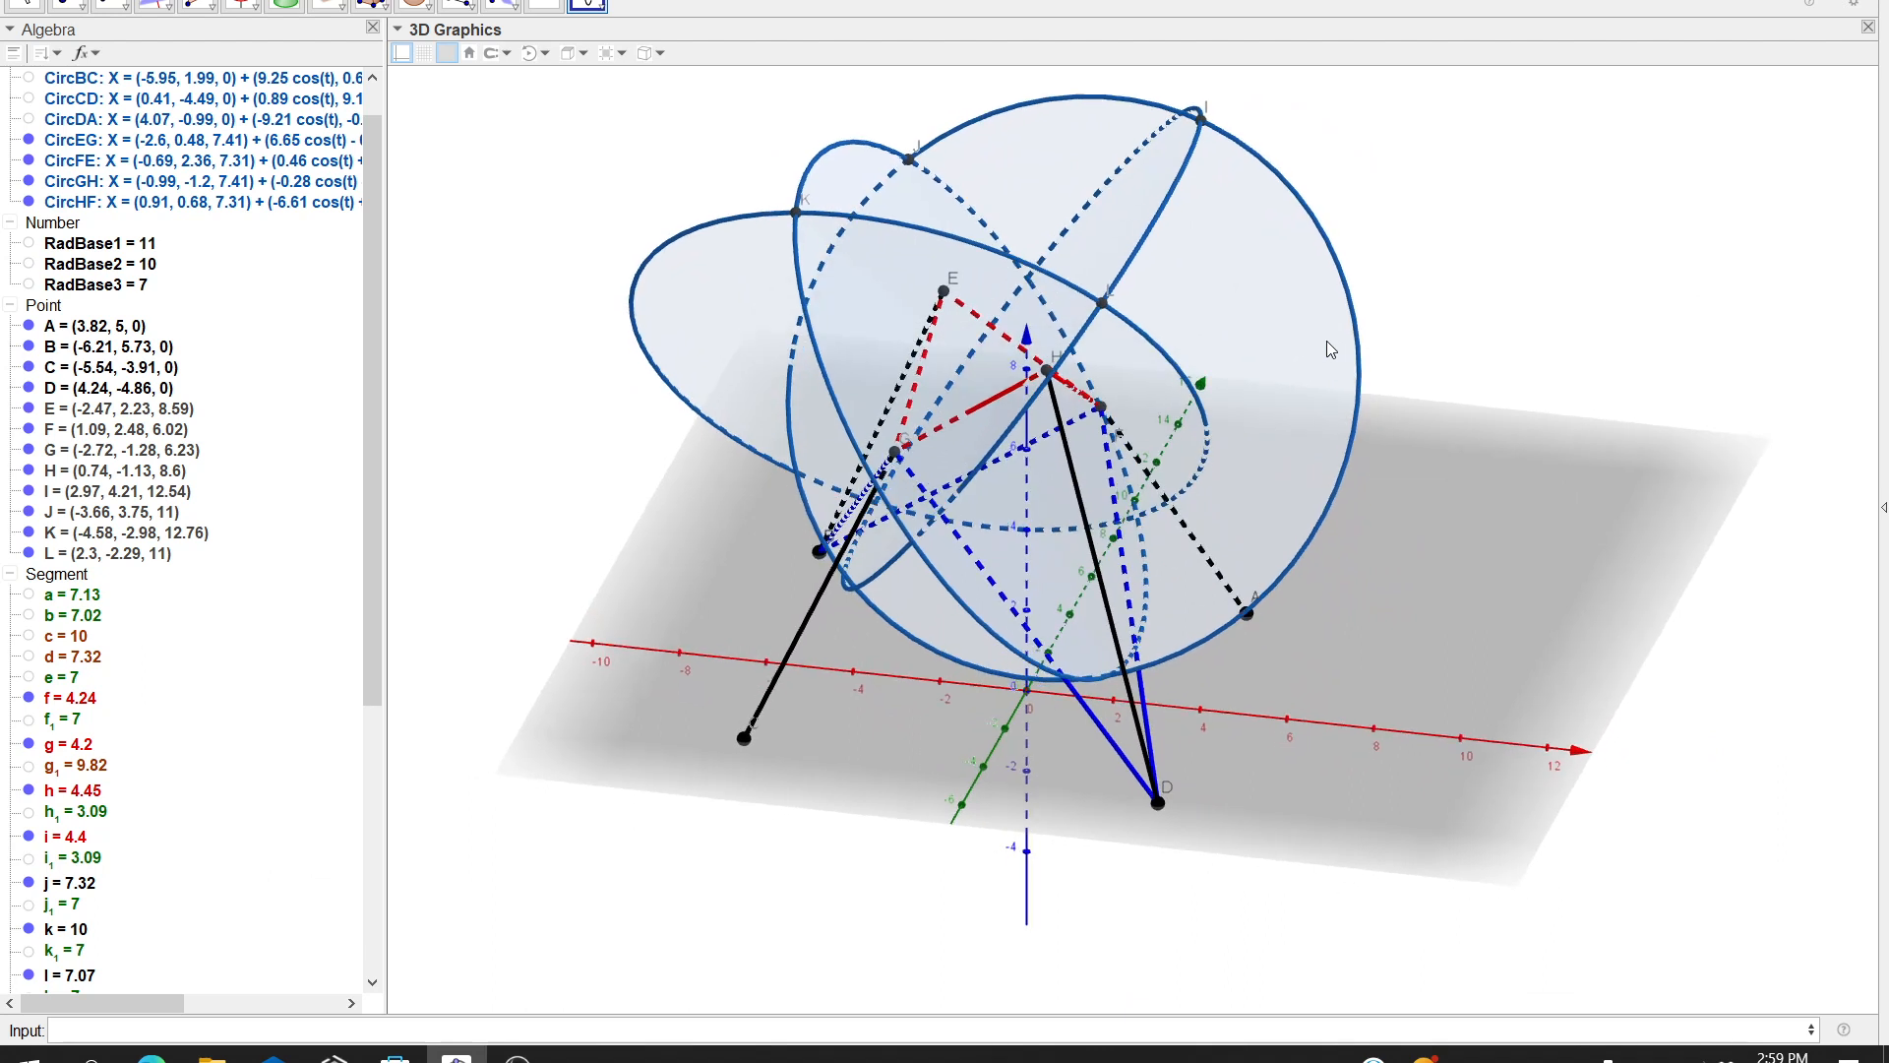
{"action": "mouse_move", "coordinate": [1258, 163]}
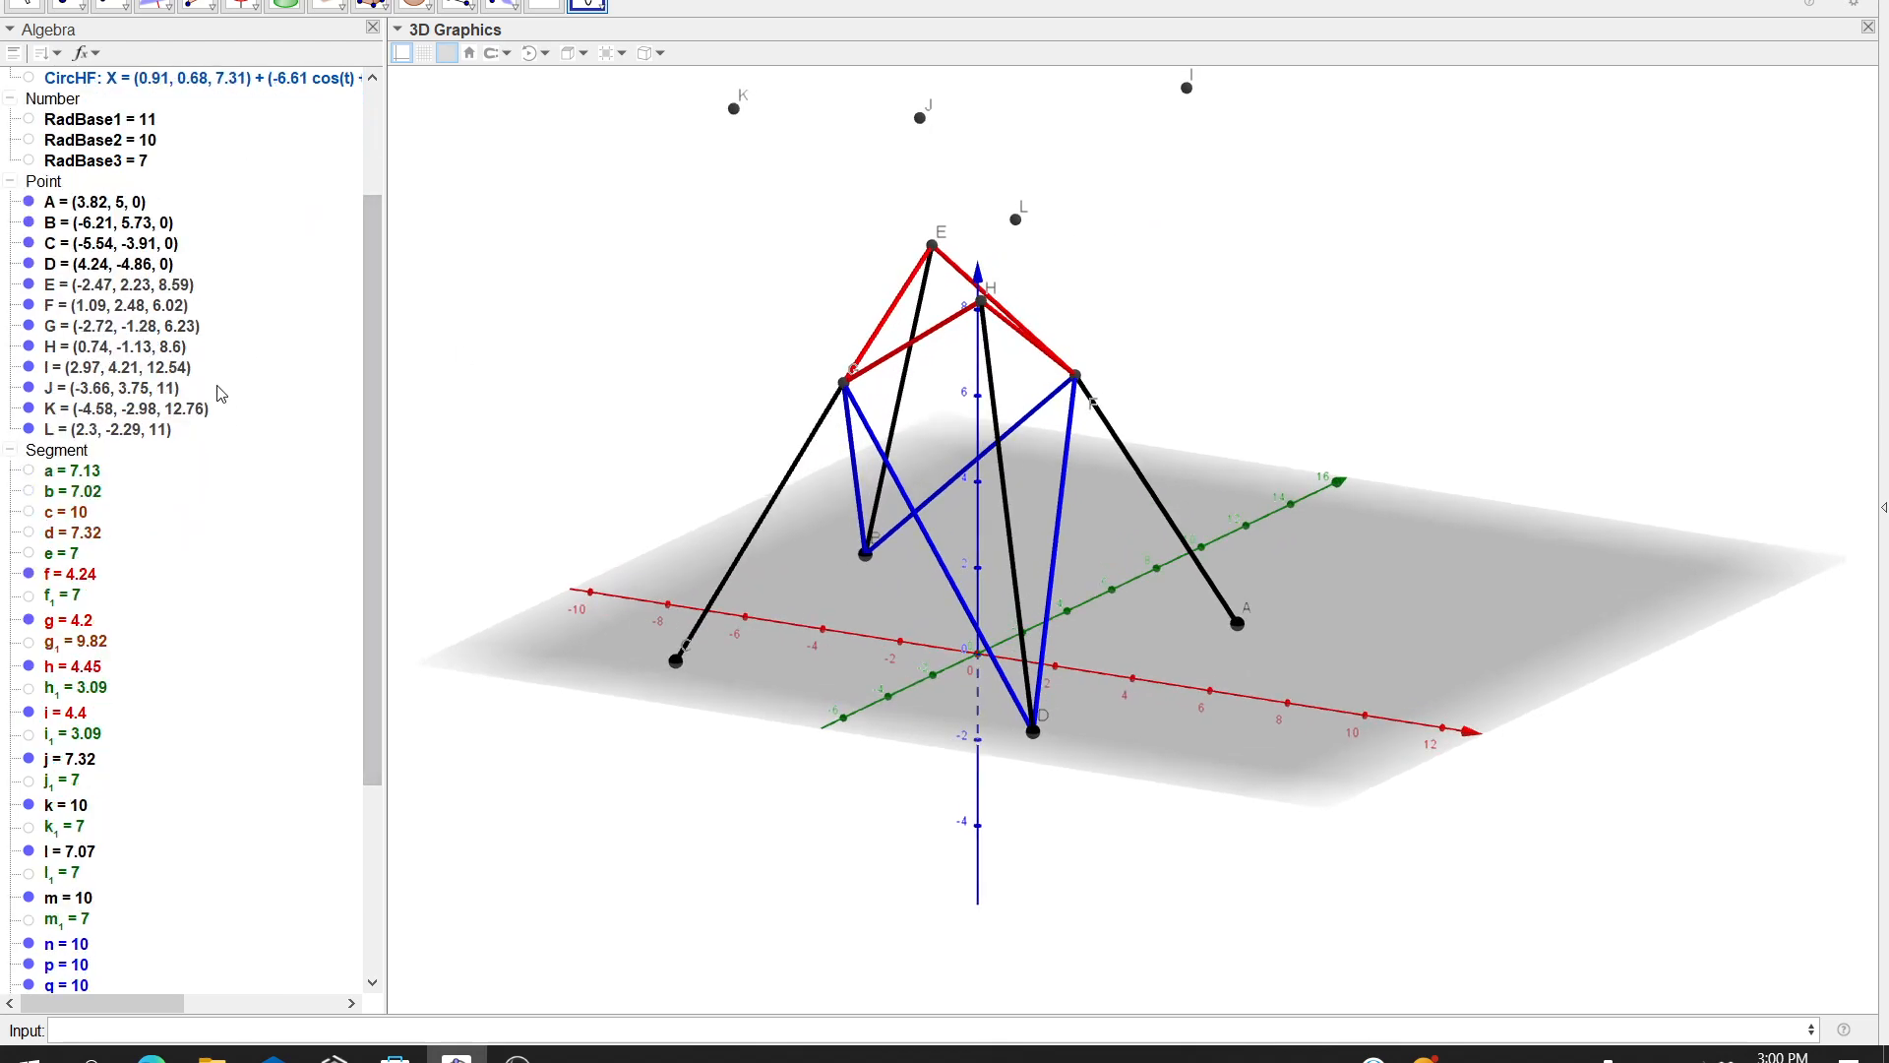
Scroll the Algebra view to the upper-level objects for the green struts
{"action": "scroll", "scroll_direction": "down", "scroll_amount": 3}
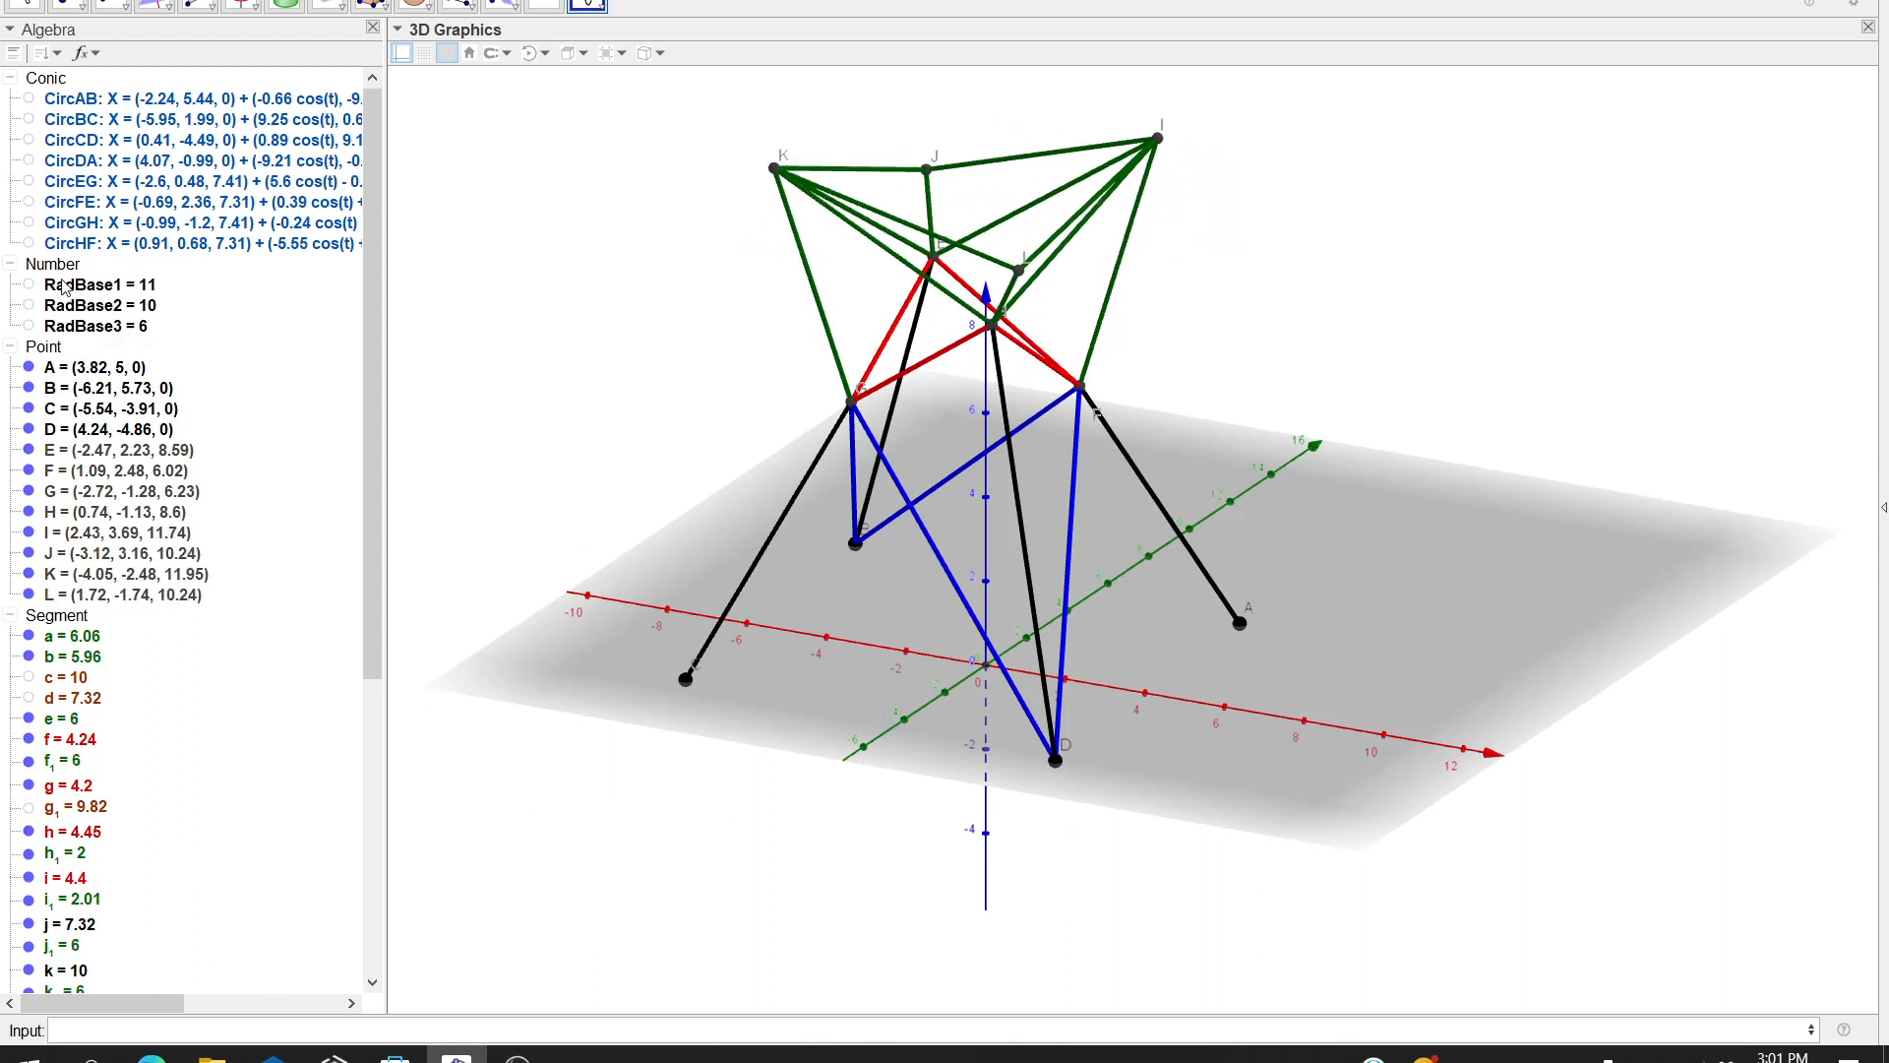
Set RadBase3 to 8 so the green level grows taller
{"action": "double_click", "coordinate": [95, 327]}
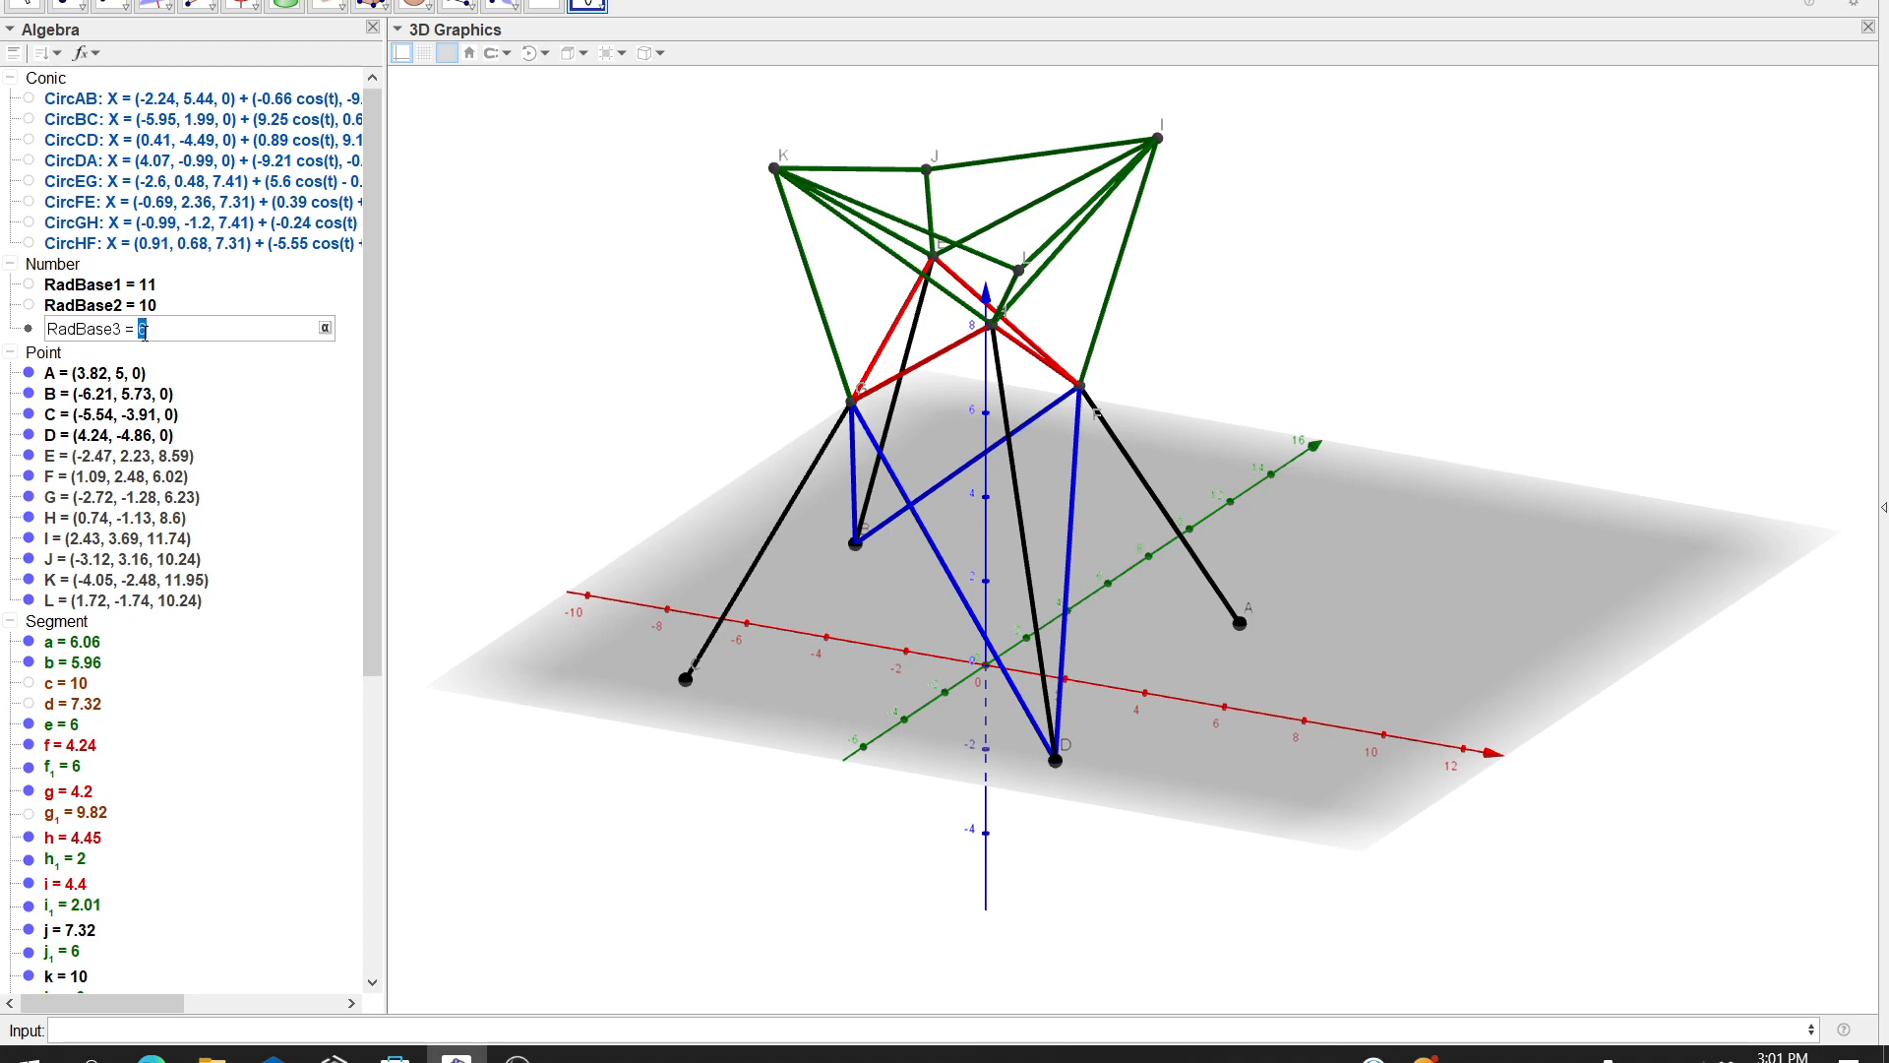
{"action": "type", "text": "8"}
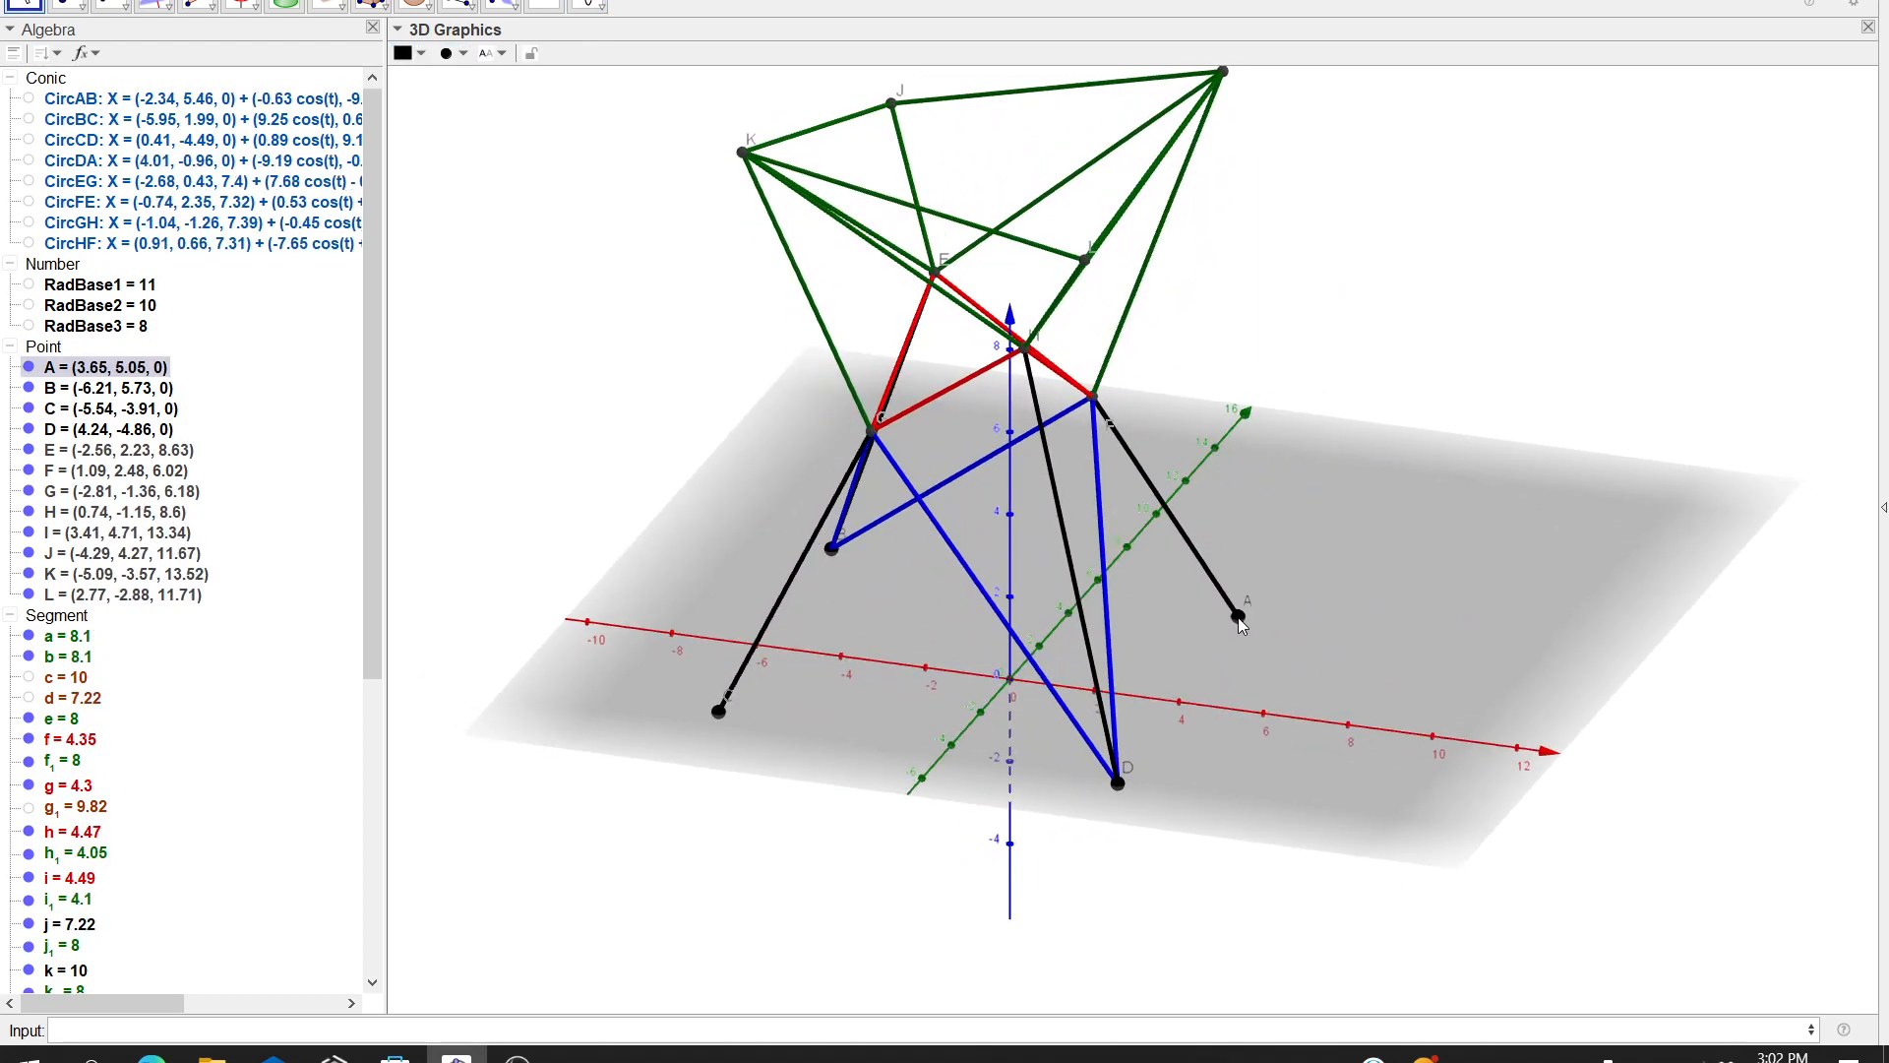
Move base points A, D, C and B on the plane, D ending near (4, -4, 0), reshaping the tower
{"action": "left_click_drag", "start_coordinate": [1114, 782], "coordinate": [1129, 781]}
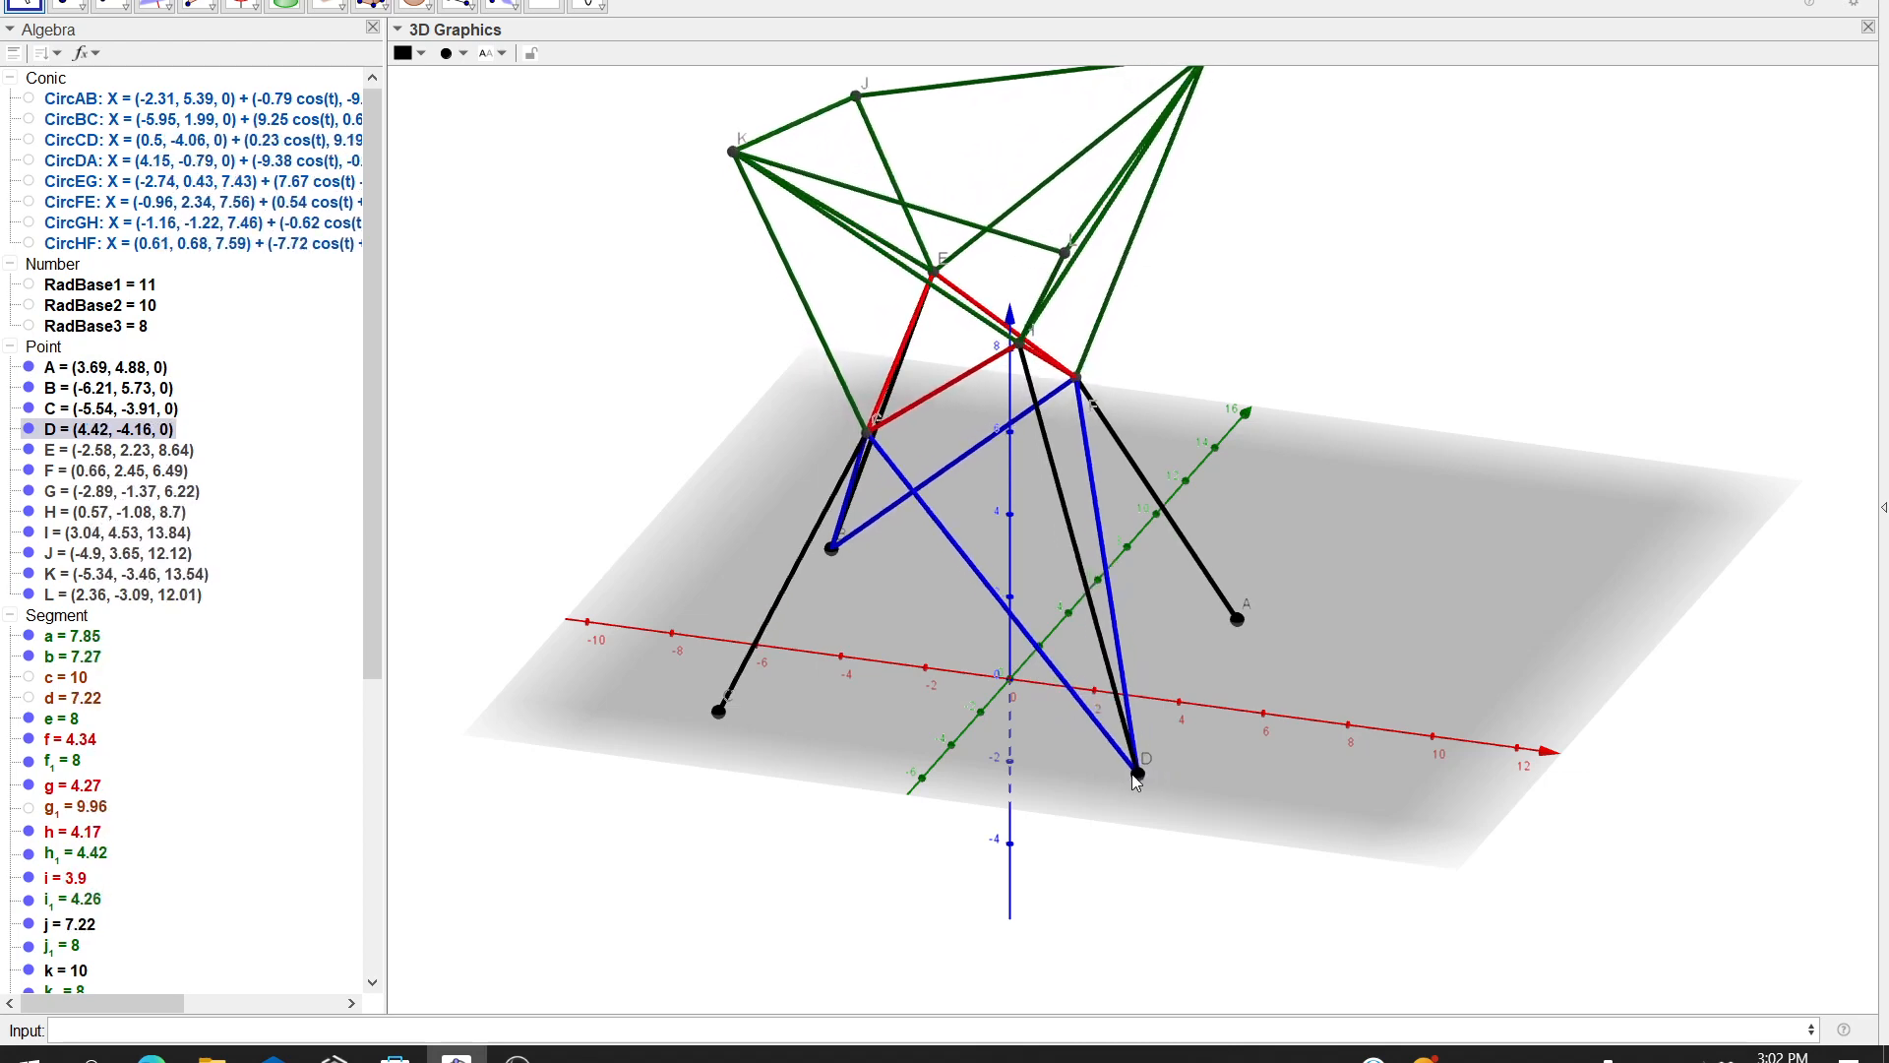
{"action": "left_click_drag", "start_coordinate": [1134, 777], "coordinate": [1119, 766]}
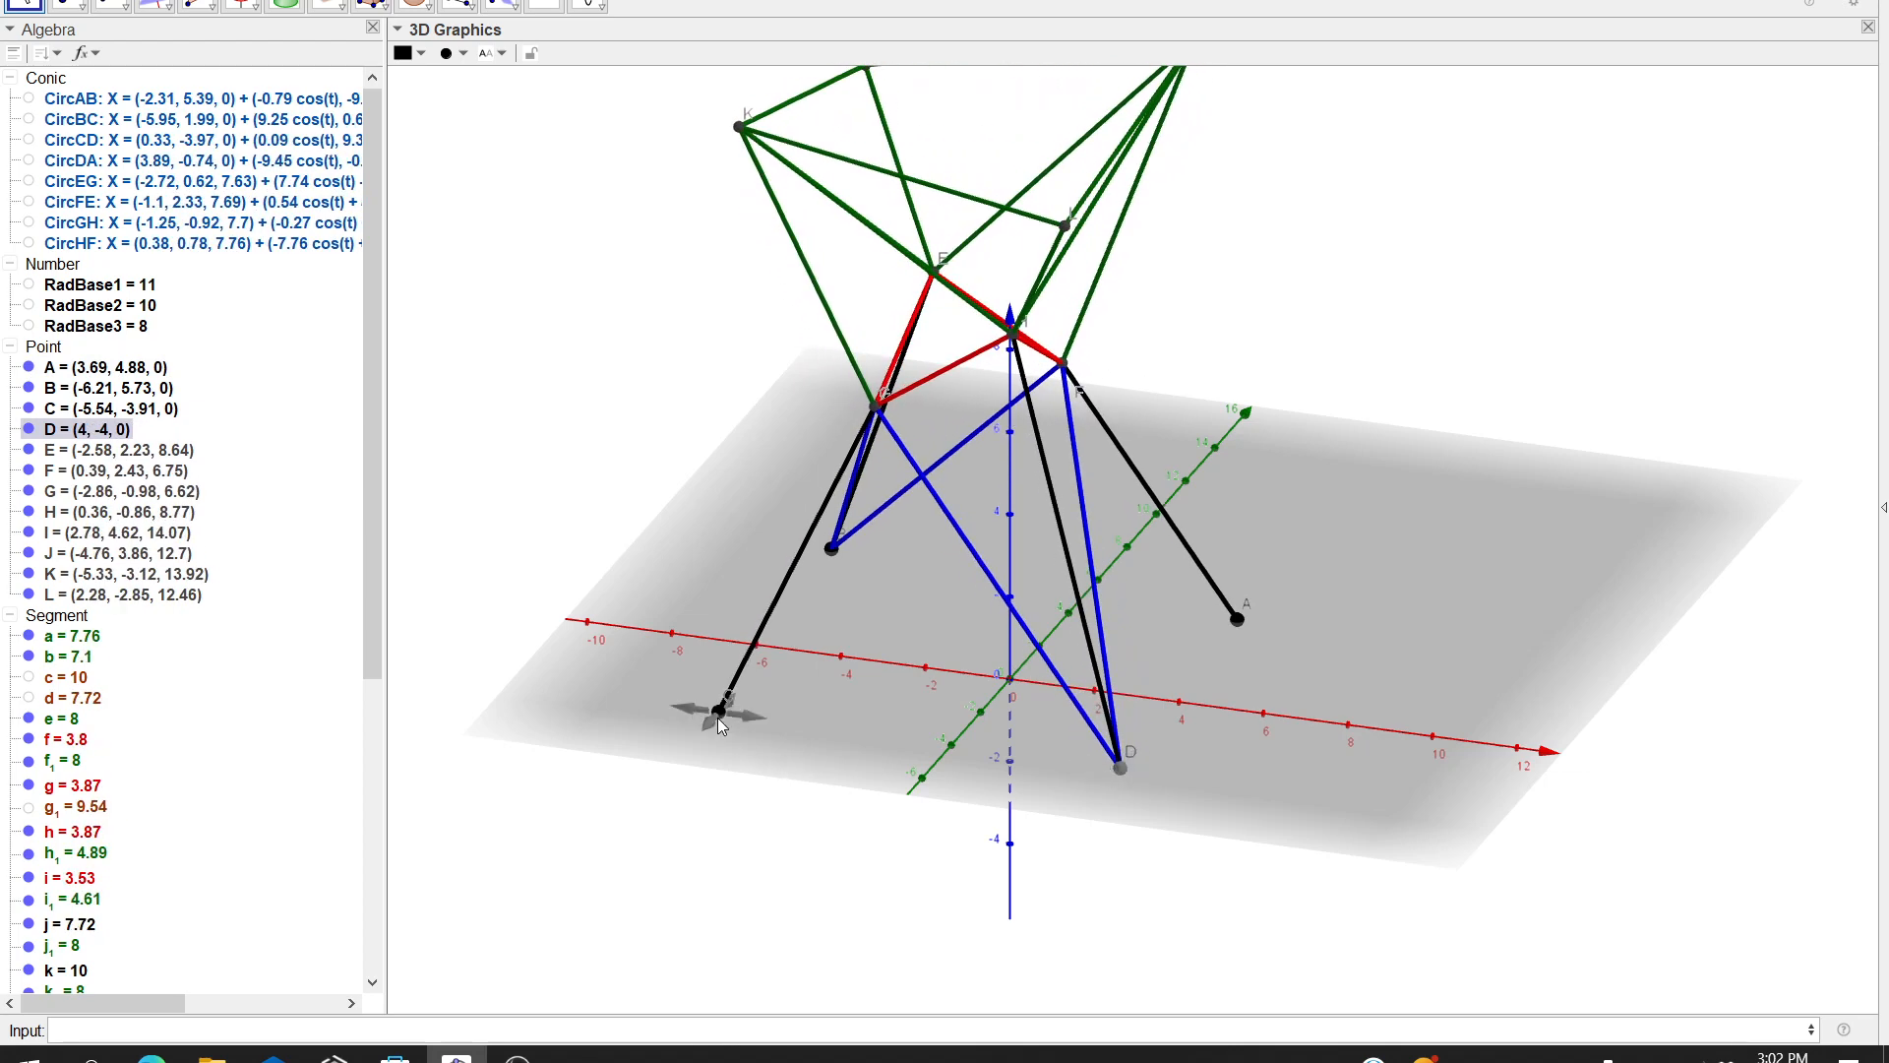
{"action": "left_click_drag", "start_coordinate": [721, 709], "coordinate": [744, 717]}
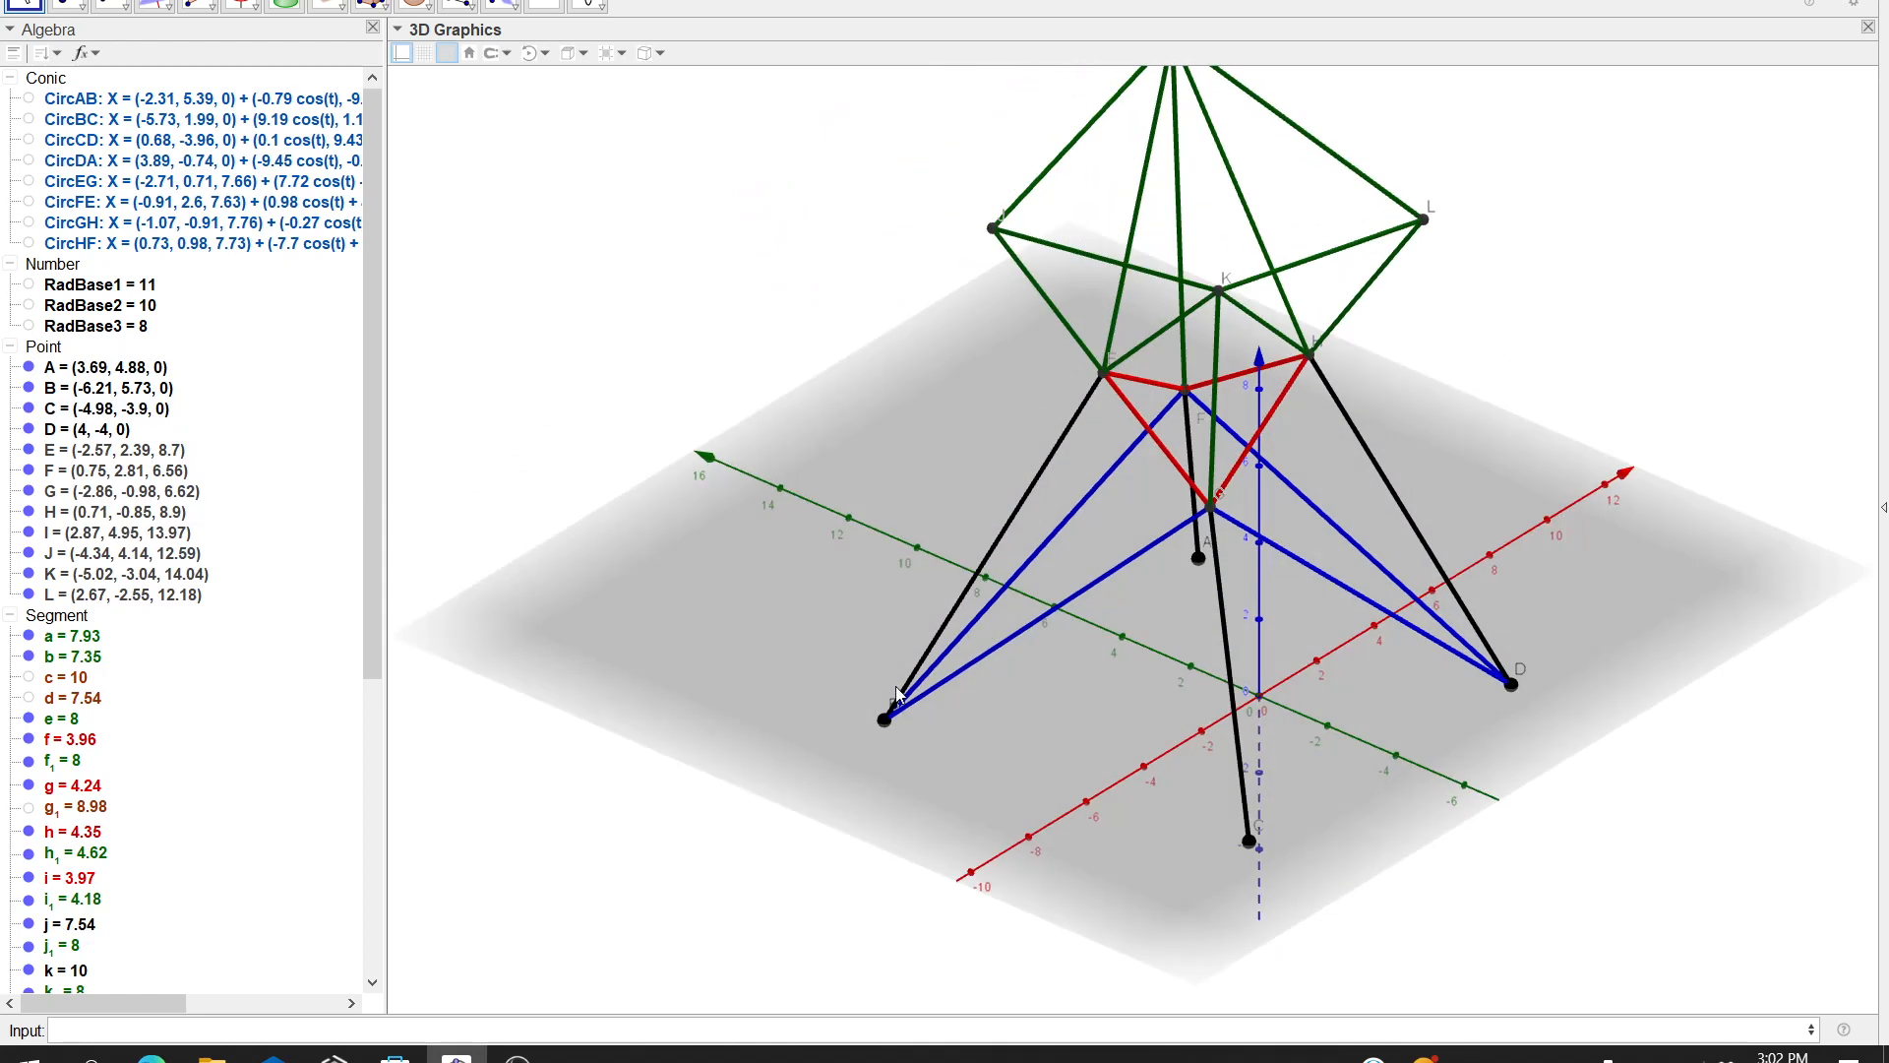
{"action": "left_click_drag", "start_coordinate": [898, 693], "coordinate": [1126, 657]}
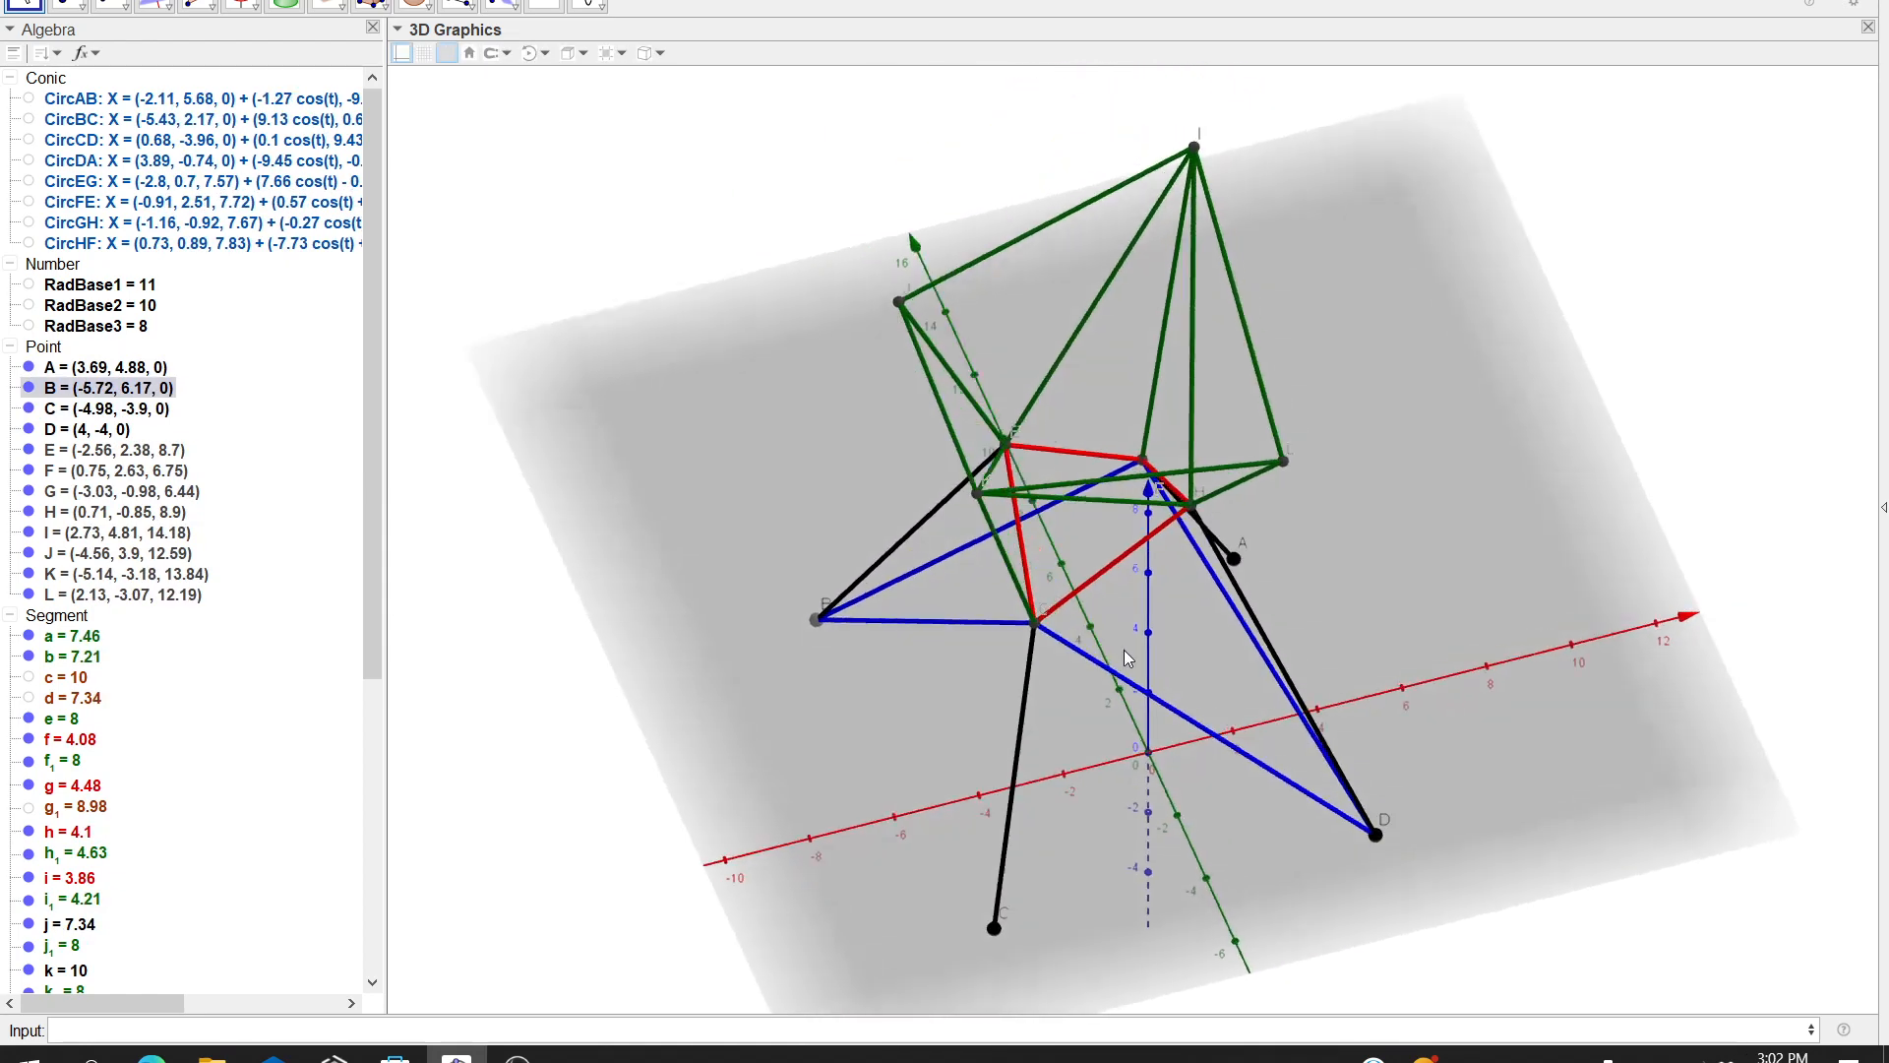
{"action": "left_click_drag", "start_coordinate": [1125, 658], "coordinate": [1114, 654]}
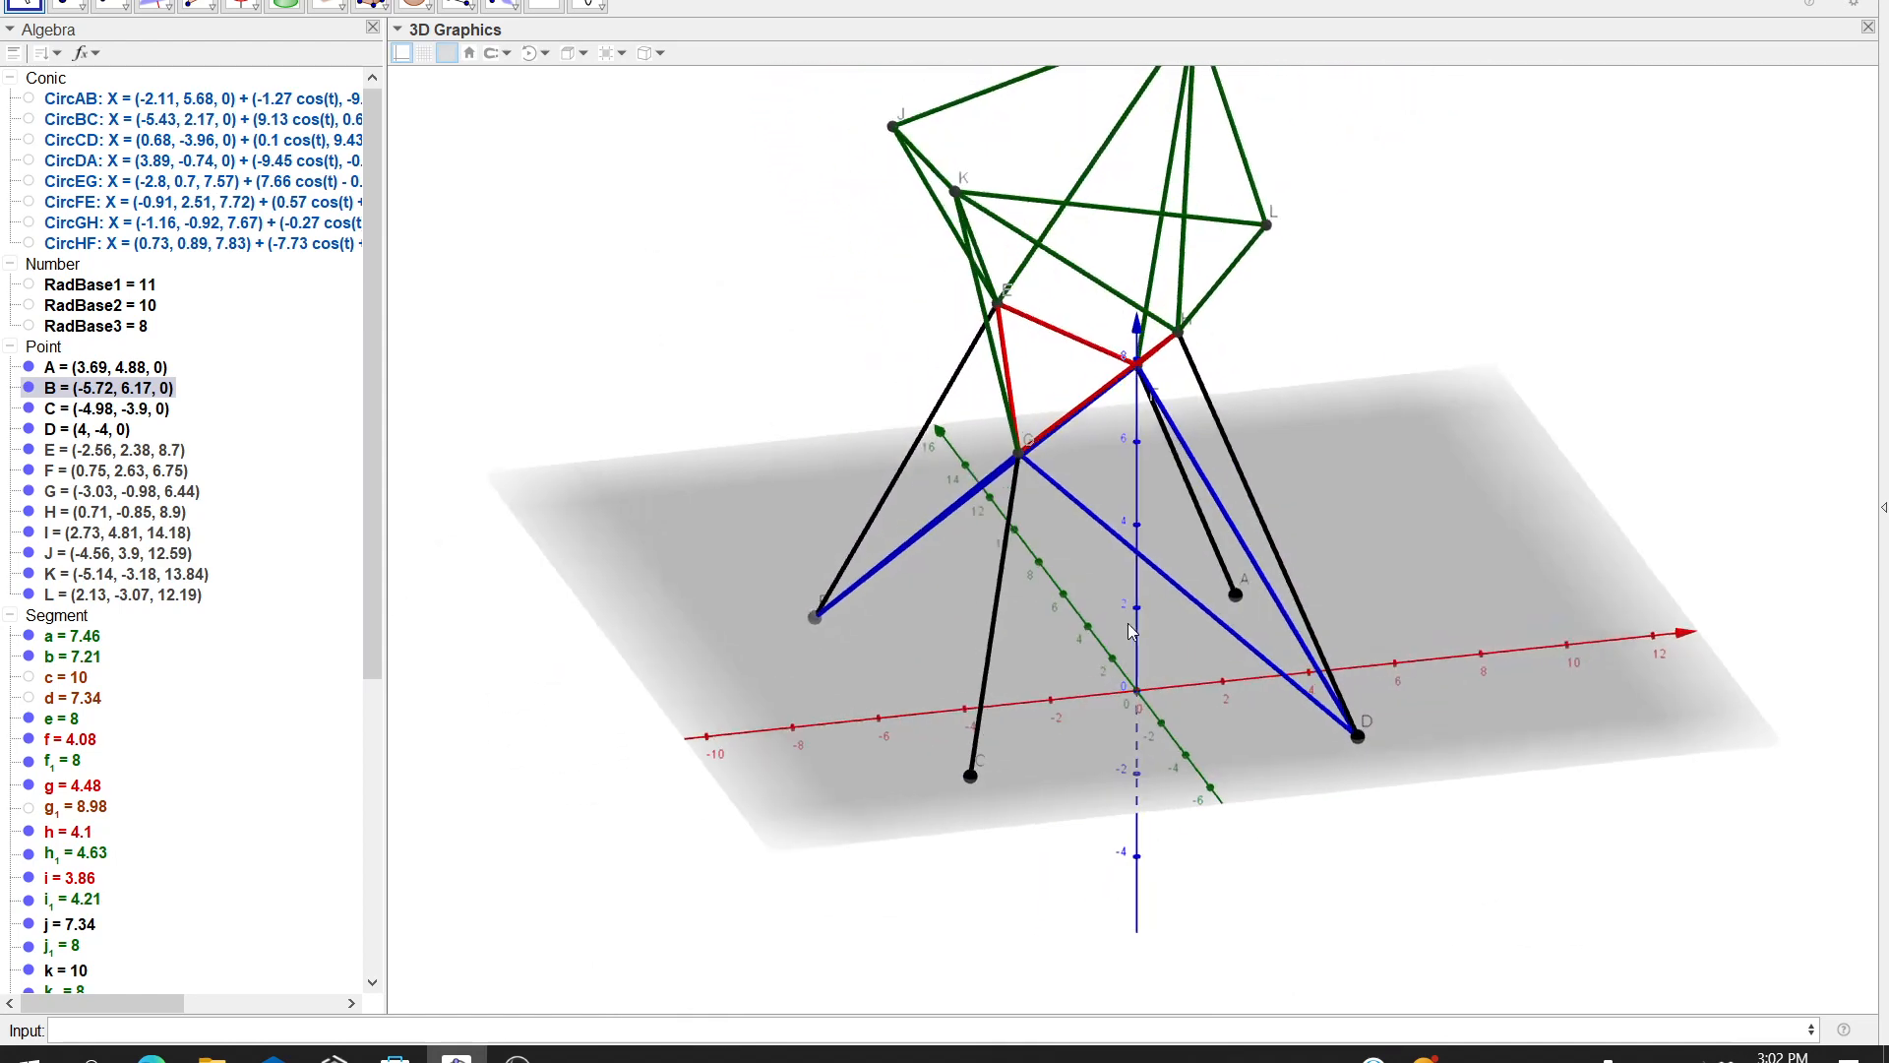
{"action": "left_click_drag", "start_coordinate": [1130, 483], "coordinate": [1061, 633]}
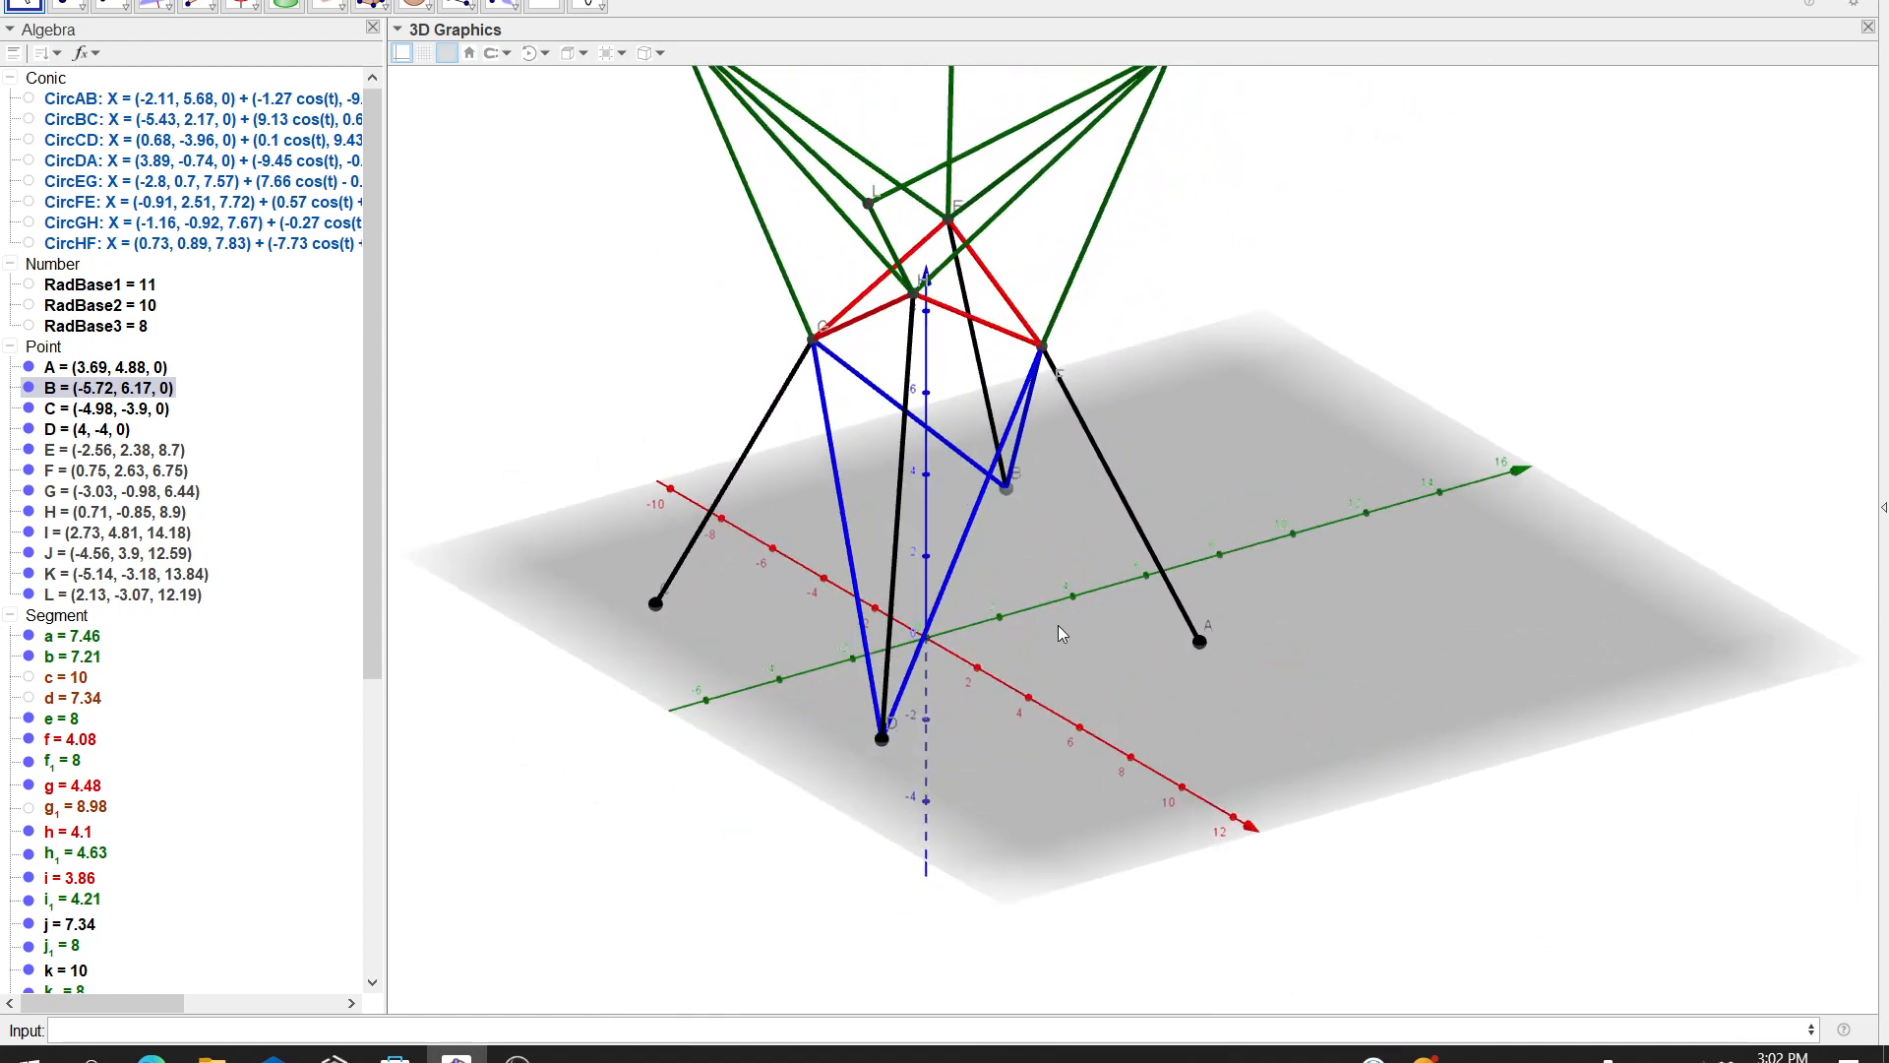
Orbit the finished tower to inspect the translucent green top face from above and the sides
{"action": "left_click_drag", "start_coordinate": [1061, 635], "coordinate": [1071, 659]}
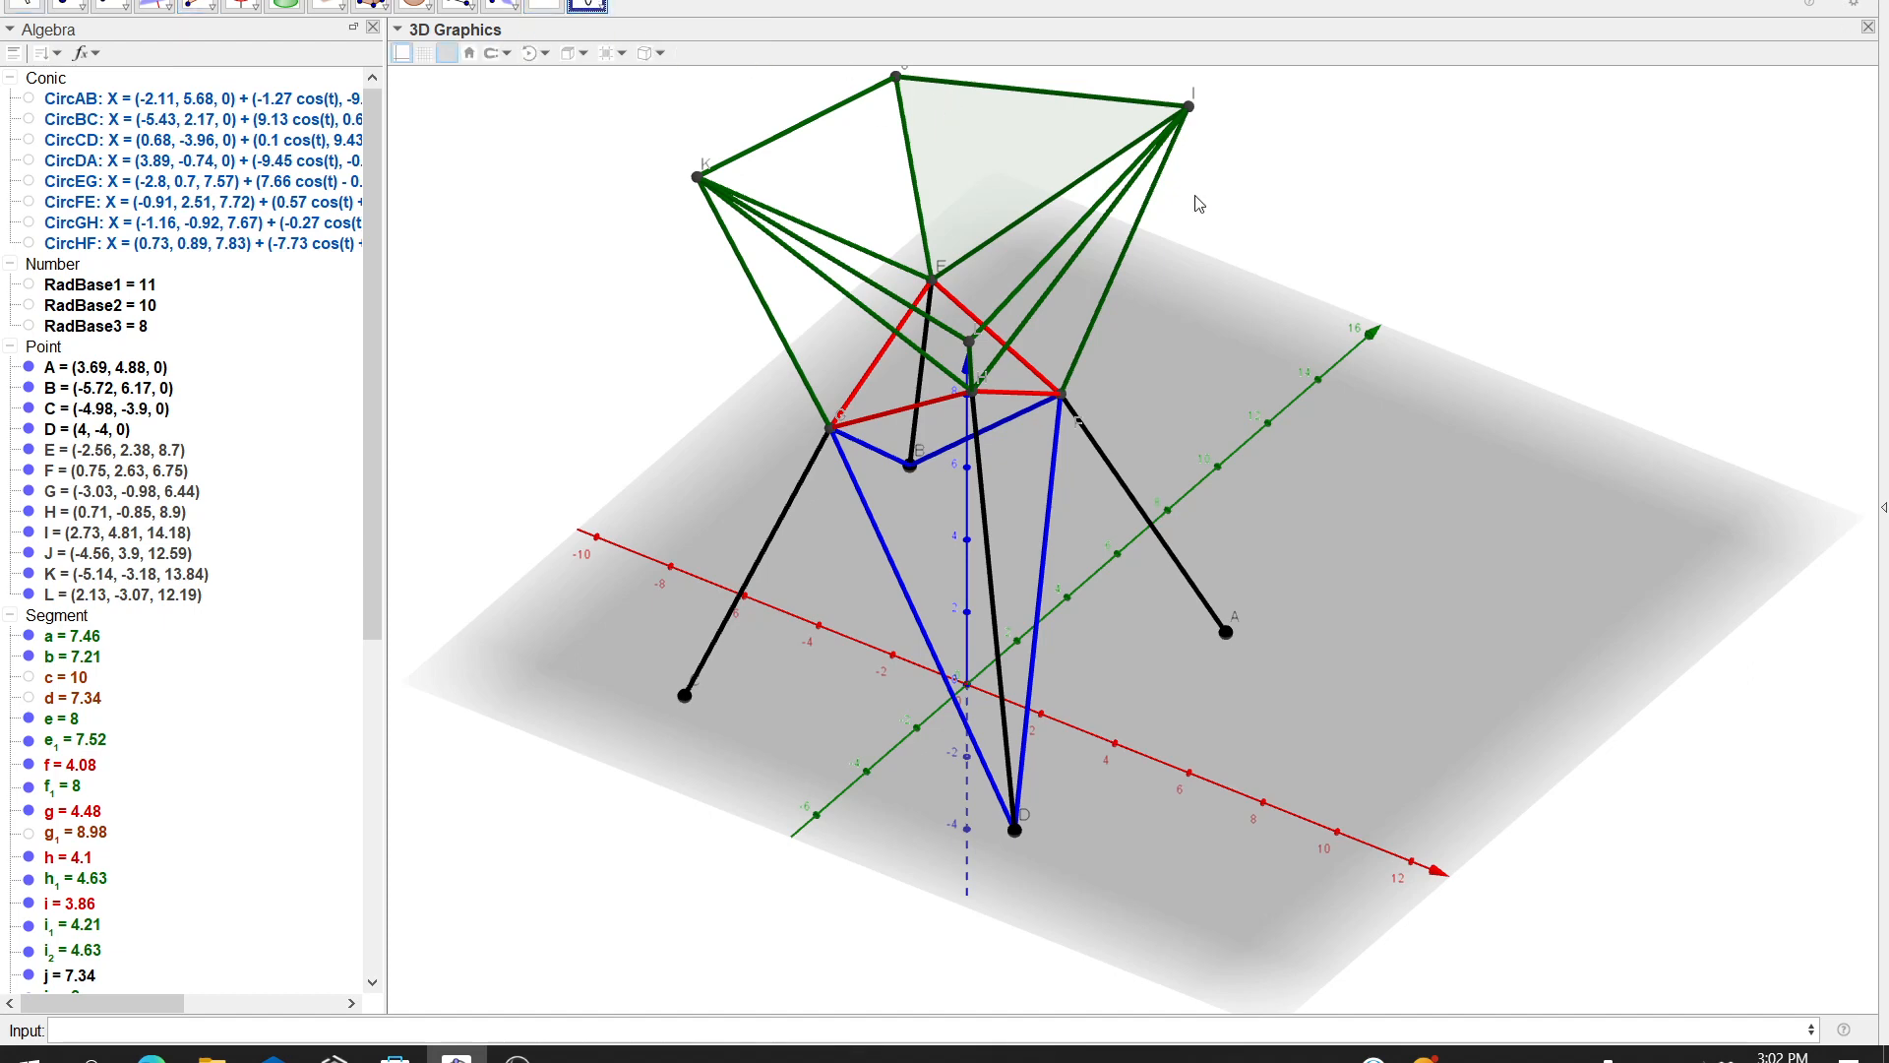
{"action": "left_click_drag", "start_coordinate": [1198, 203], "coordinate": [1085, 234]}
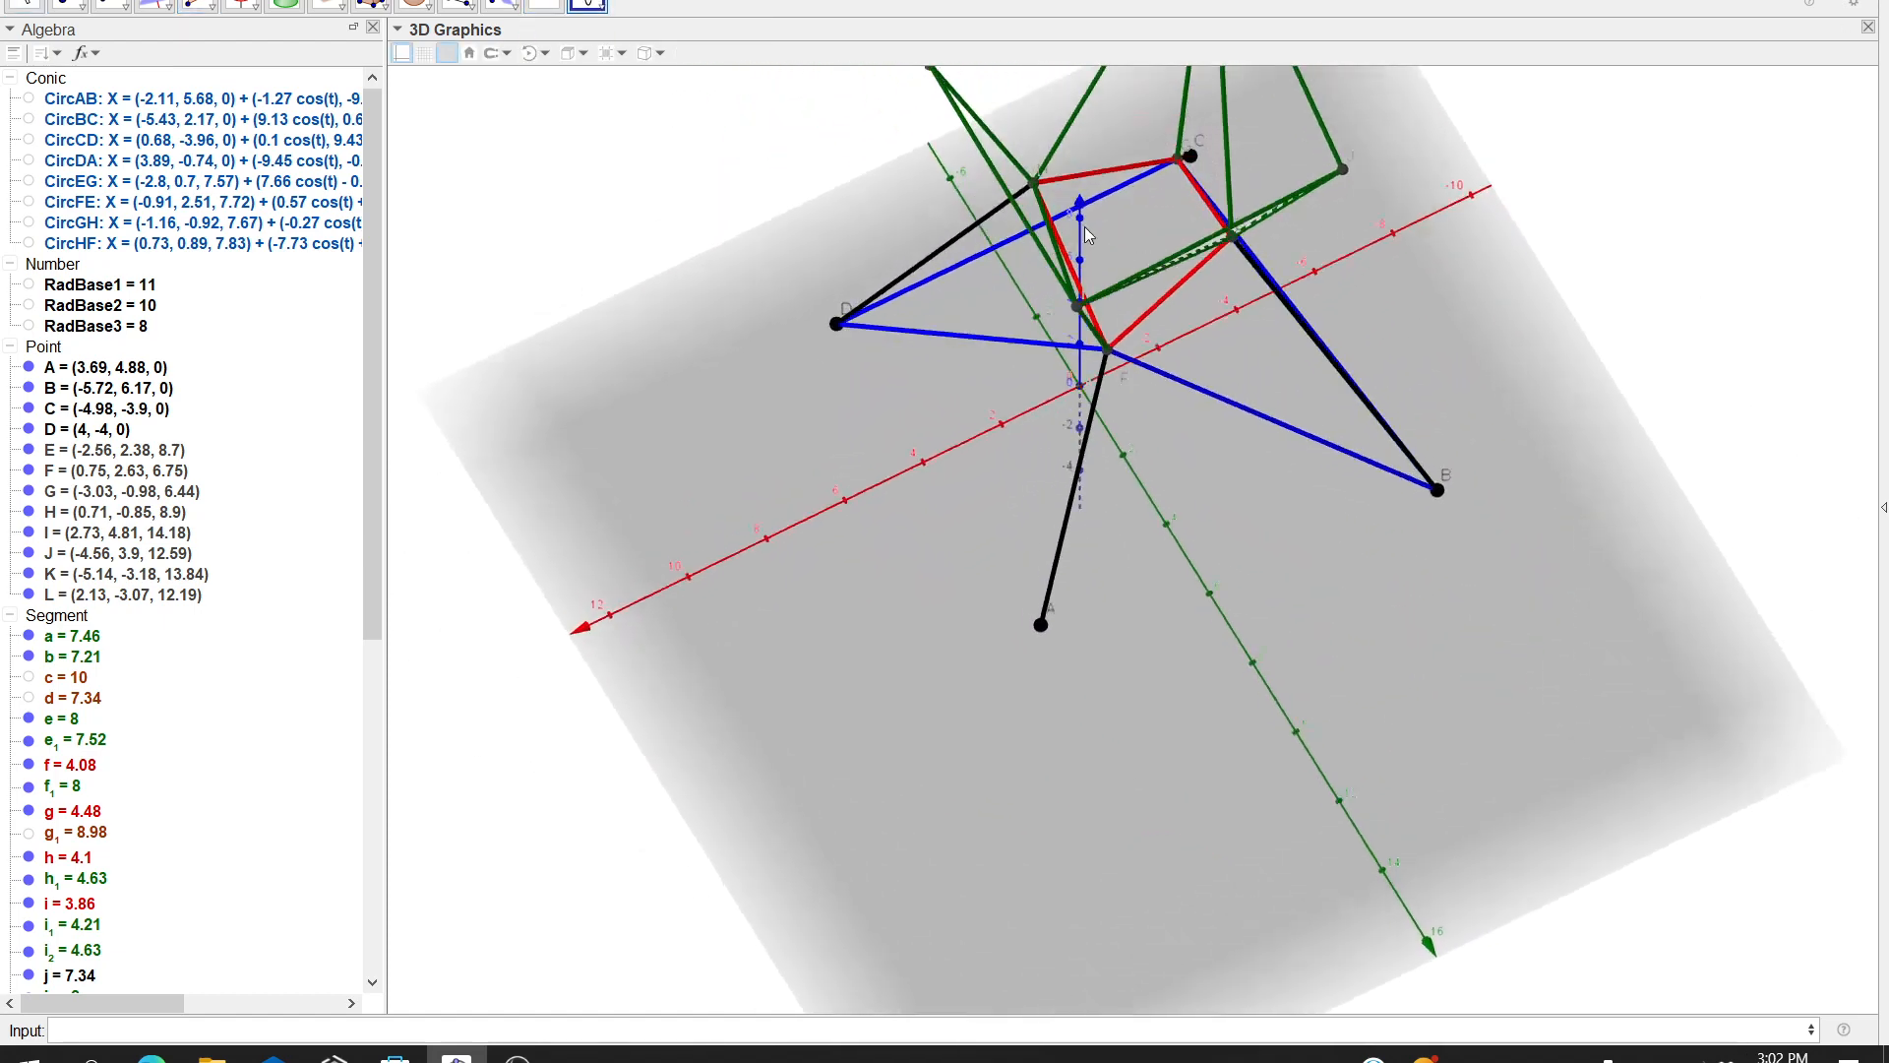
{"action": "left_click_drag", "start_coordinate": [1084, 229], "coordinate": [1126, 199]}
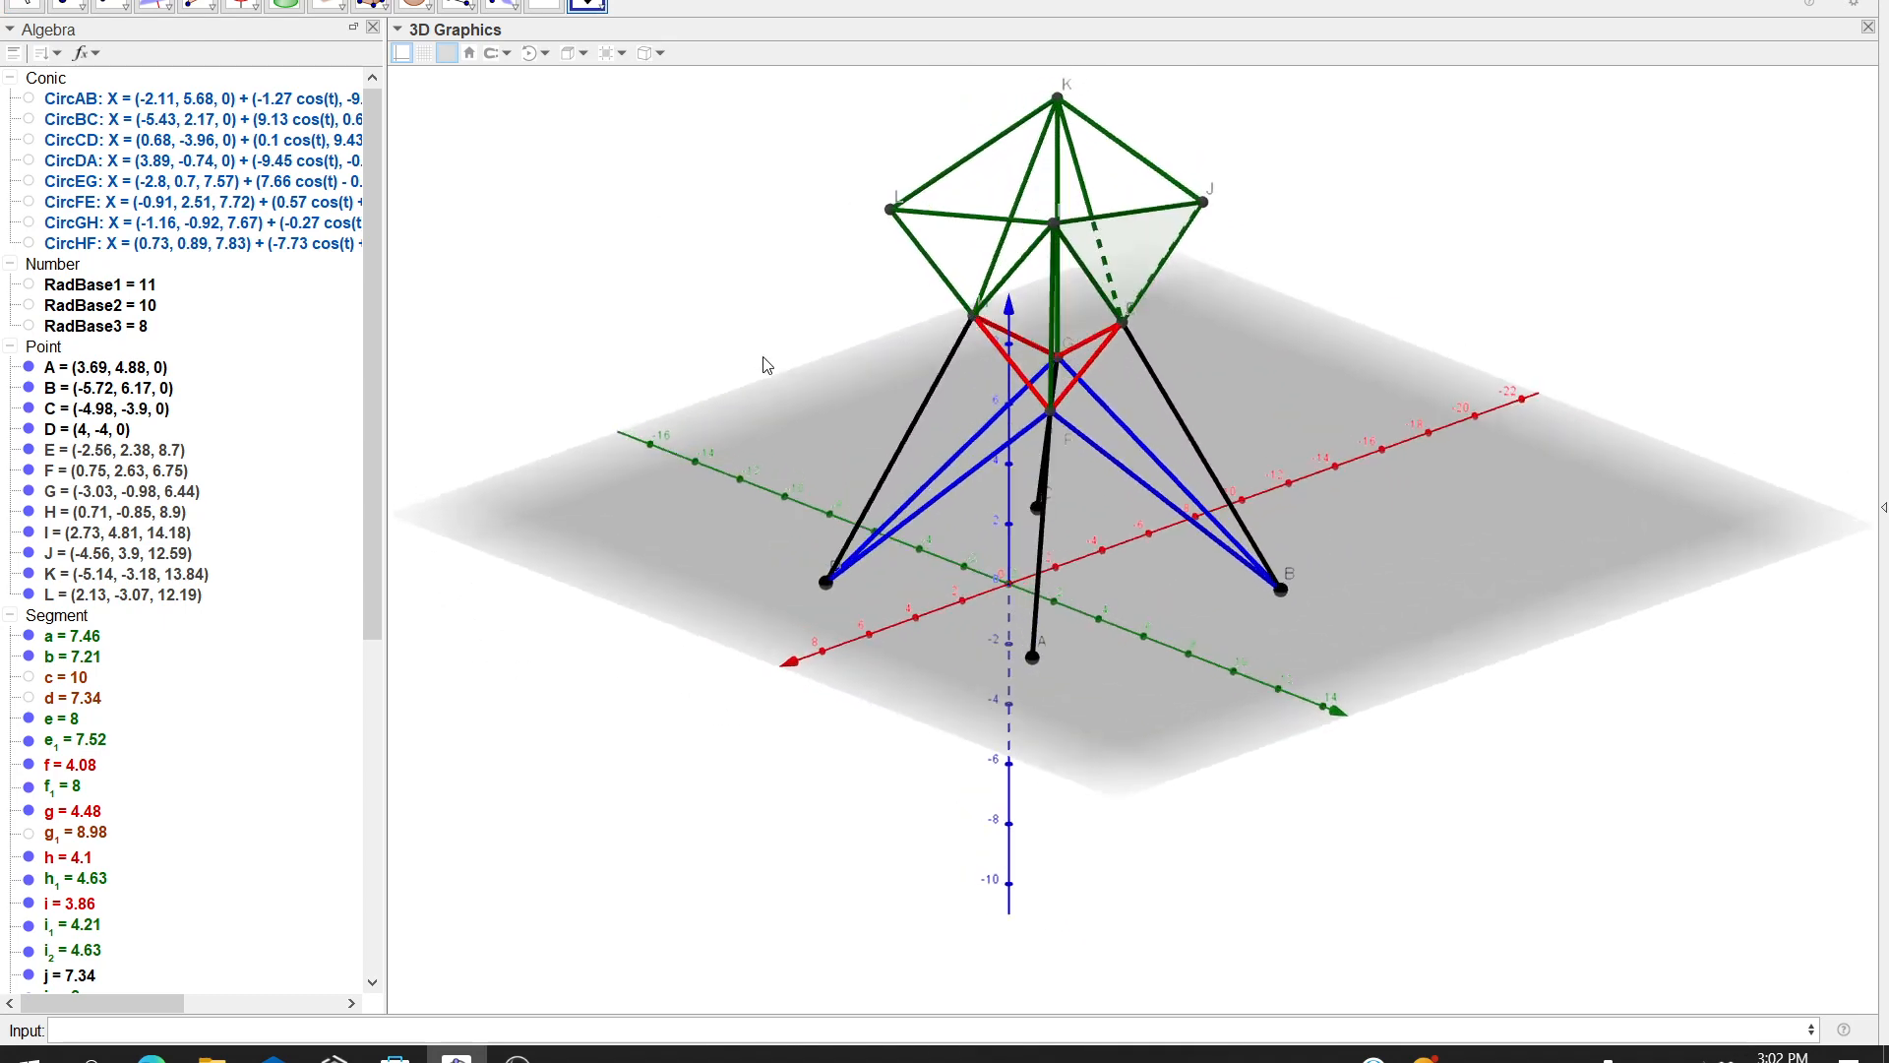
{"action": "left_click_drag", "start_coordinate": [766, 366], "coordinate": [825, 358]}
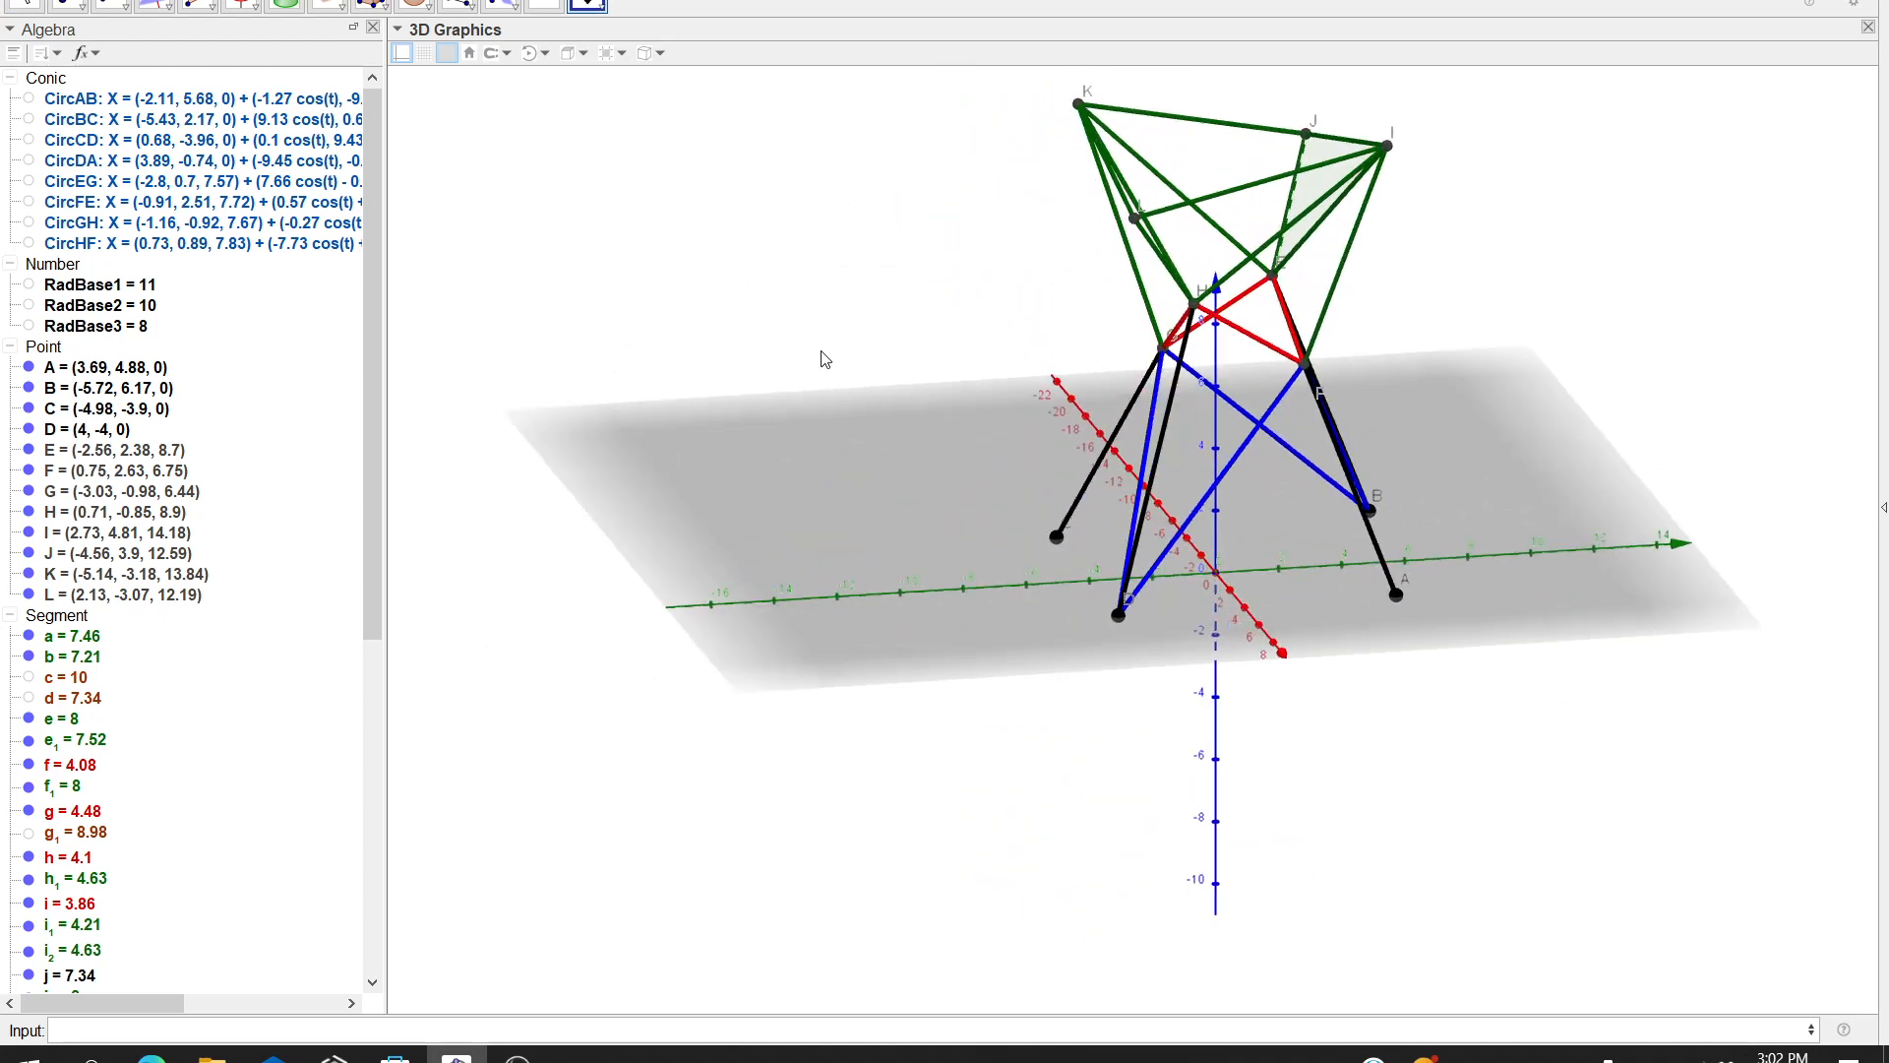
{"action": "left_click_drag", "start_coordinate": [824, 358], "coordinate": [795, 373]}
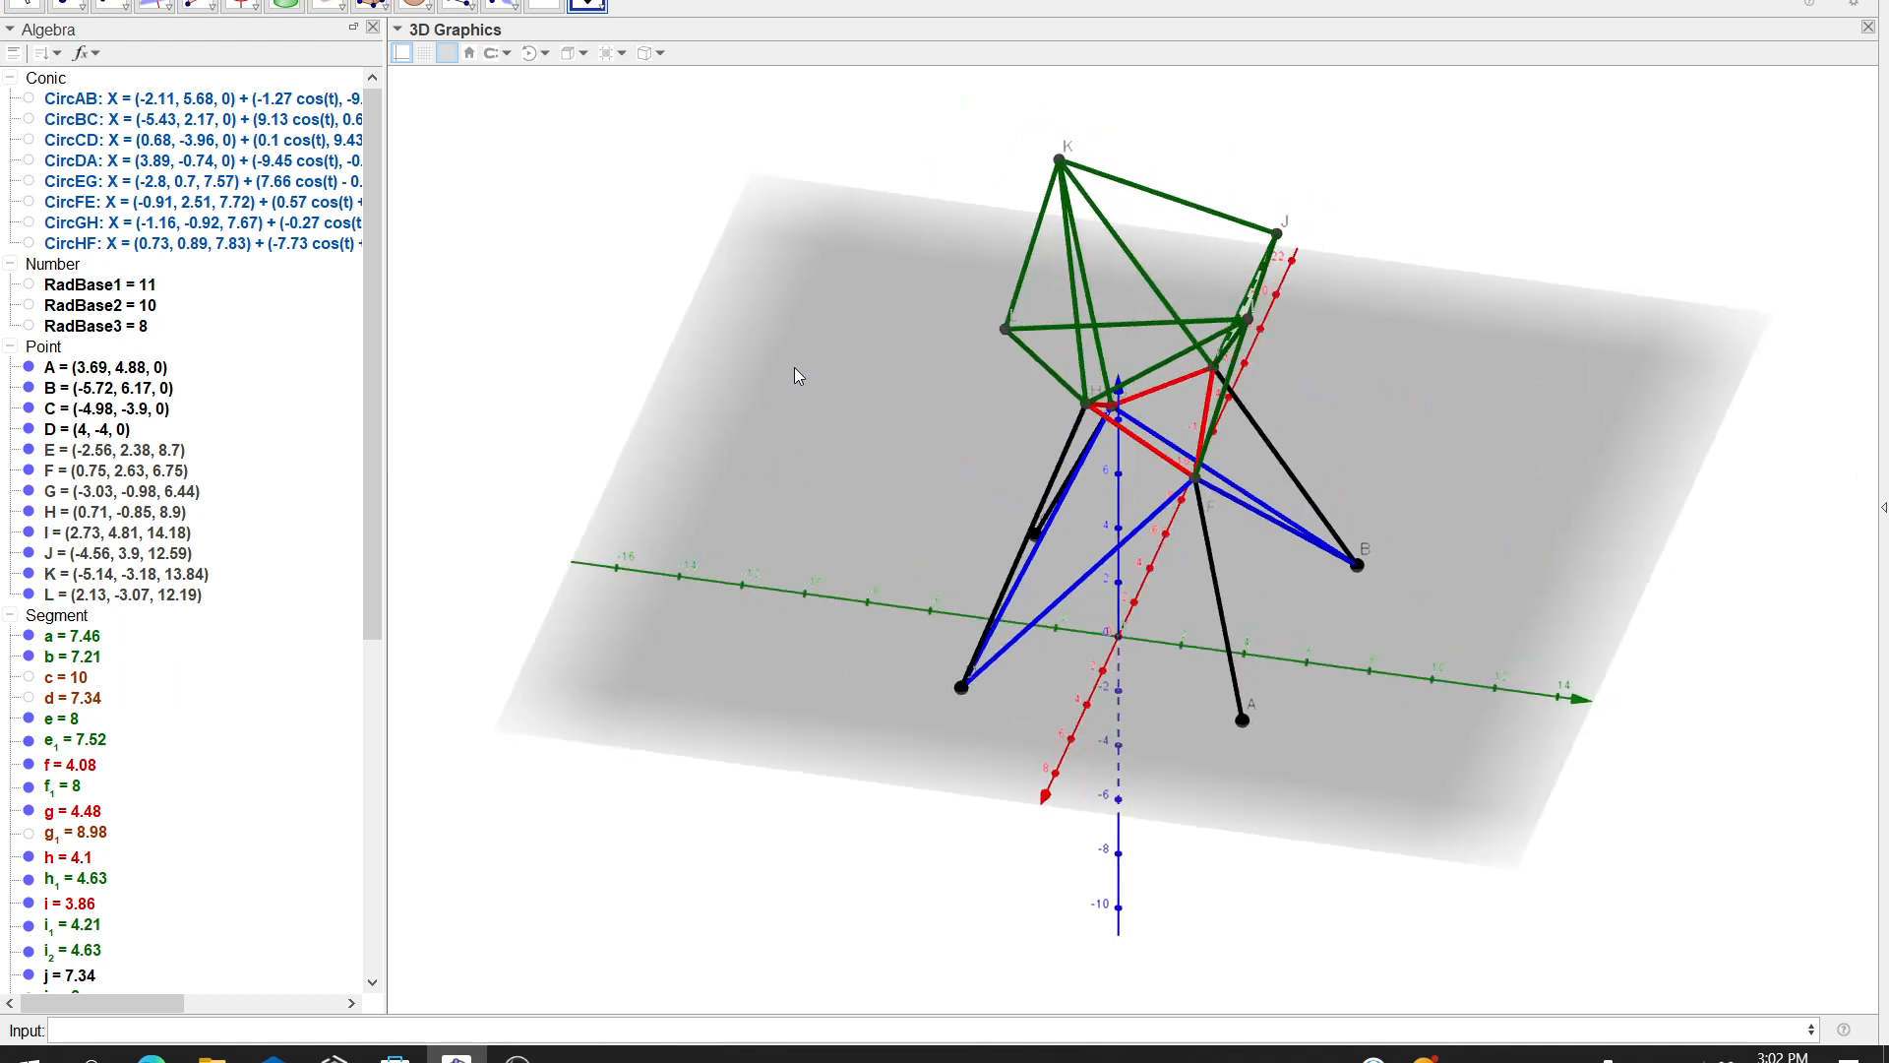